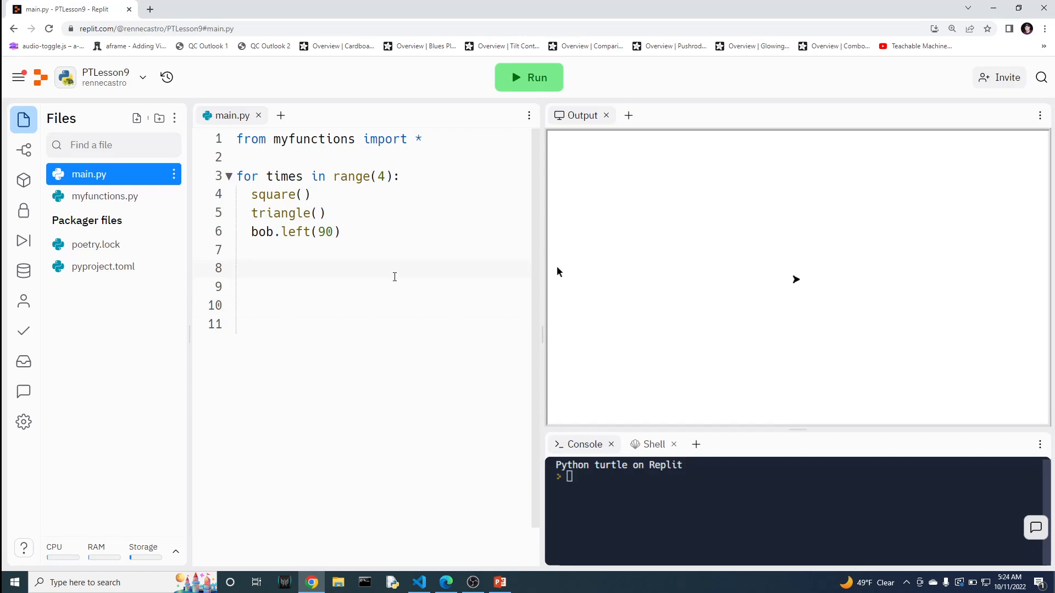
# Review myfunctions.py, return to main.py and run it to draw the four square-and-triangle pattern.
pyautogui.click(235, 268)
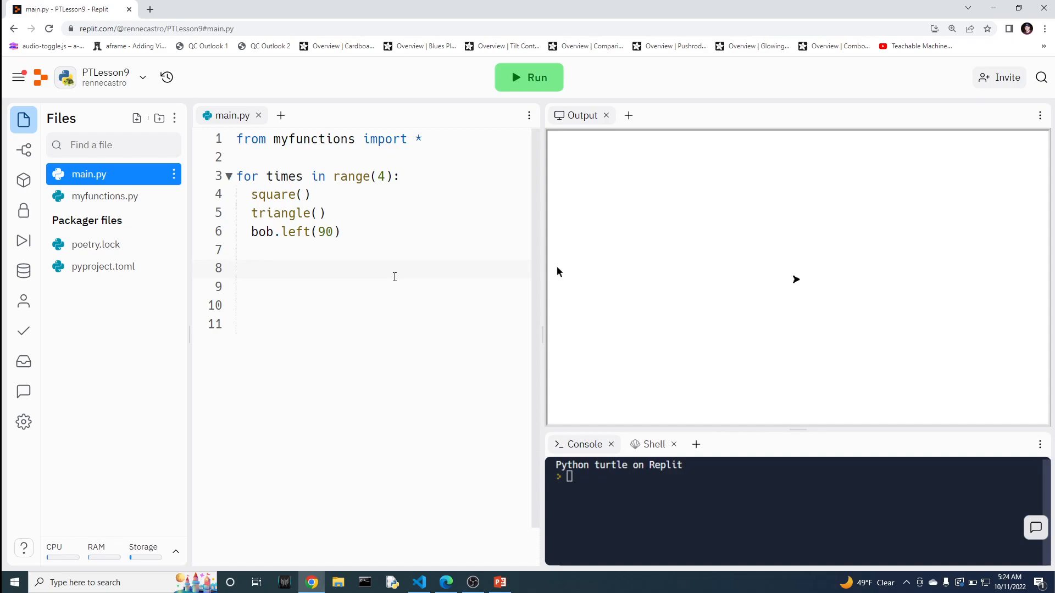
pyautogui.moveTo(376, 278)
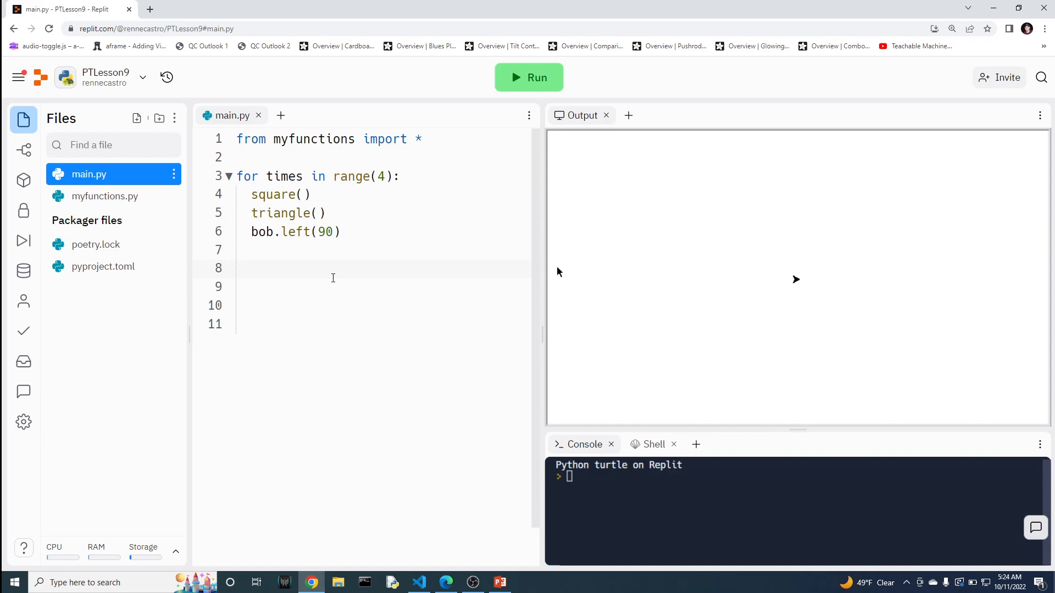
pyautogui.click(236, 268)
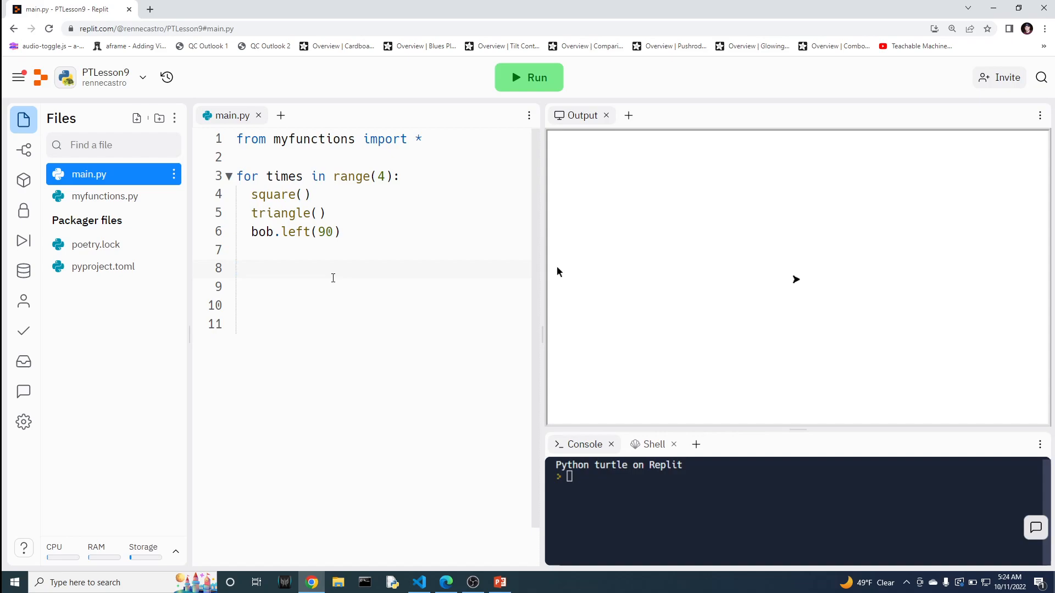
pyautogui.moveTo(143, 212)
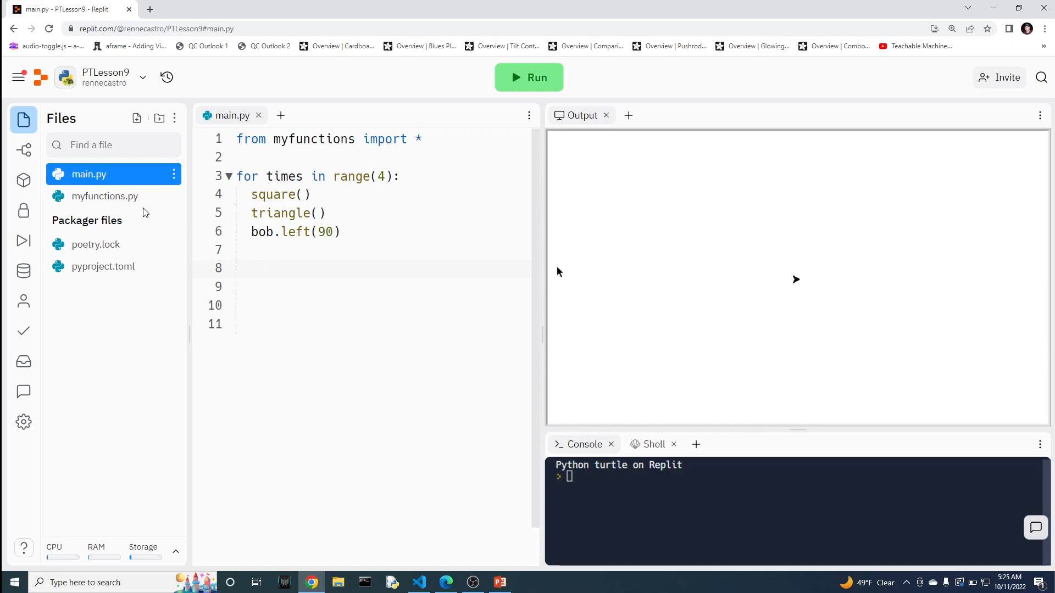
pyautogui.click(105, 195)
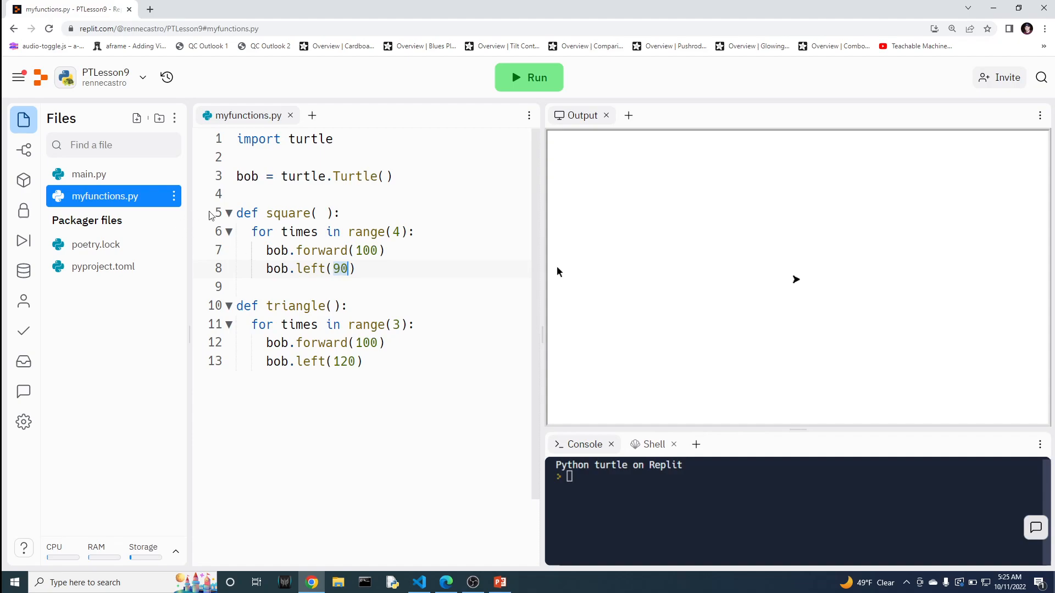
pyautogui.click(88, 175)
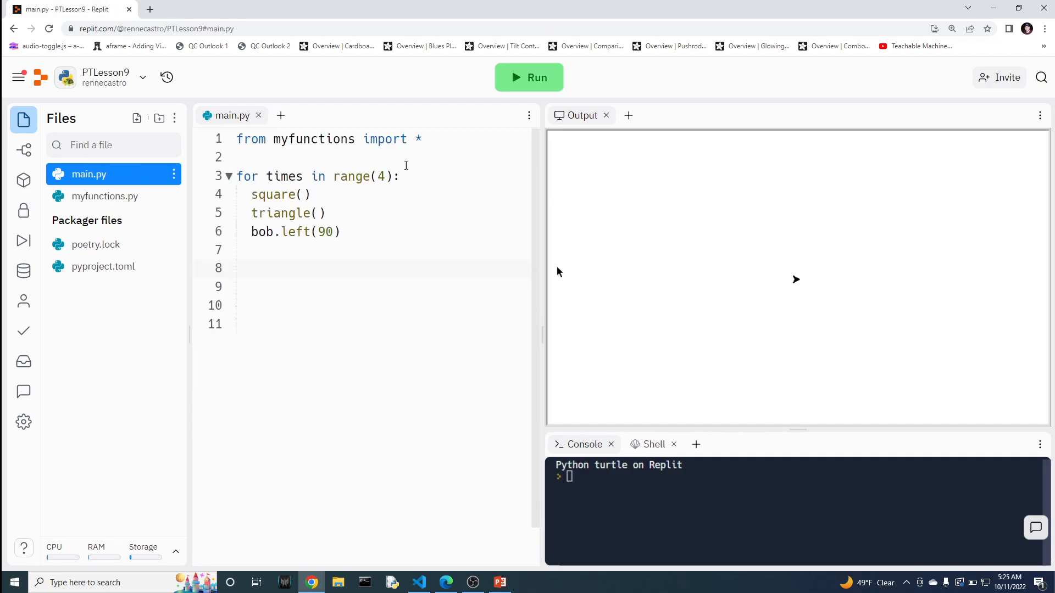
pyautogui.moveTo(532, 88)
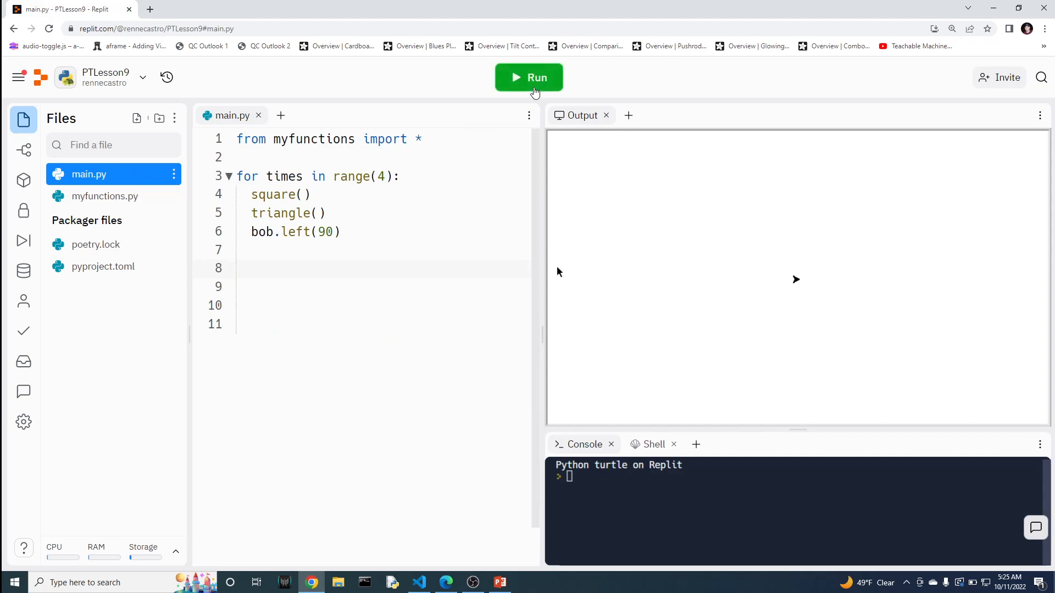
pyautogui.click(529, 77)
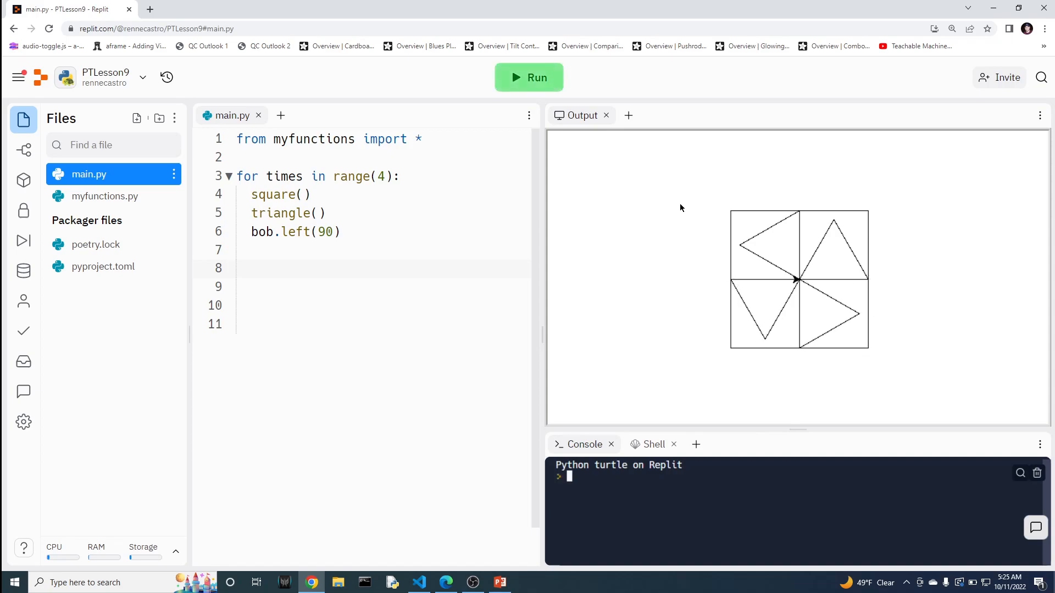
pyautogui.moveTo(421, 205)
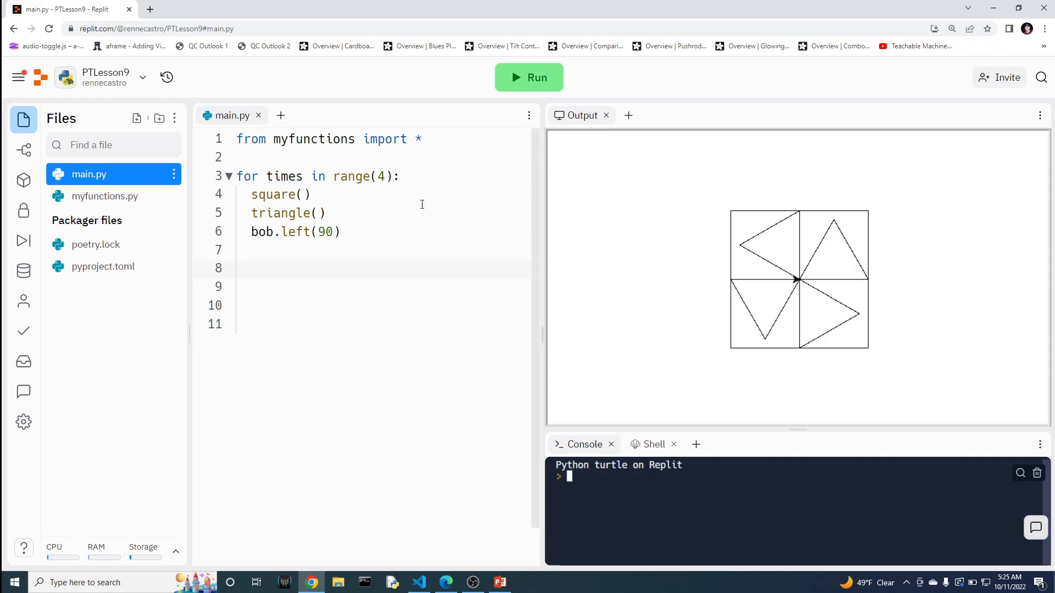
pyautogui.moveTo(400, 225)
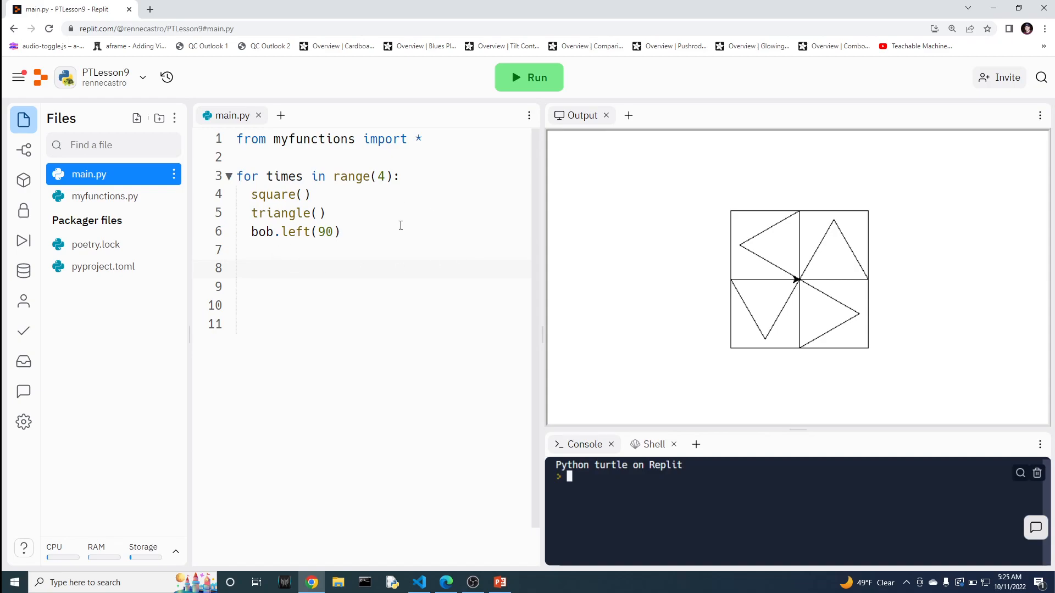
# Copy triangle() into a pentagon() function using range(5) and left(72).
pyautogui.click(105, 195)
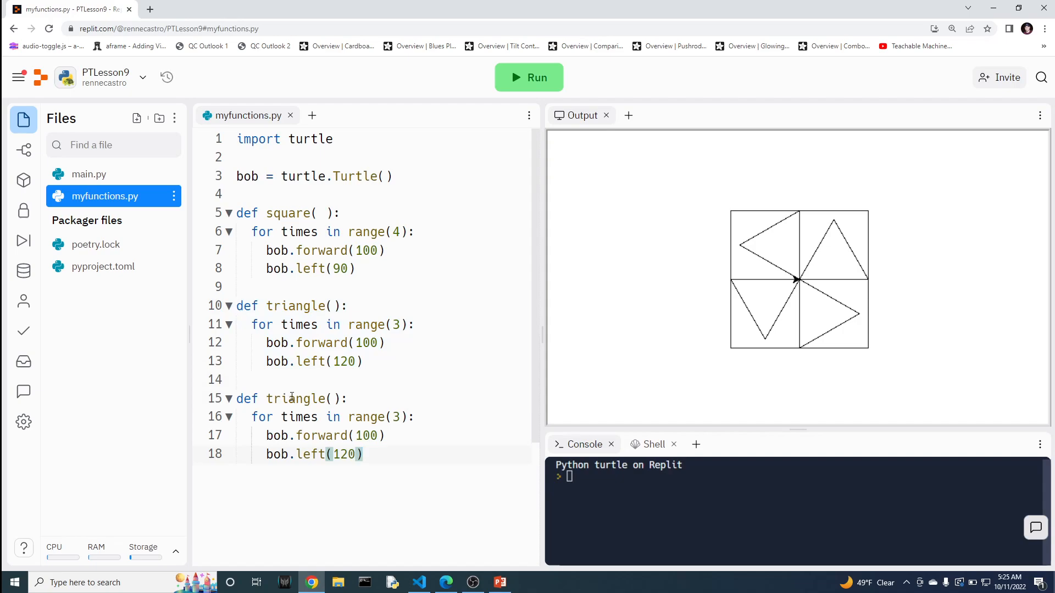
pyautogui.write('petra')
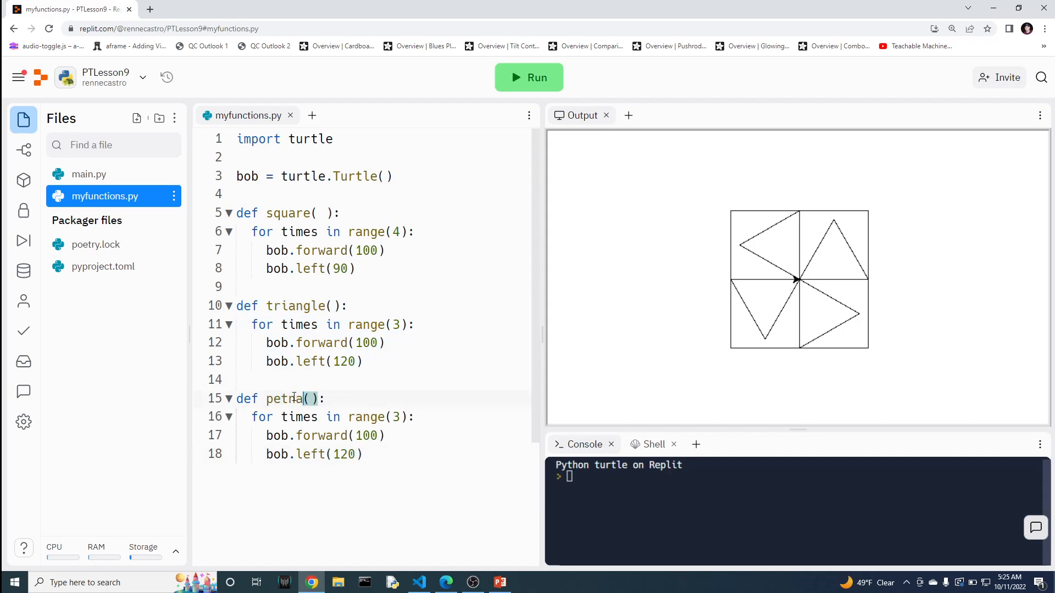
pyautogui.write('pent')
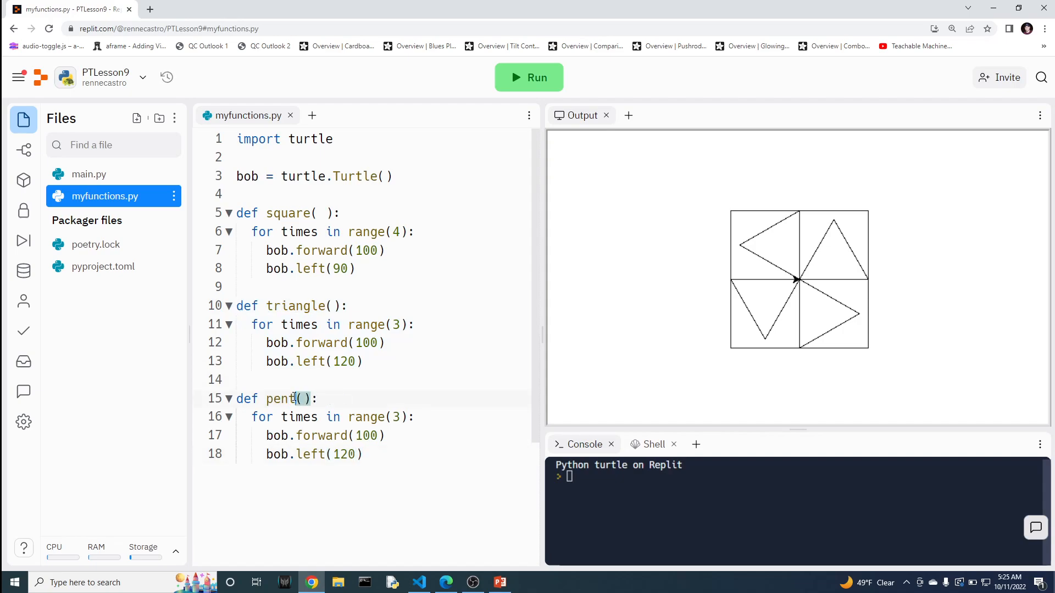
pyautogui.write('agon')
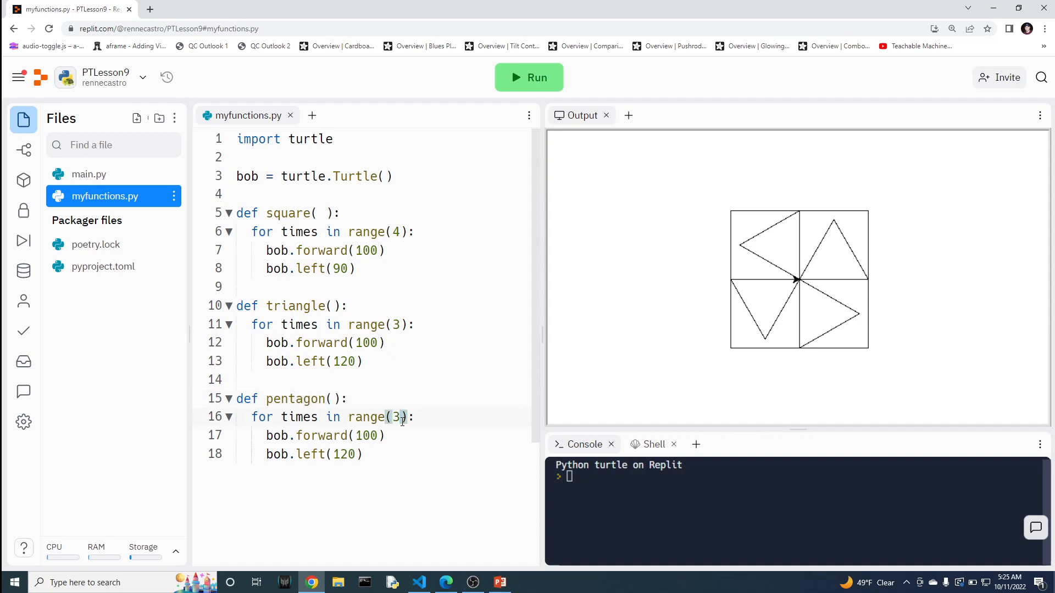
pyautogui.write('5')
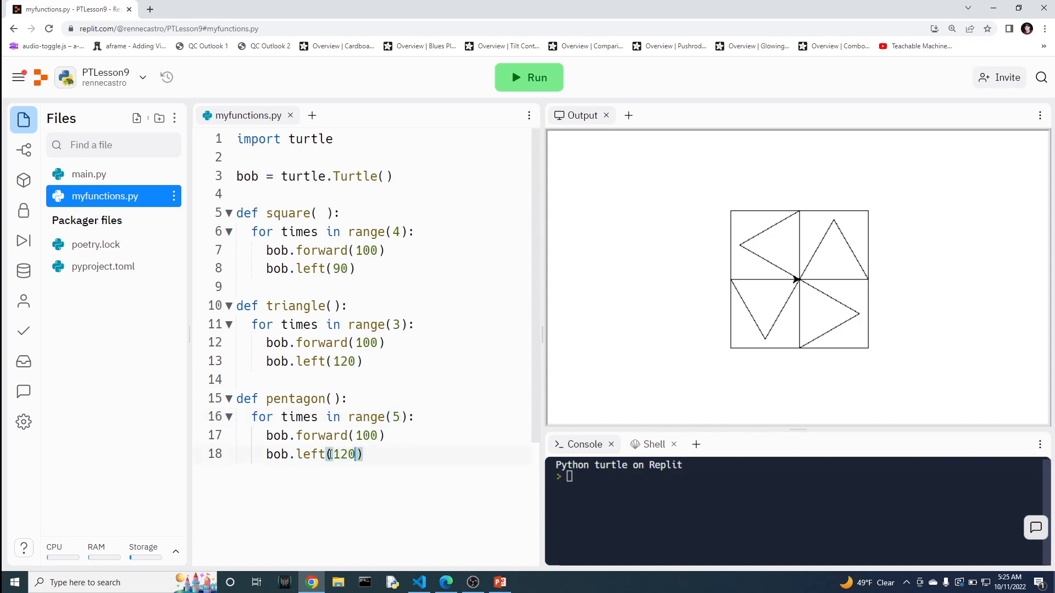
pyautogui.write('72')
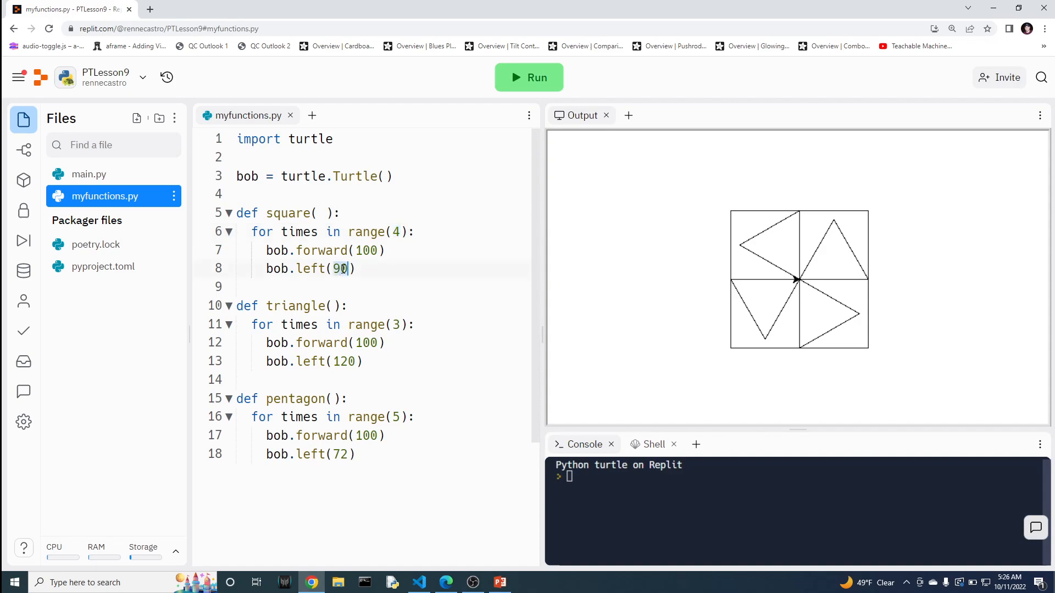
# Define sides = 3, angle = 360 / sides and distance = 100 above the drawing loop.
pyautogui.moveTo(544, 330); pyautogui.dragTo(574, 330)
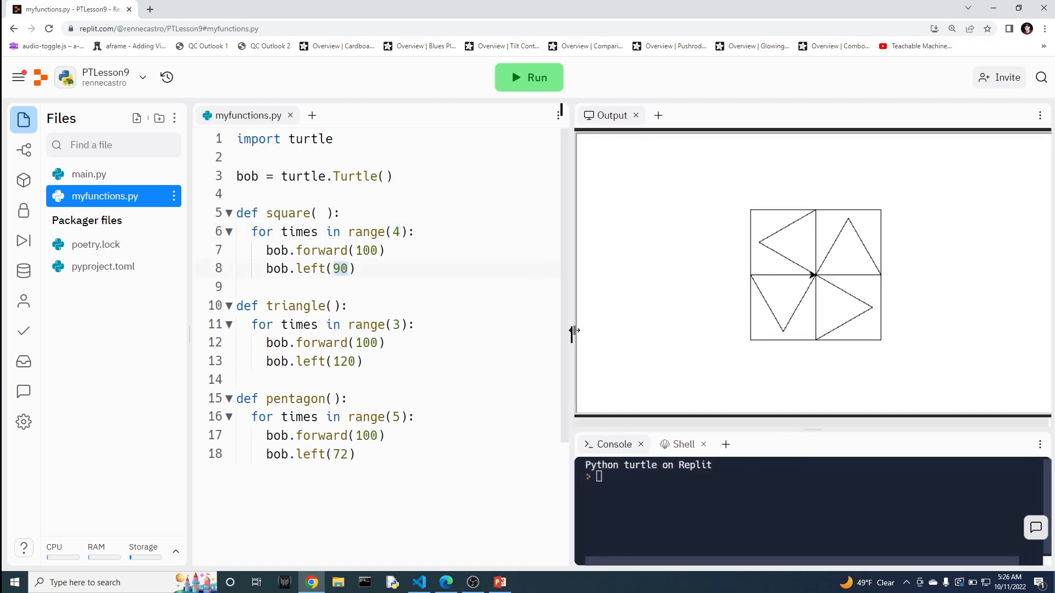
pyautogui.scroll(-3)
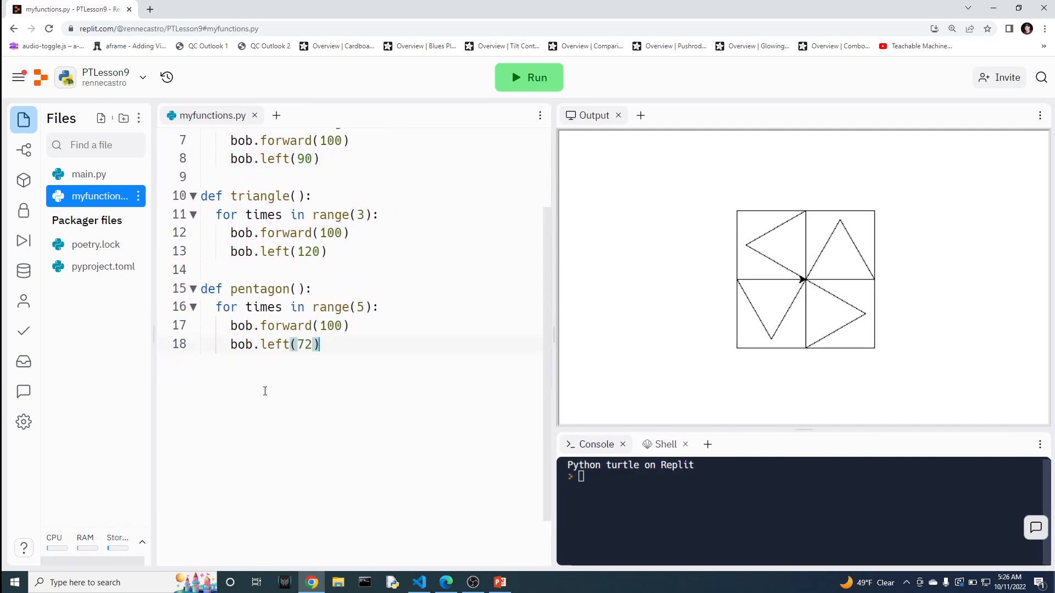
pyautogui.write('for')
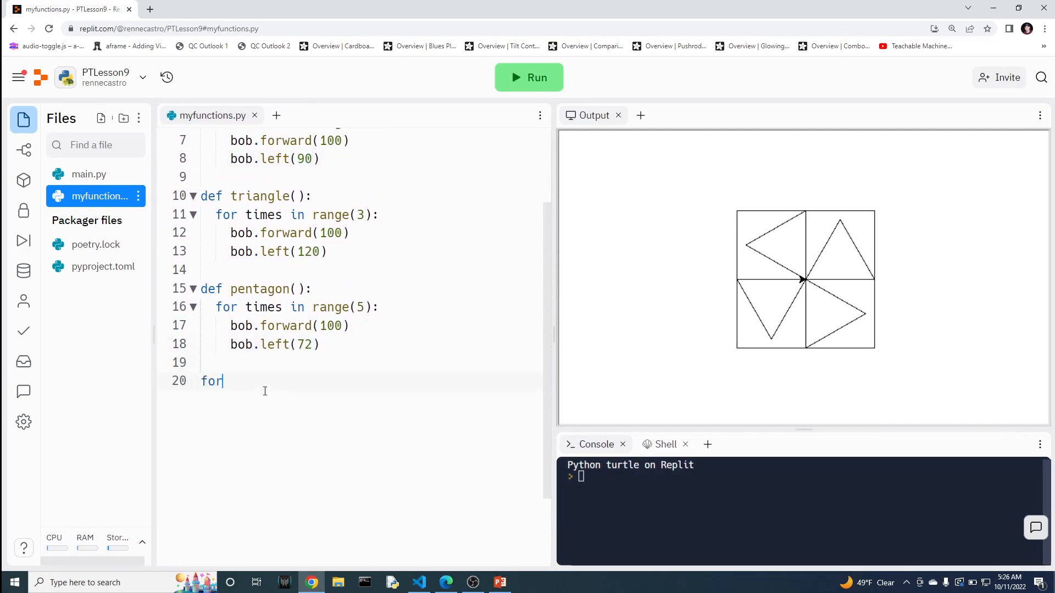
pyautogui.write('sides =')
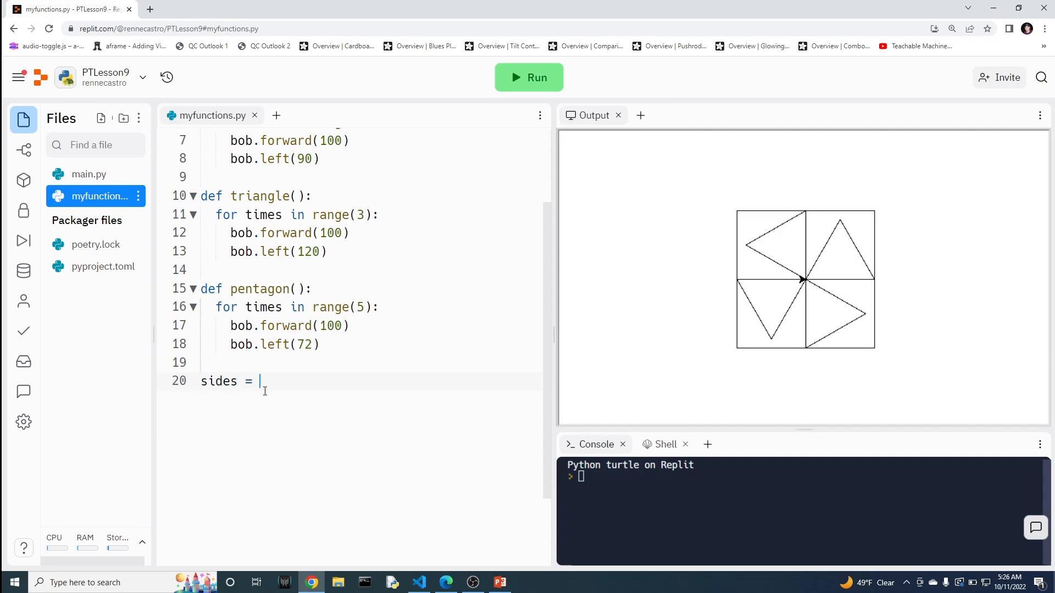
pyautogui.write('3')
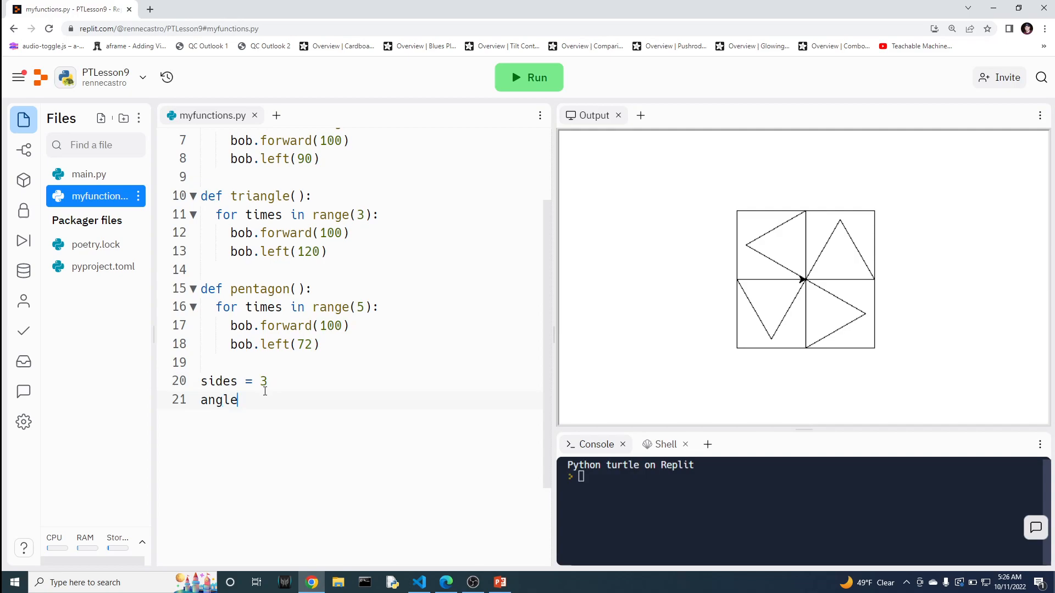
pyautogui.write('= 3')
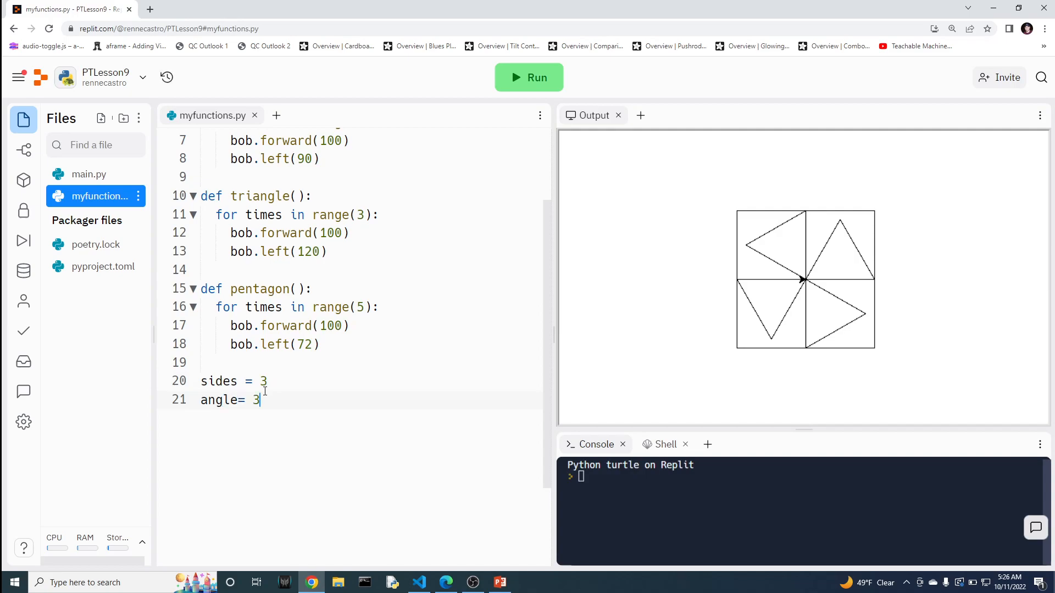
pyautogui.write('60 /')
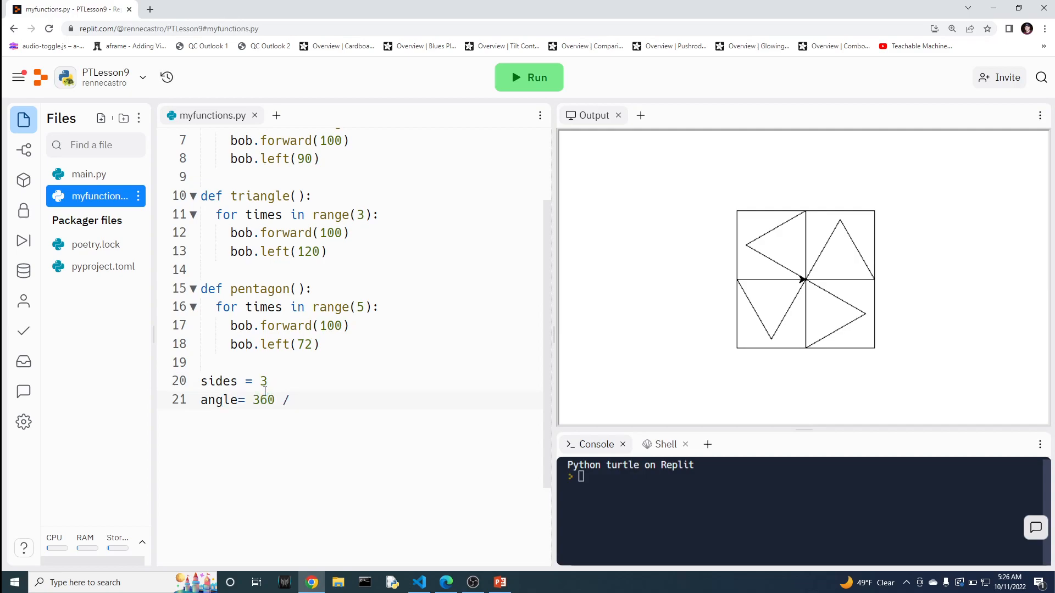
pyautogui.write('sides')
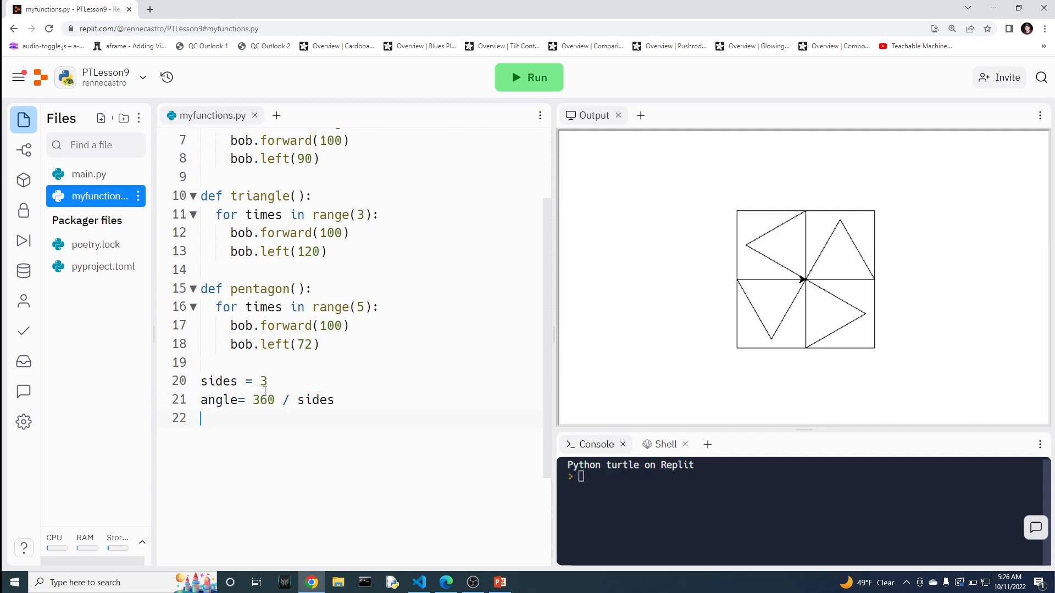
pyautogui.write('distance')
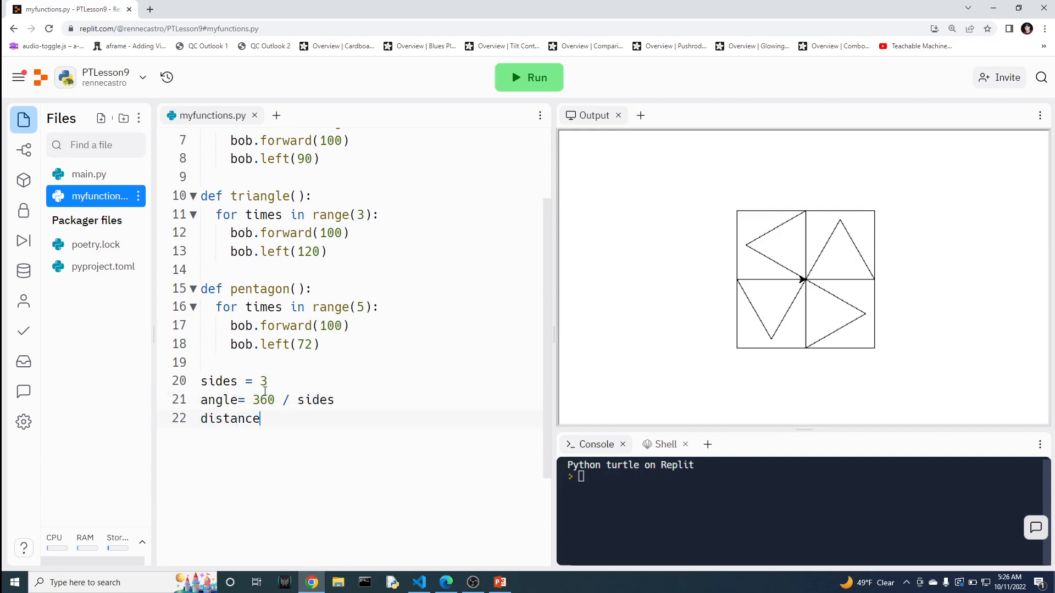
pyautogui.write('= 100')
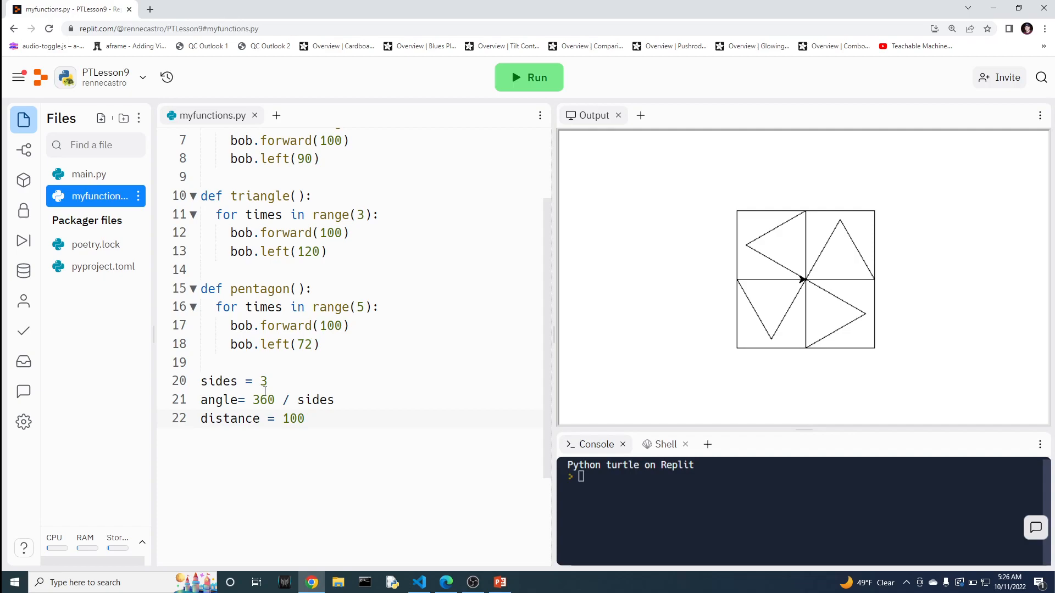
# Loop for times in range(sides), moving forward by distance and turning left by angle.
pyautogui.write('for')
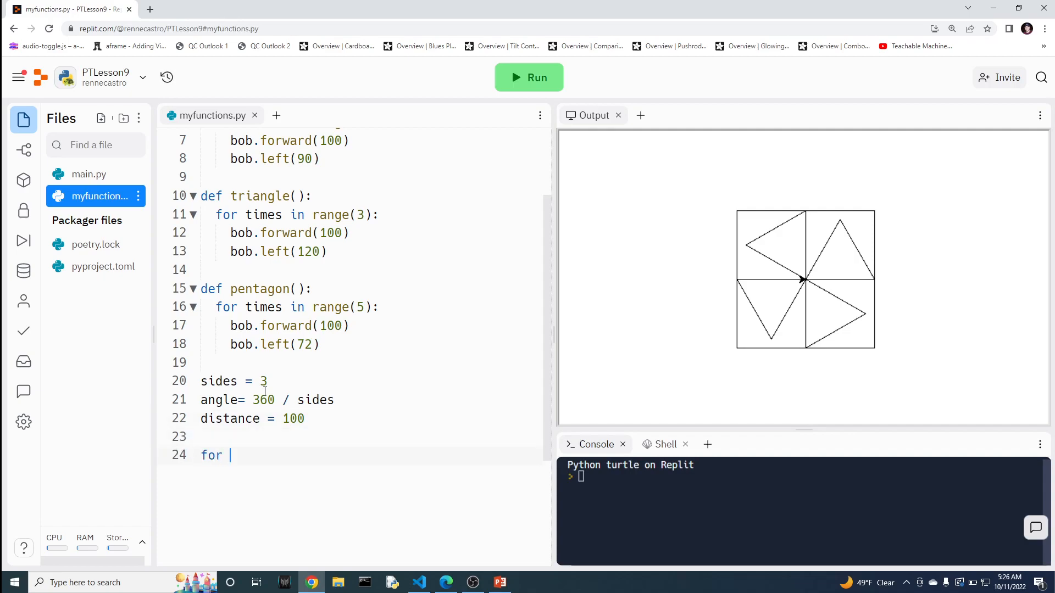
pyautogui.write('times in range')
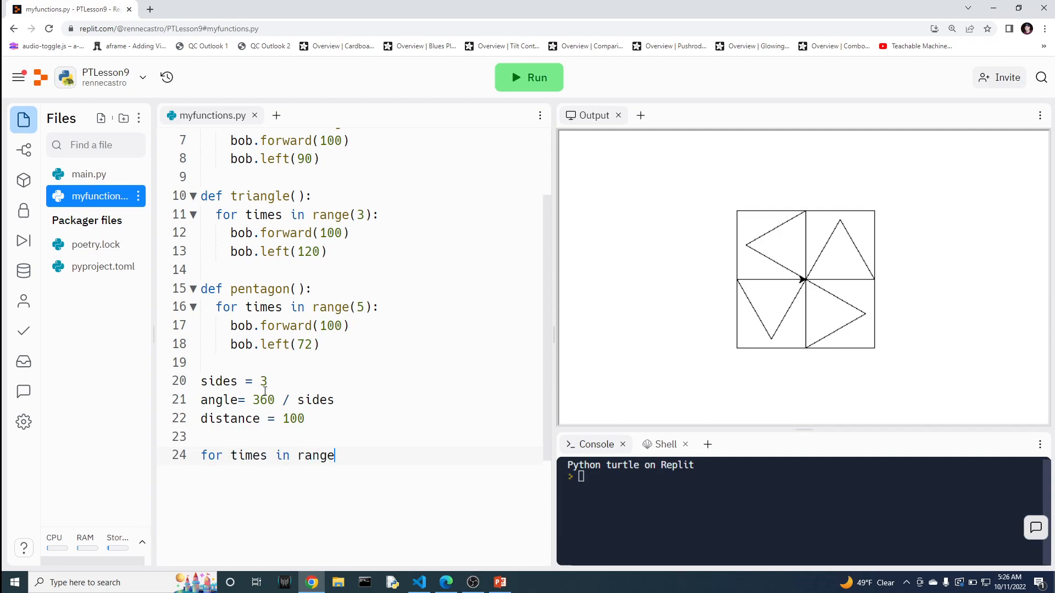
pyautogui.write('(sides):')
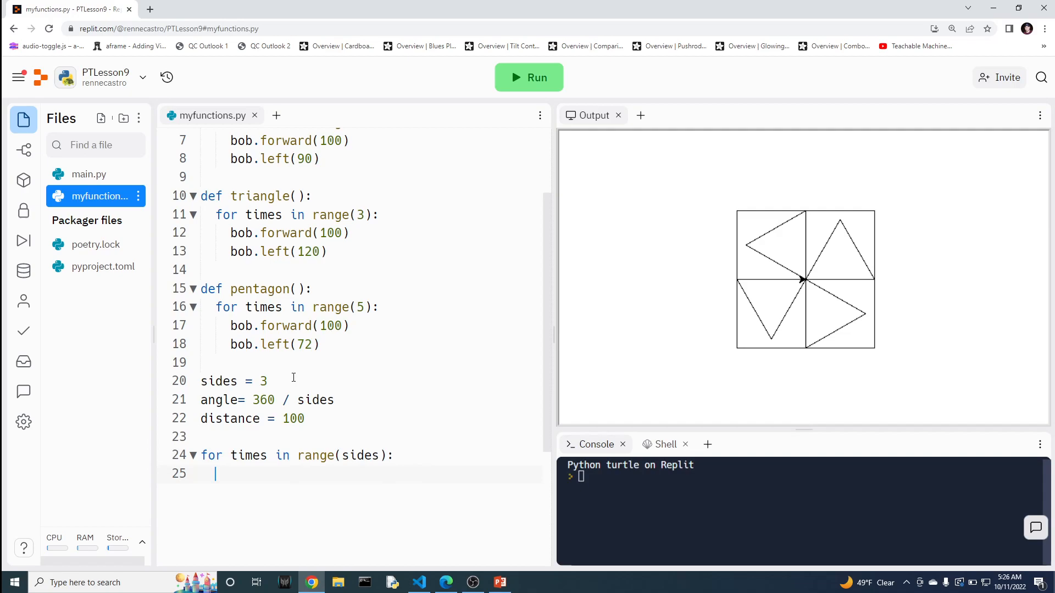
pyautogui.moveTo(232, 325); pyautogui.dragTo(320, 344)
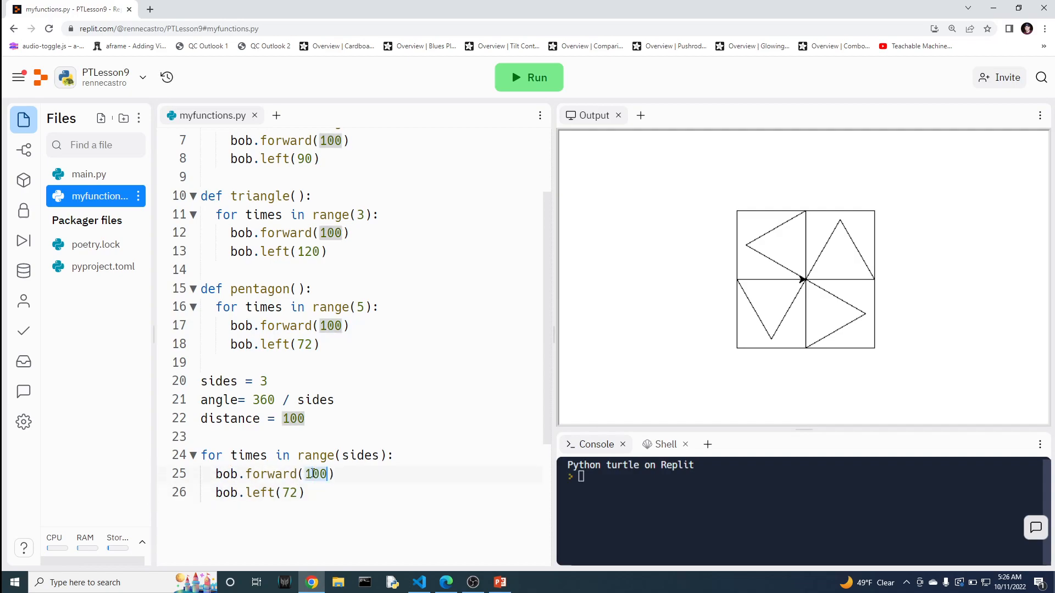
pyautogui.write('distance')
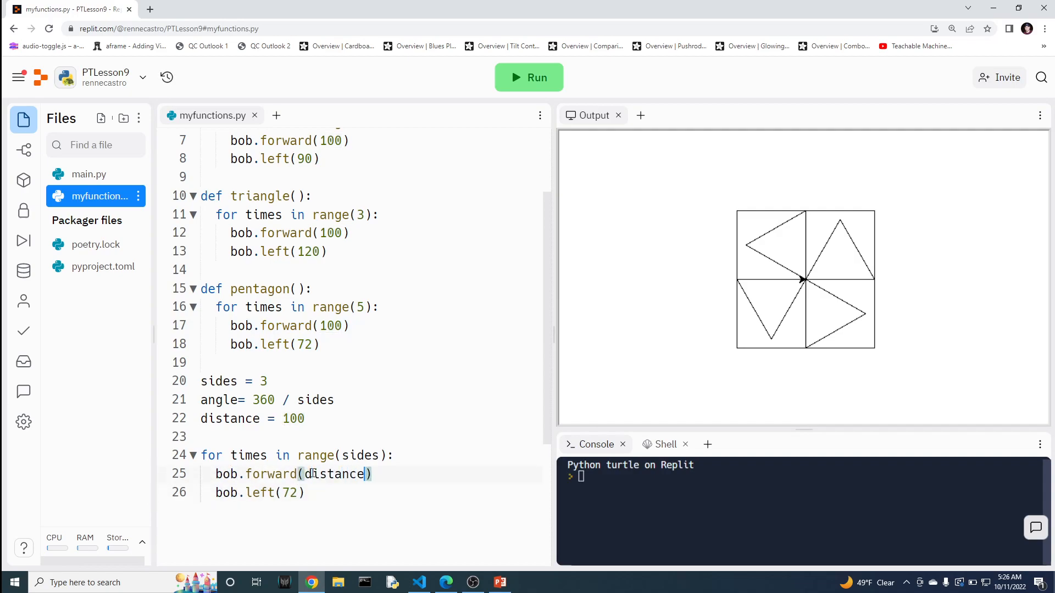
pyautogui.write('angle')
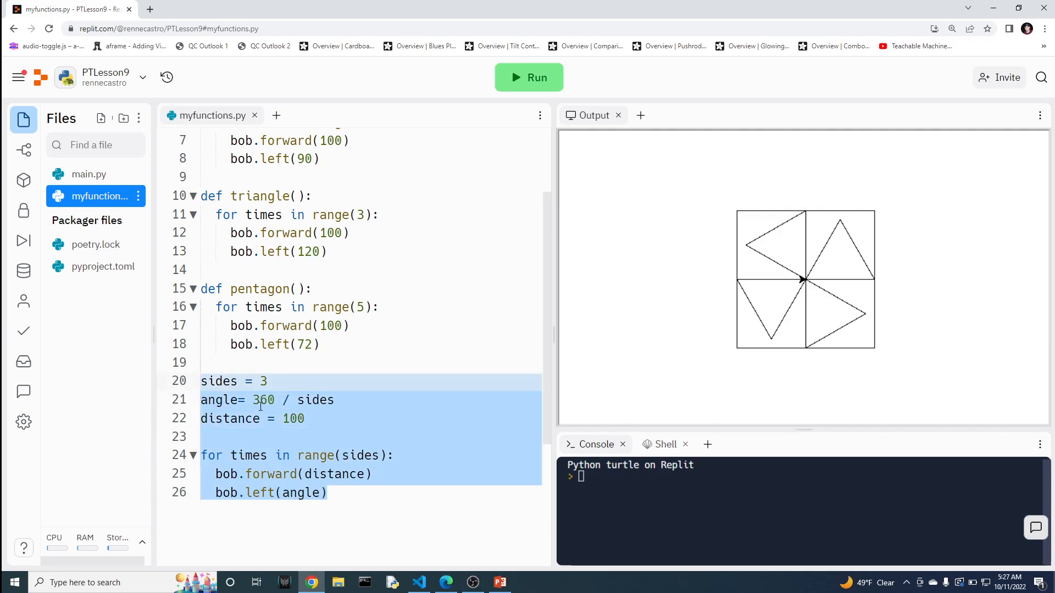
# Start a def polygon( line above the sides and distance variables.
pyautogui.click(263, 382)
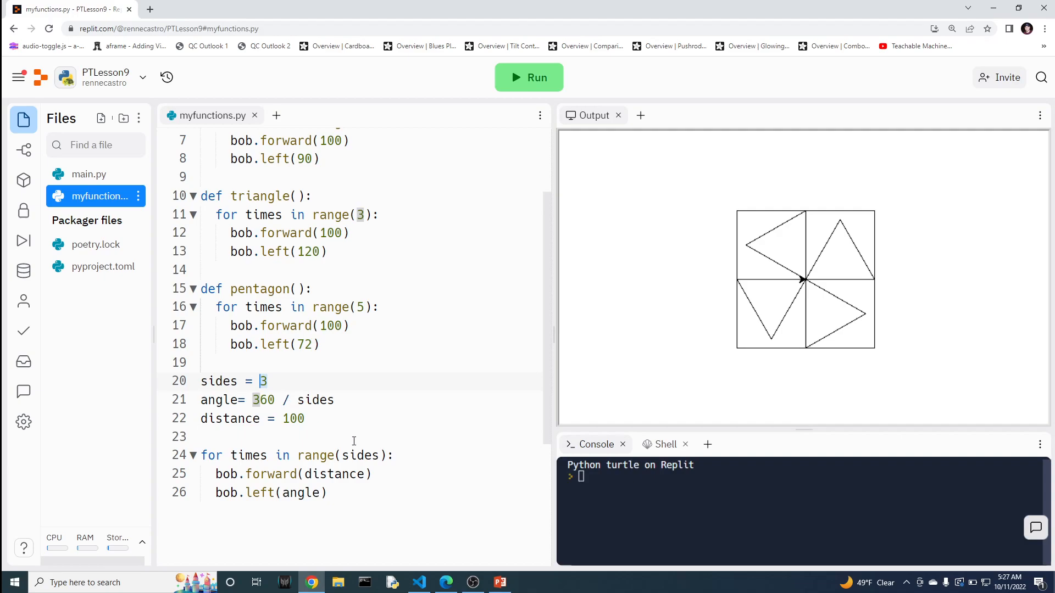
pyautogui.moveTo(363, 457)
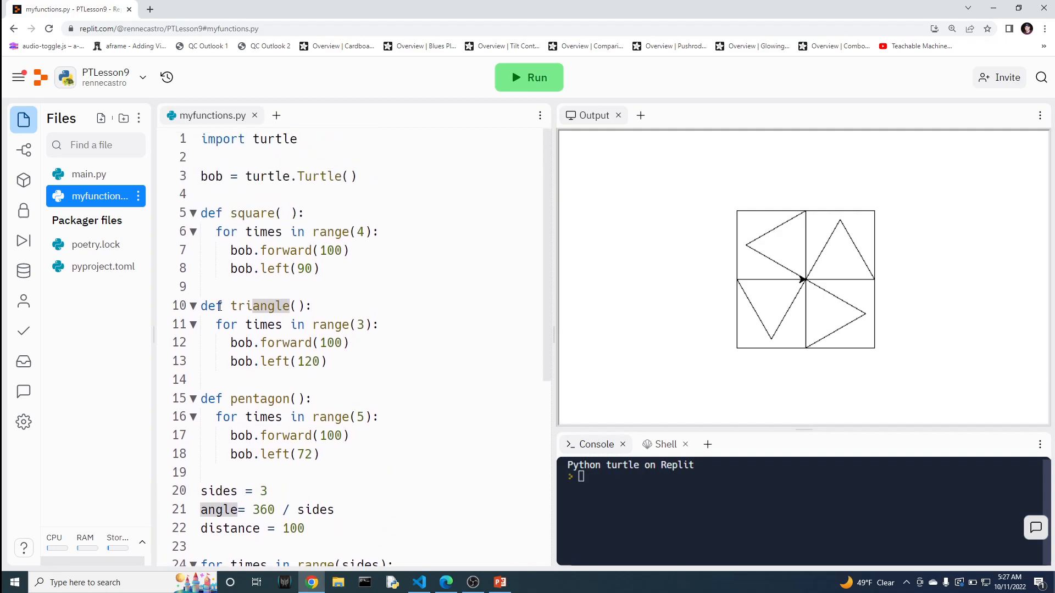
pyautogui.scroll(-3)
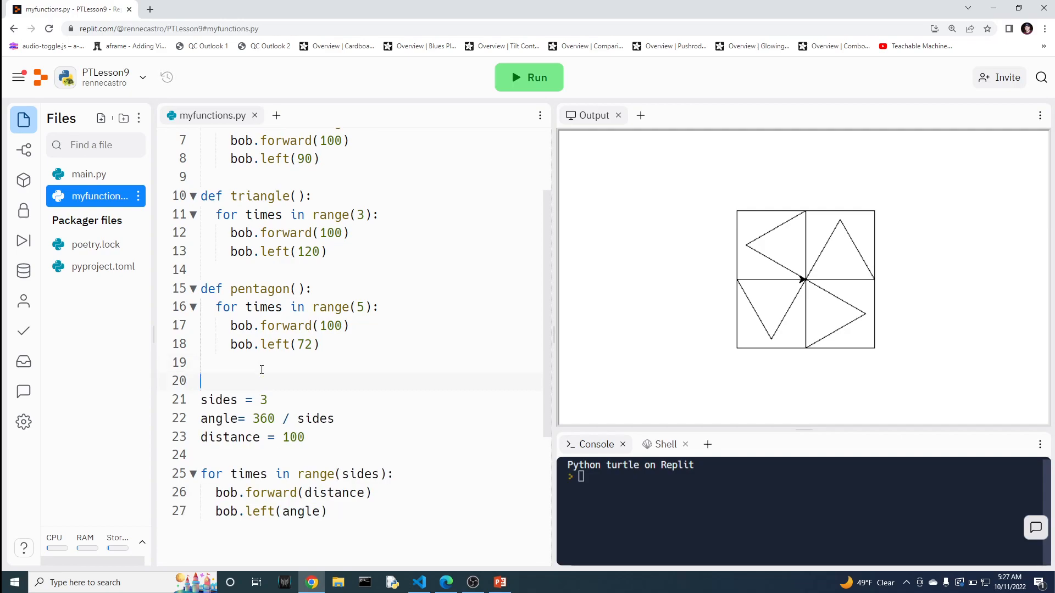
pyautogui.write('def')
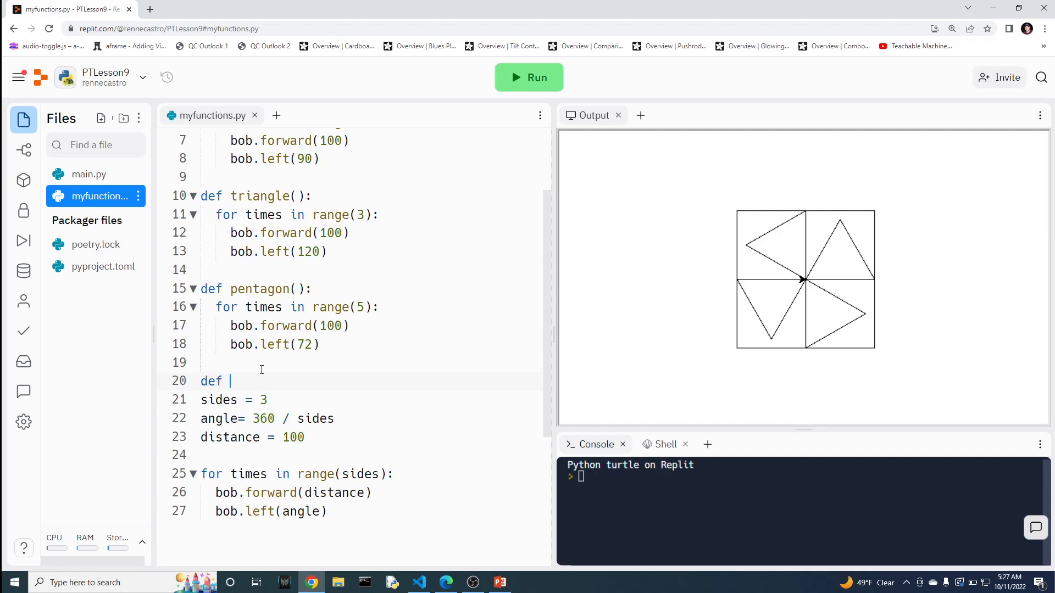
pyautogui.write('polygon')
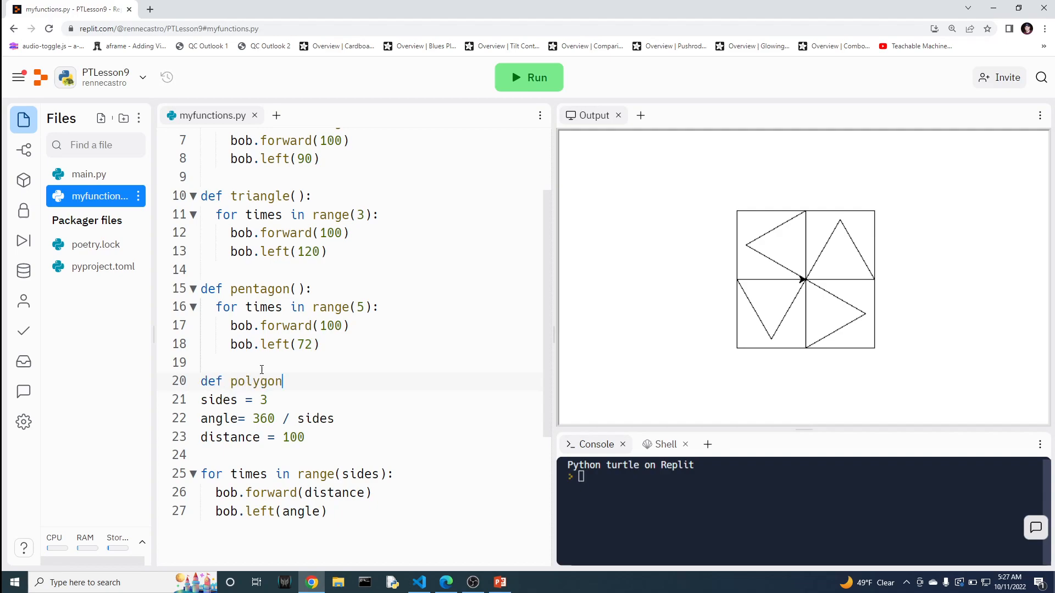
pyautogui.write('(')
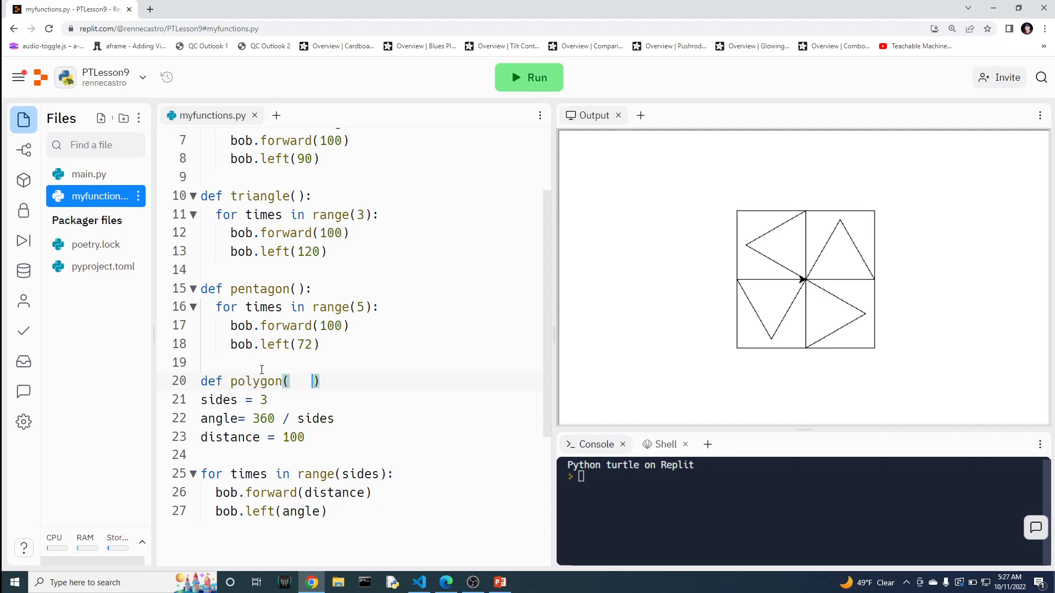
# Give polygon the parameters sides and distance and remove the fixed distance = 100 line.
pyautogui.click(295, 381)
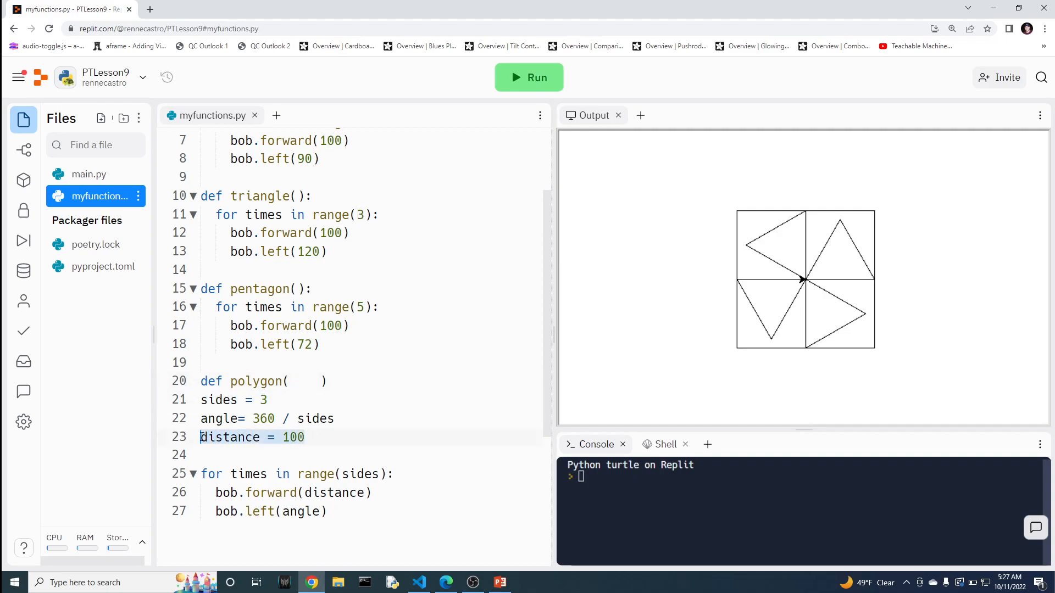
pyautogui.click(295, 381)
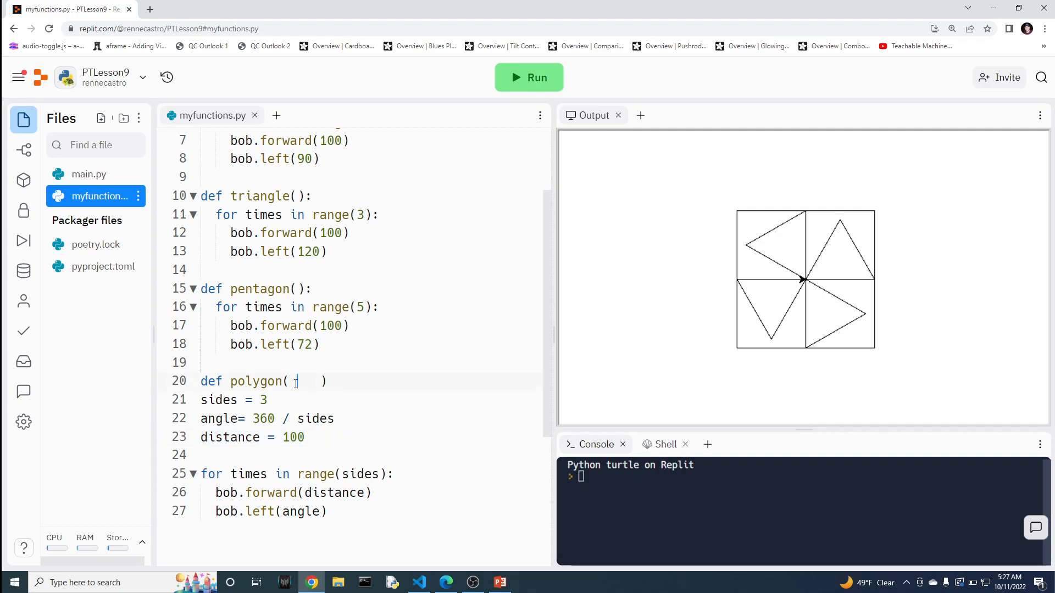
pyautogui.write('sides')
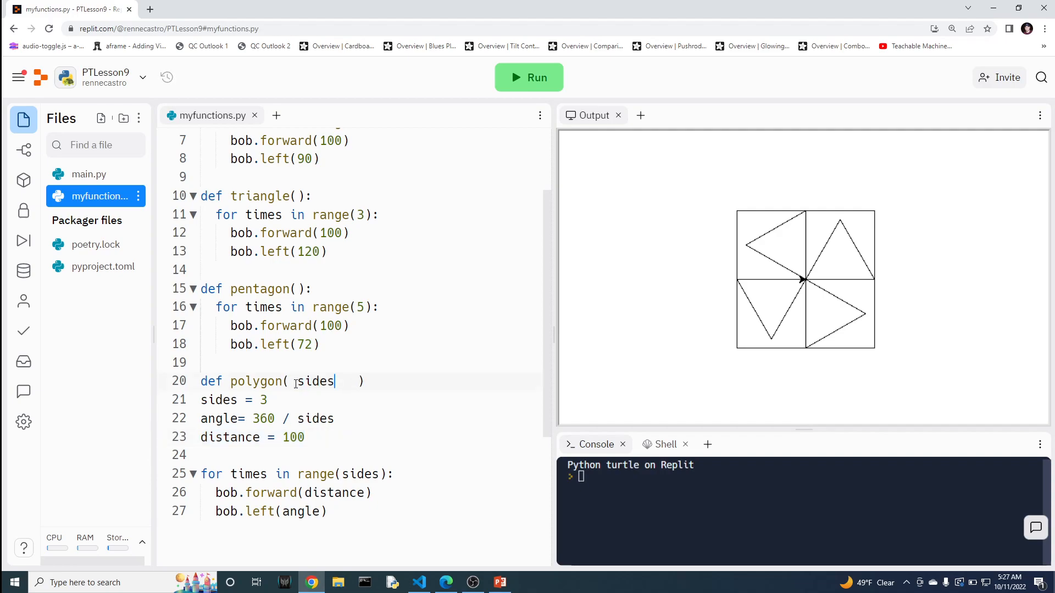
pyautogui.write(', dist')
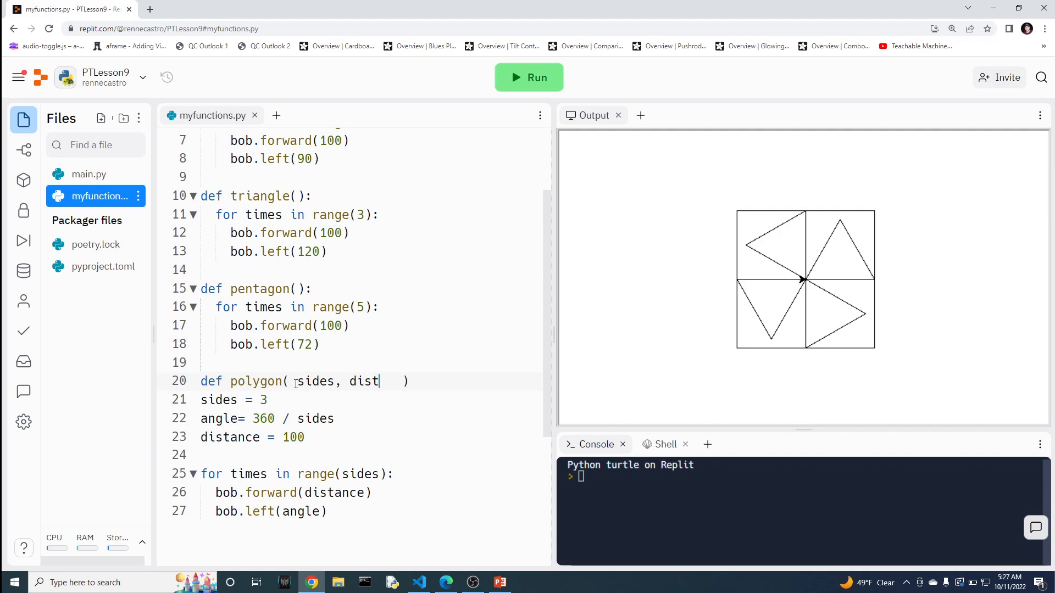
pyautogui.write('ance')
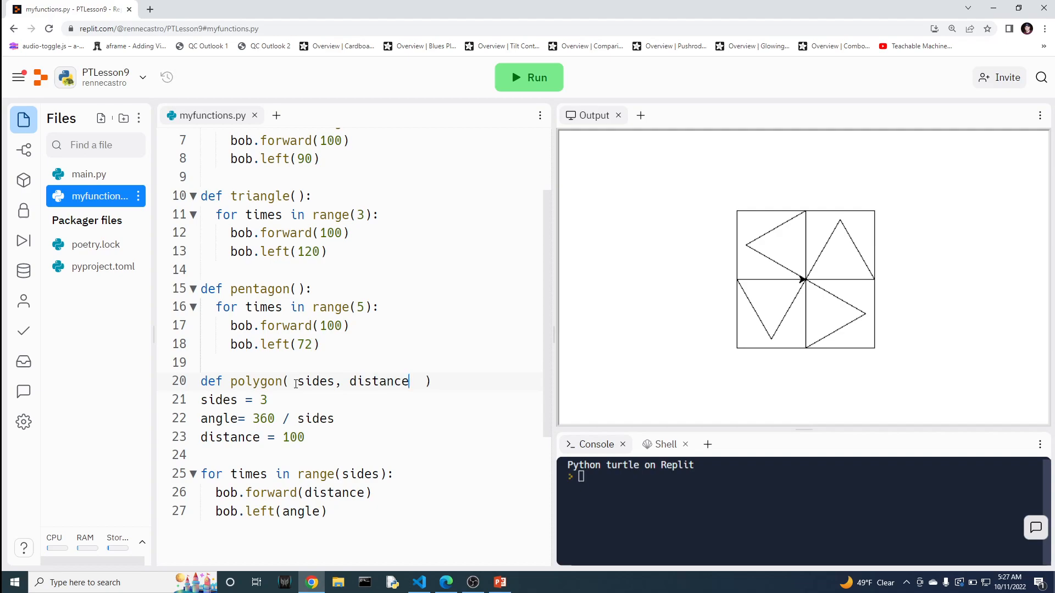
pyautogui.click(434, 381)
pyautogui.write(':')
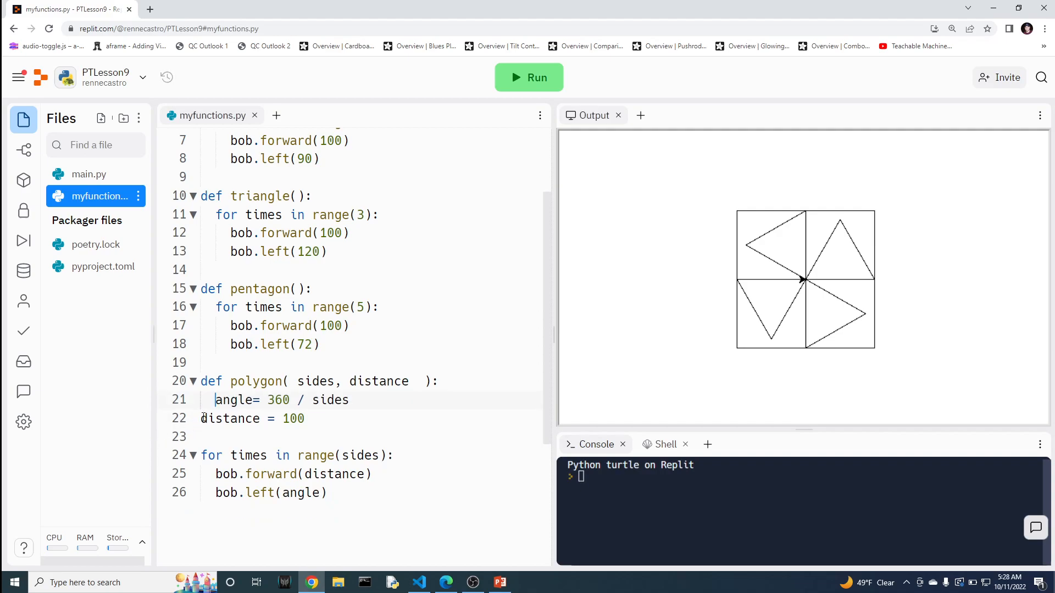
pyautogui.press('Backspace')
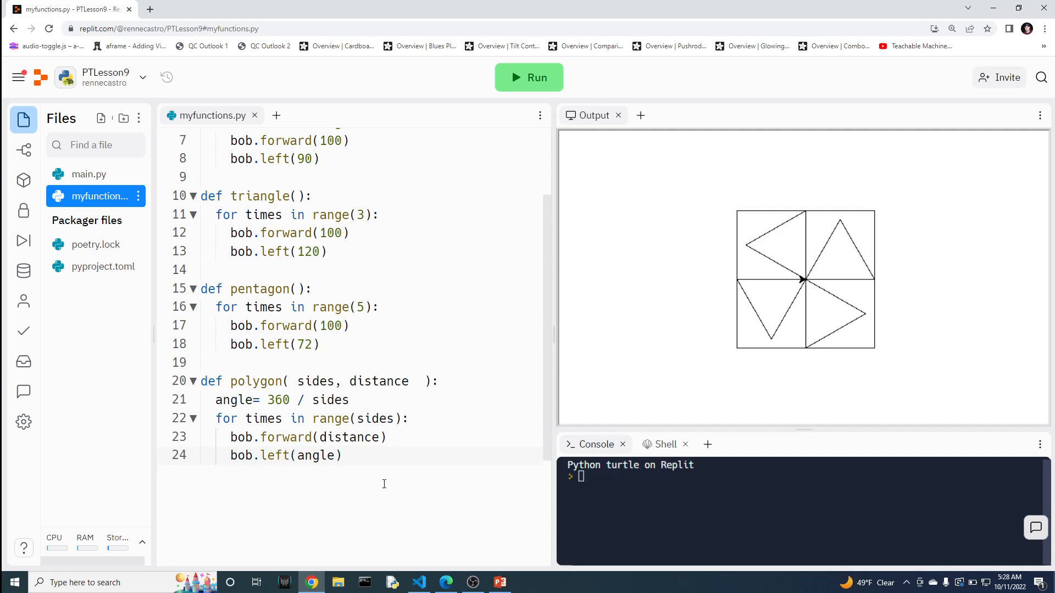
# Add a #Function that accepts Parameters comment above polygon and select its body.
pyautogui.click(297, 381)
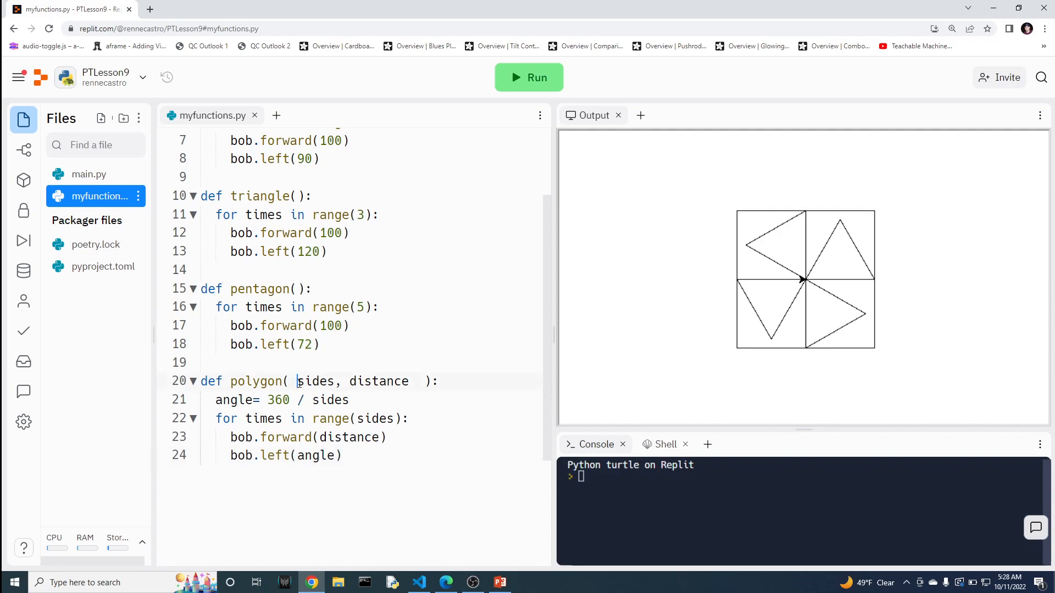
pyautogui.doubleClick(315, 381)
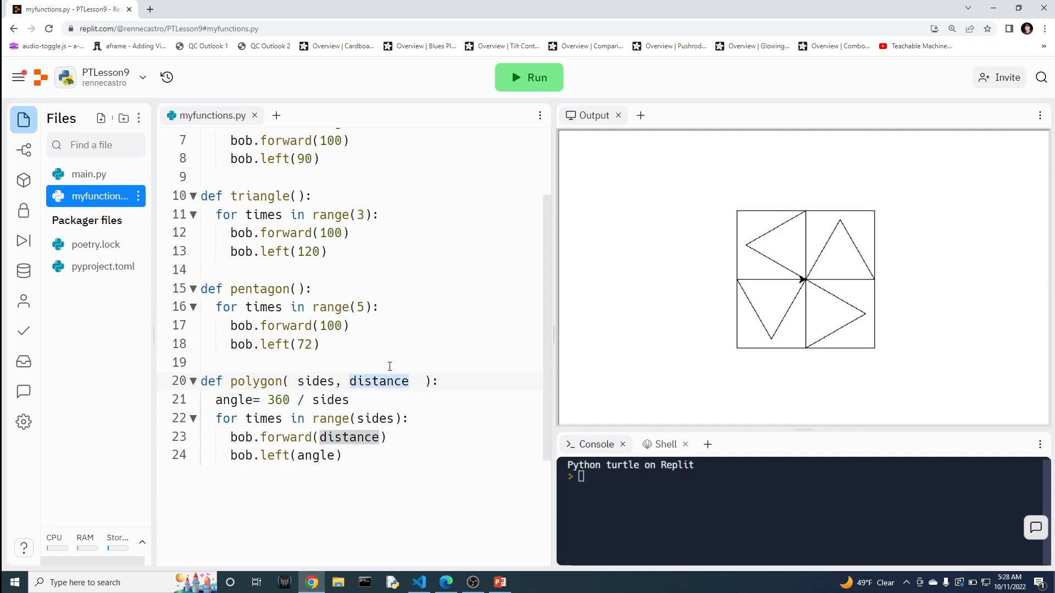
pyautogui.write('#')
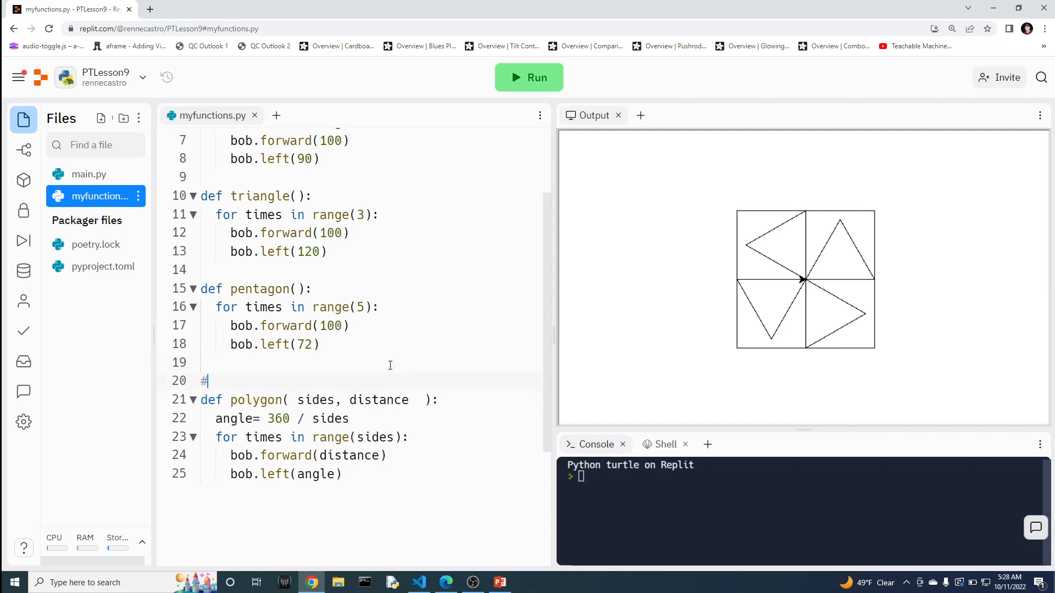
pyautogui.write('Parameters')
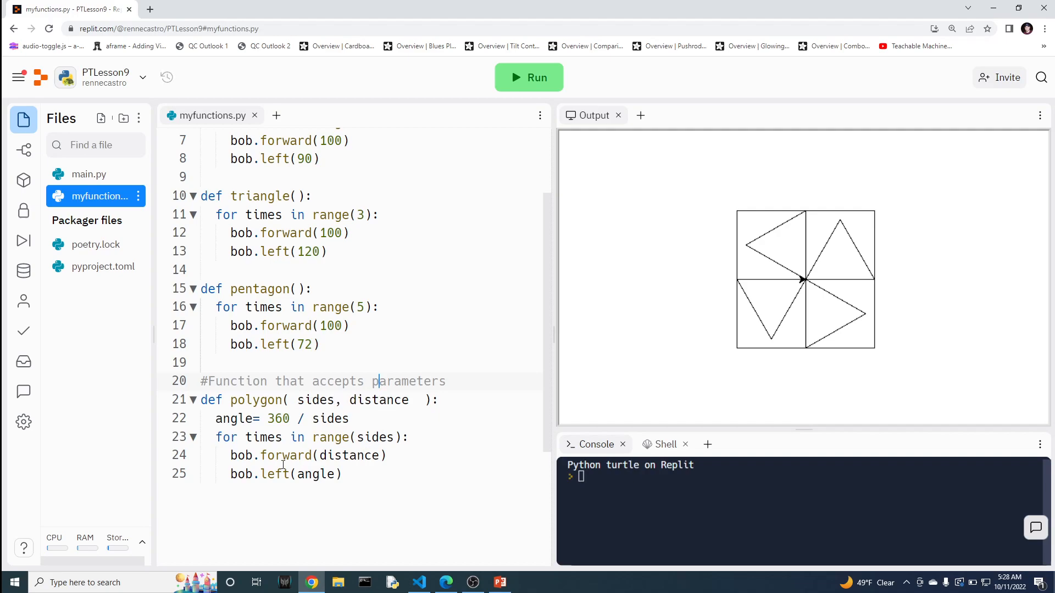
pyautogui.moveTo(216, 419); pyautogui.dragTo(341, 474)
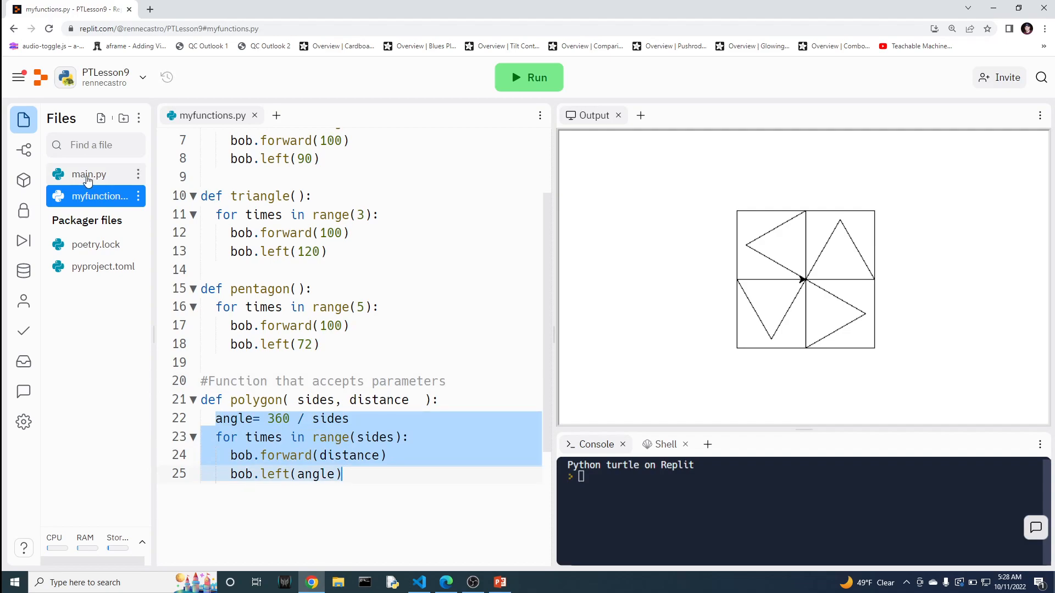
# Call polygon() with no arguments in main.py and run it, raising the missing-arguments TypeError.
pyautogui.click(88, 175)
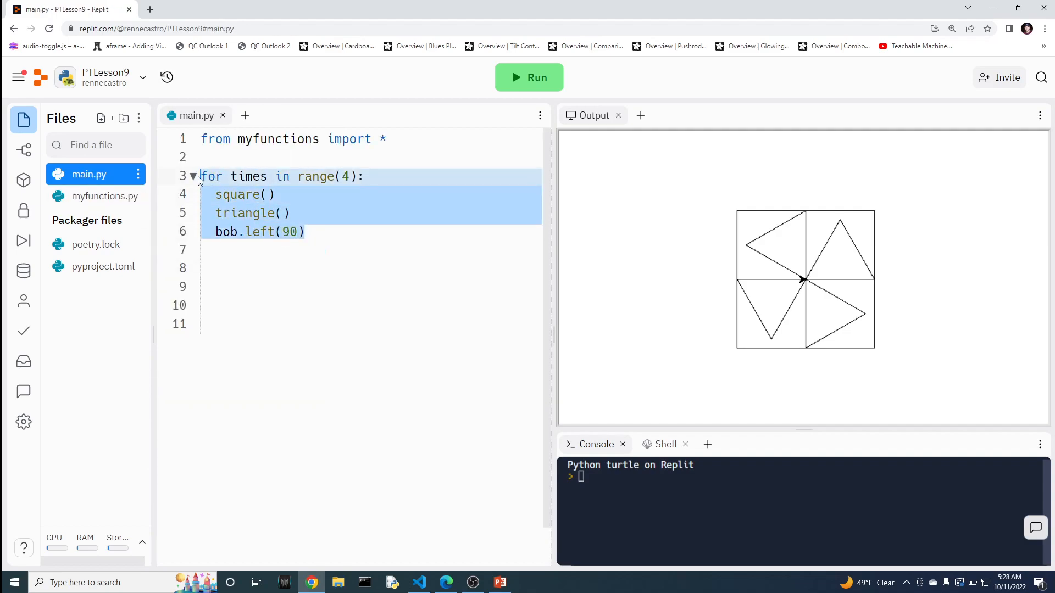
pyautogui.write('polygon(')
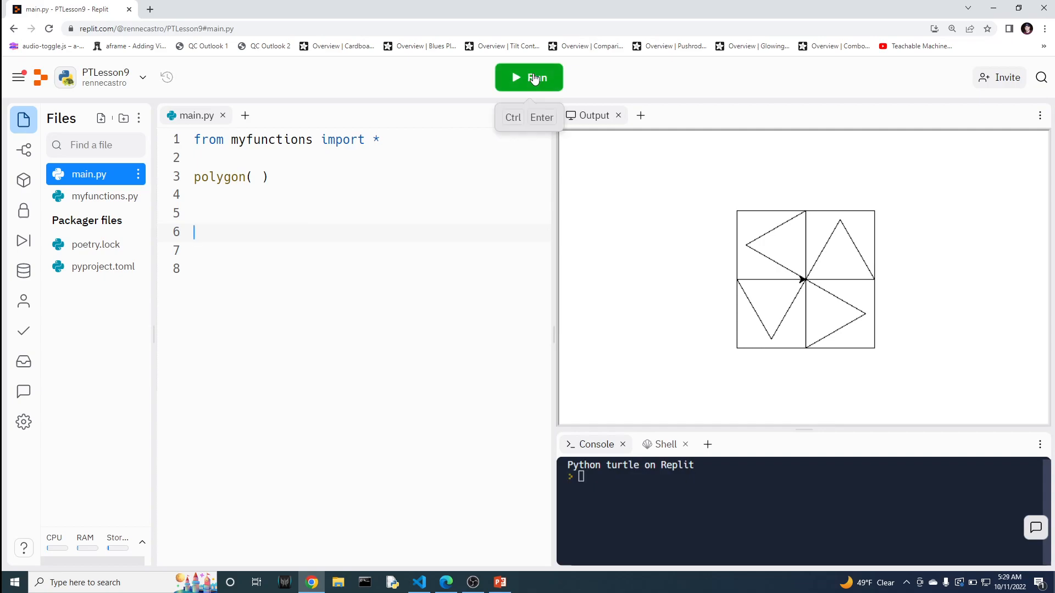
pyautogui.click(529, 77)
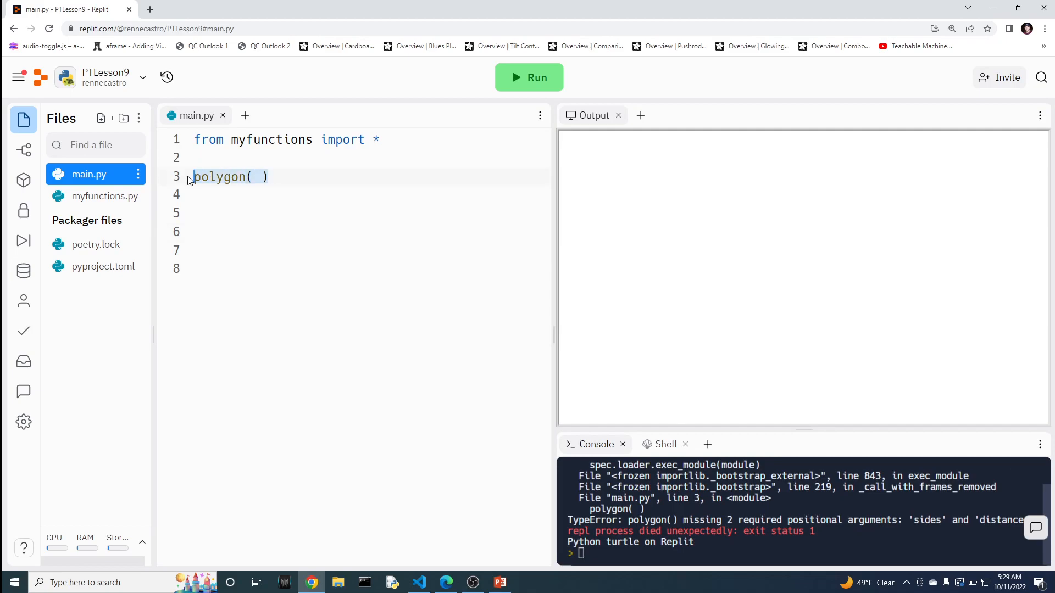
# Demonstrate bob.forward() with no argument raising a TypeError, then fix it to bob.forward(100).
pyautogui.write('bob.')
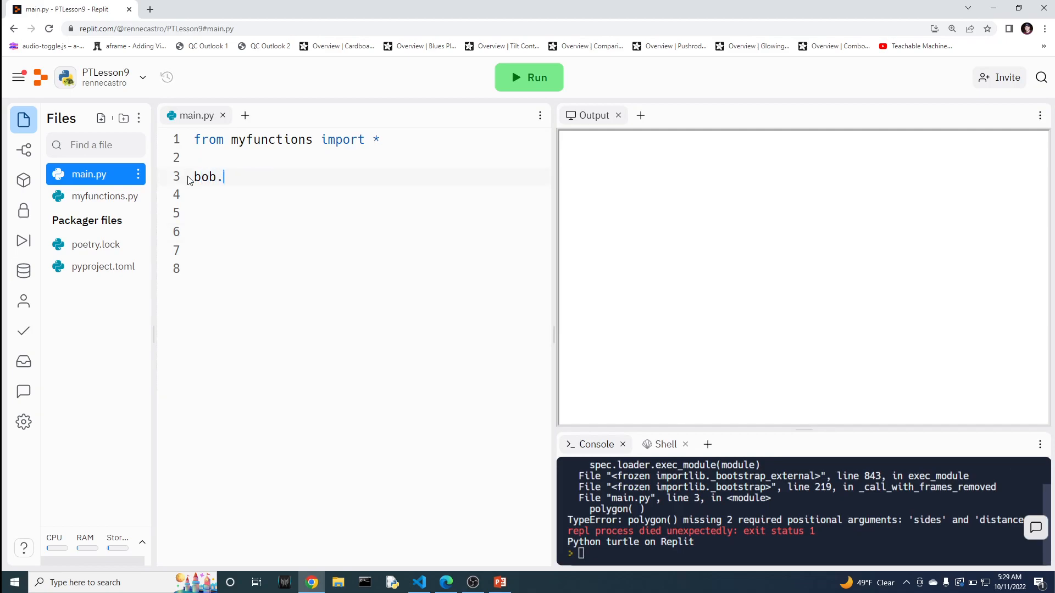
pyautogui.write('forward')
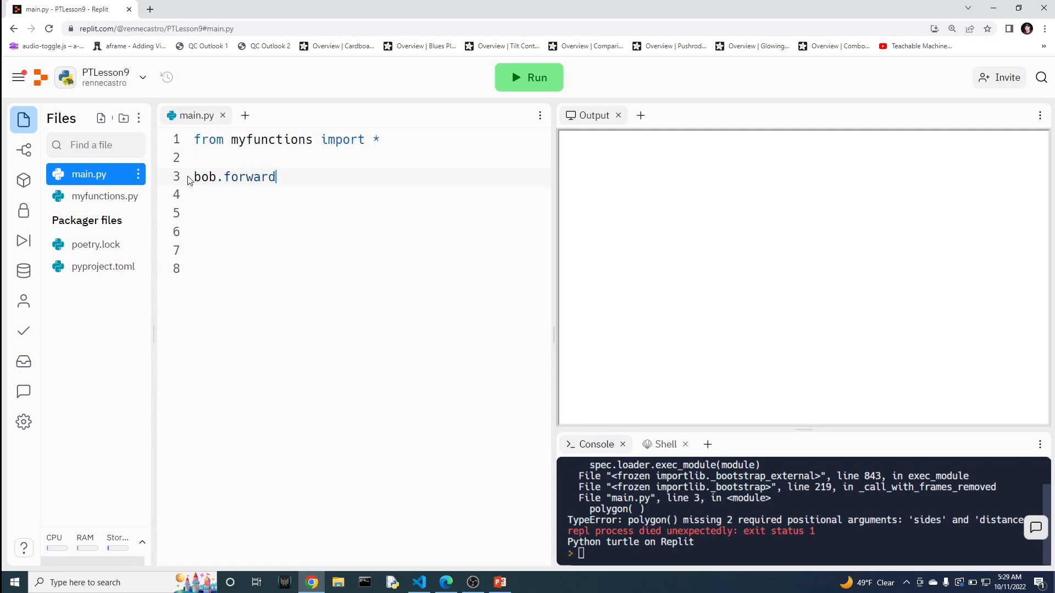
pyautogui.write('()')
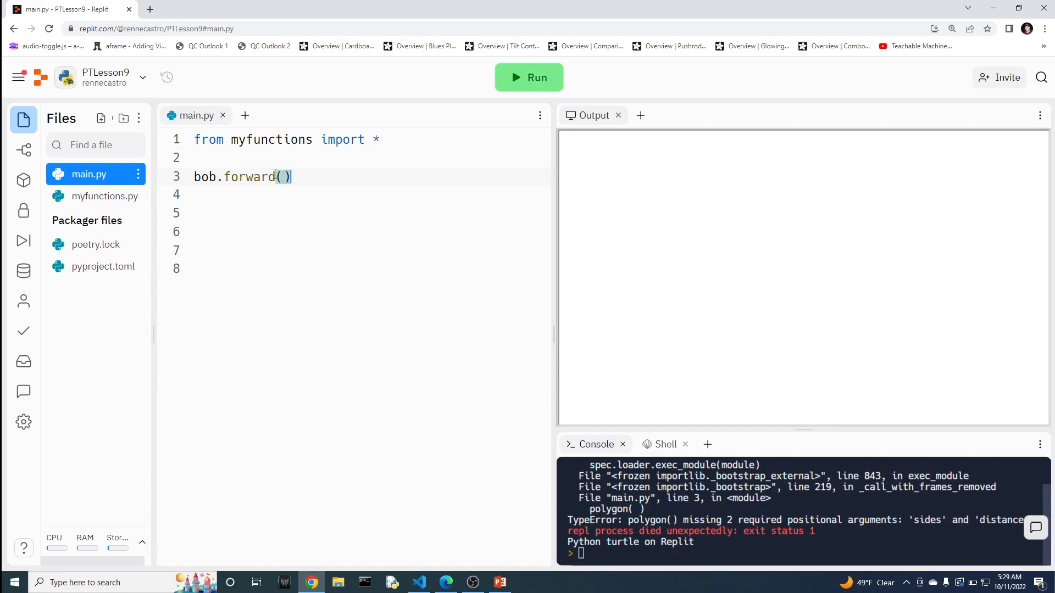
pyautogui.click(529, 77)
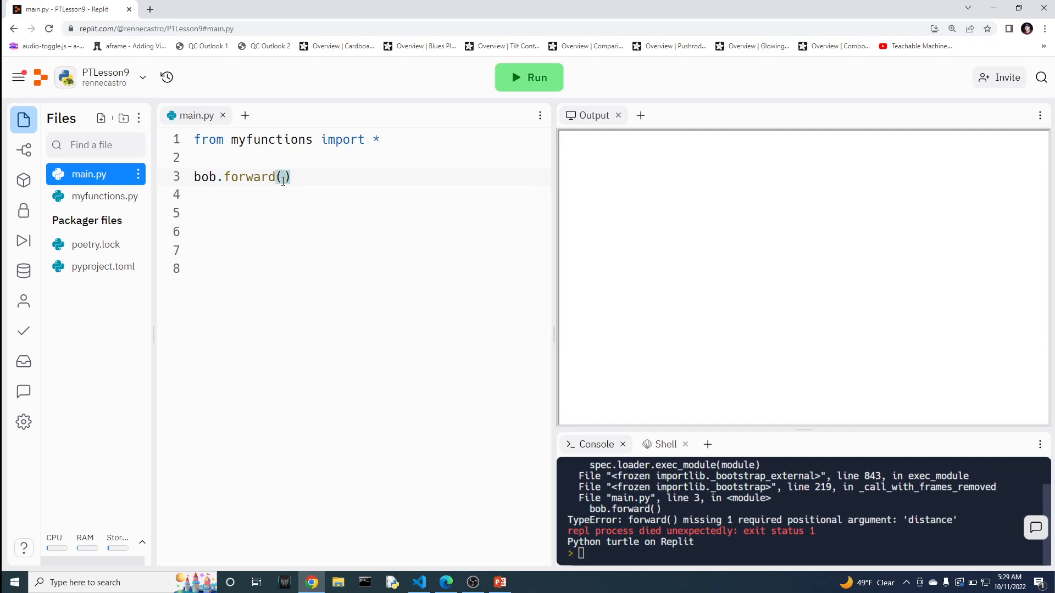
pyautogui.write('100')
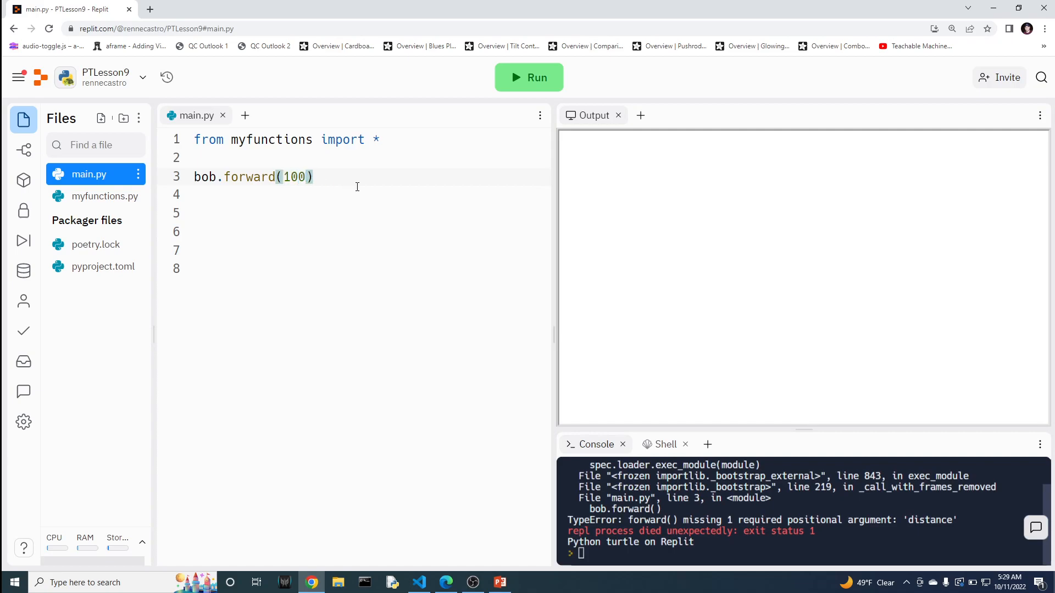
# Compare the bob.forward(100) line with the sides parameter in polygon's definition in myfunctions.py.
pyautogui.tripleClick(253, 175)
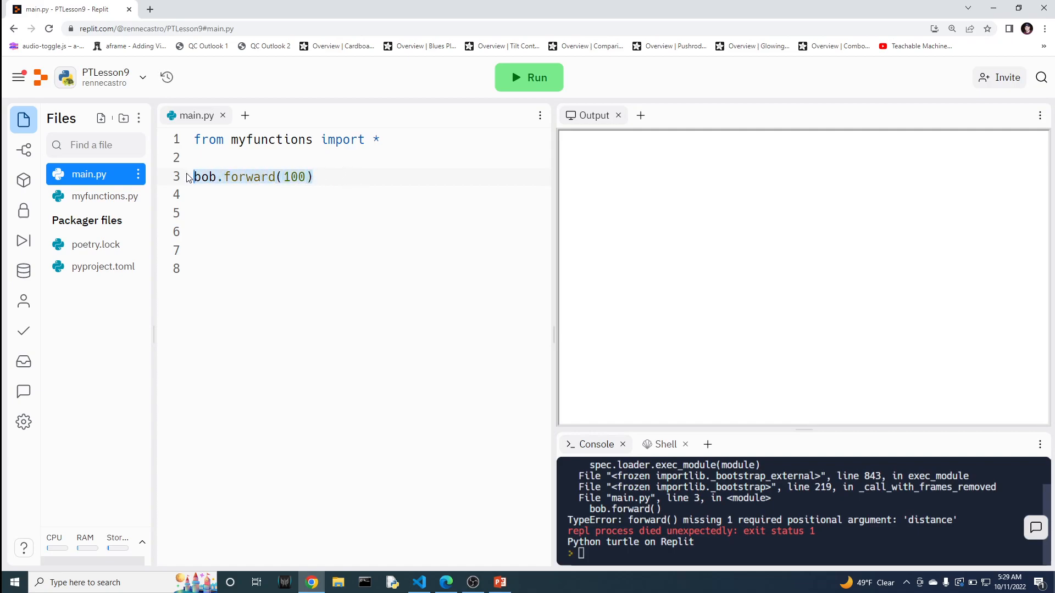
pyautogui.click(100, 195)
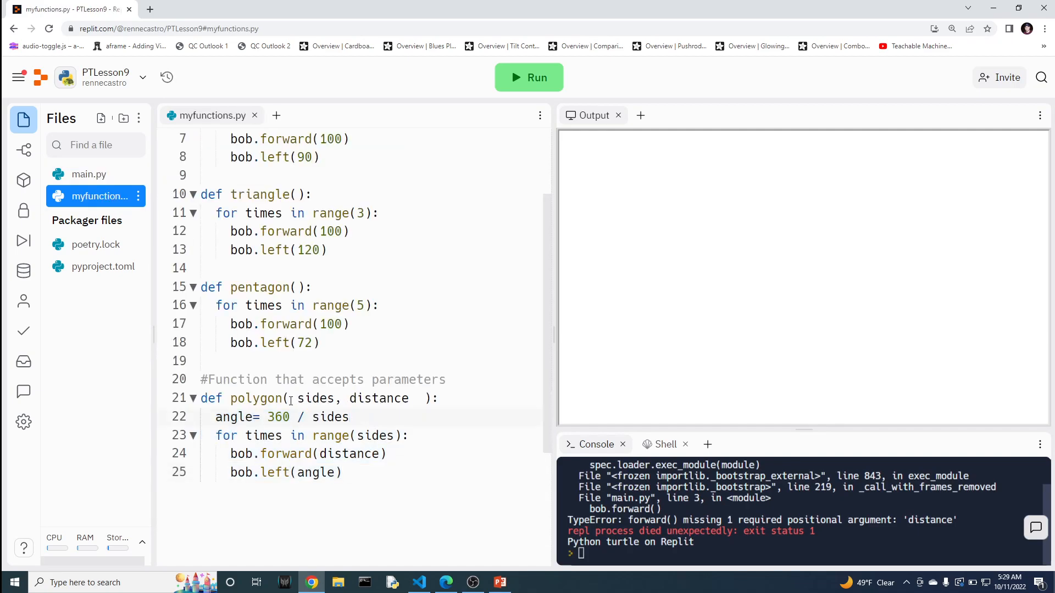
pyautogui.doubleClick(315, 398)
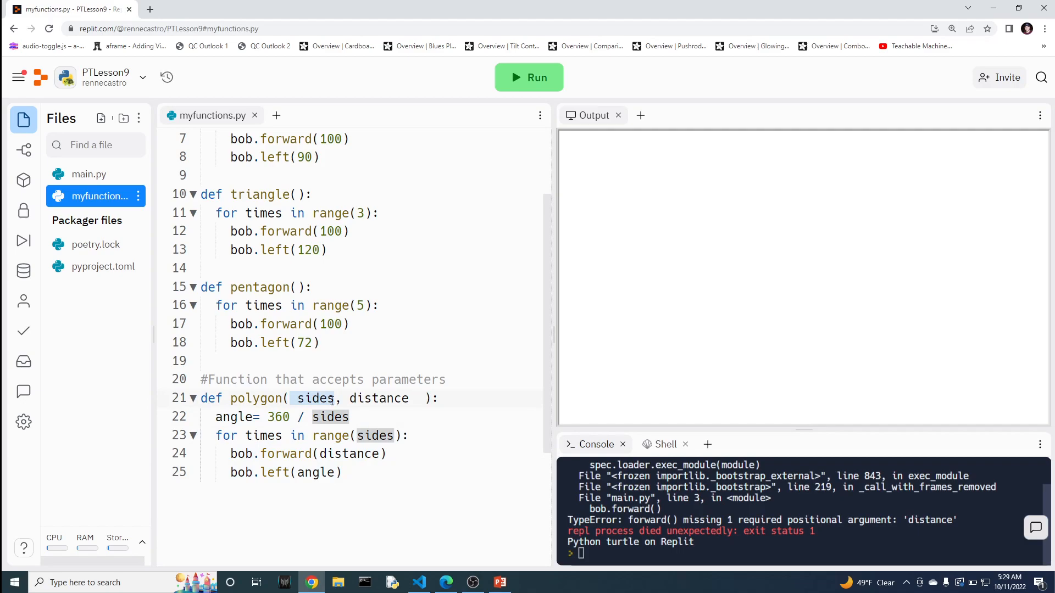
# Add a #Triangle comment with polygon(3,100) in main.py and run it to draw a triangle.
pyautogui.click(87, 174)
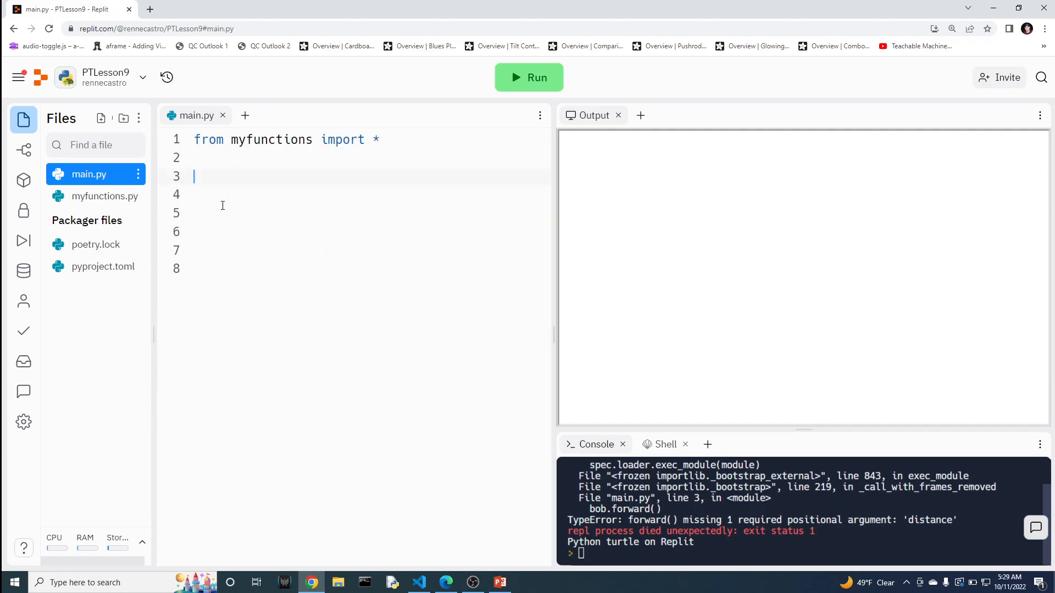
pyautogui.write('polygon')
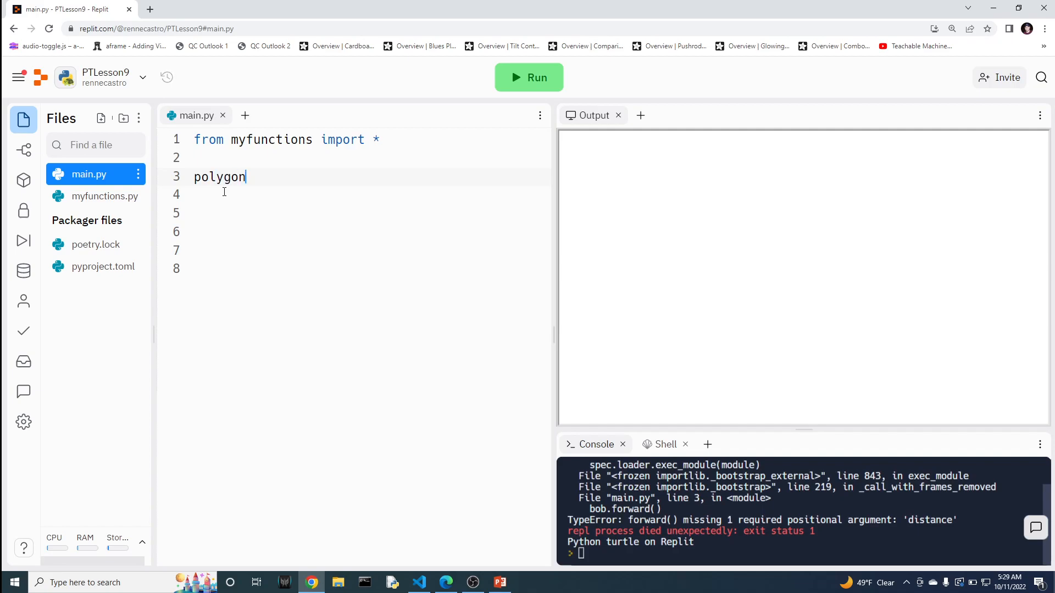
pyautogui.write('(3)')
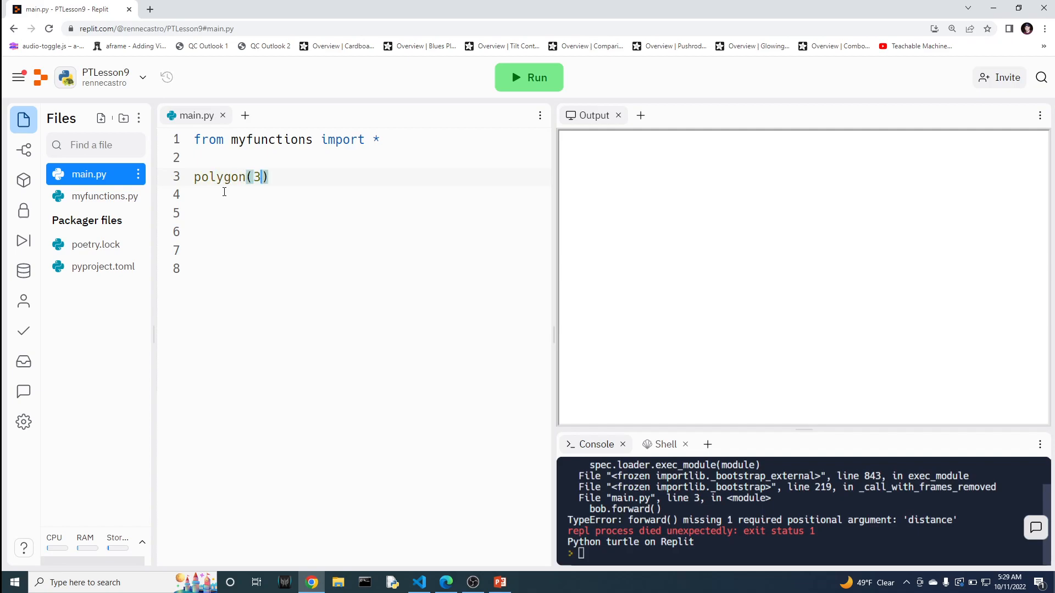
pyautogui.press('Enter')
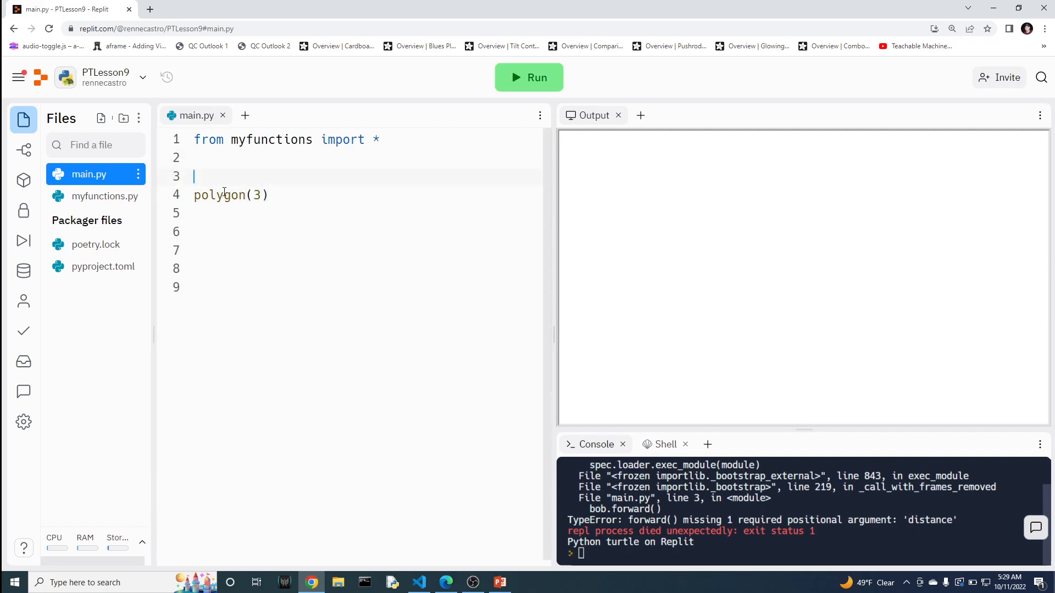
pyautogui.write('#Triangle')
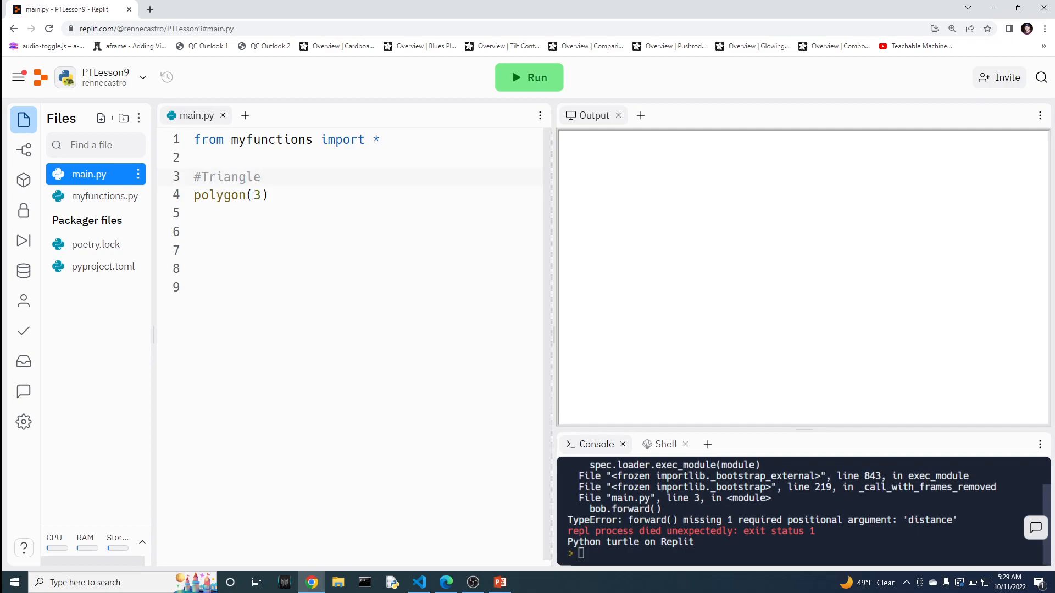
pyautogui.write(',')
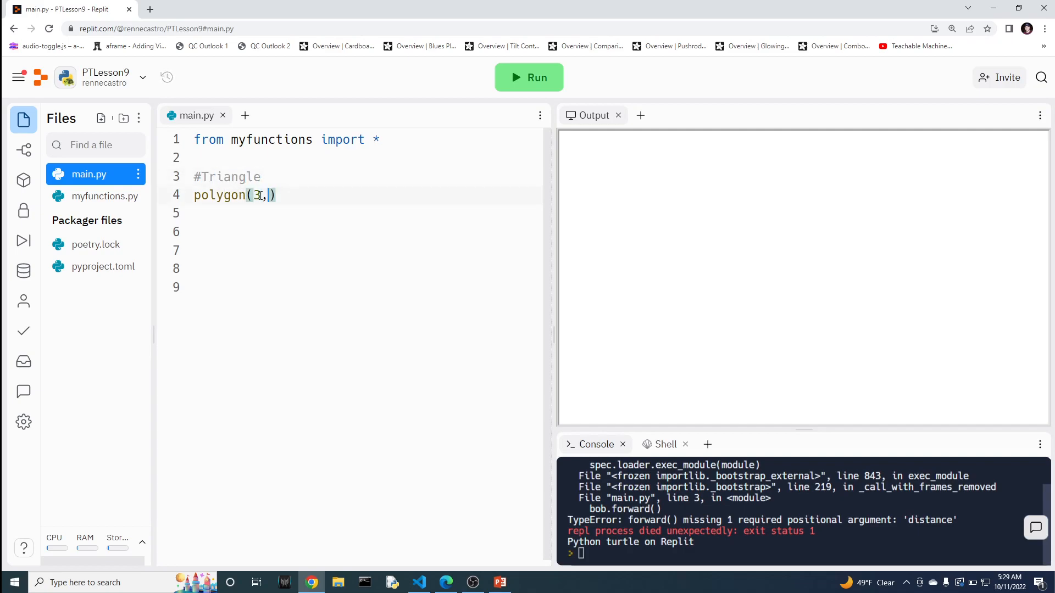
pyautogui.write('100')
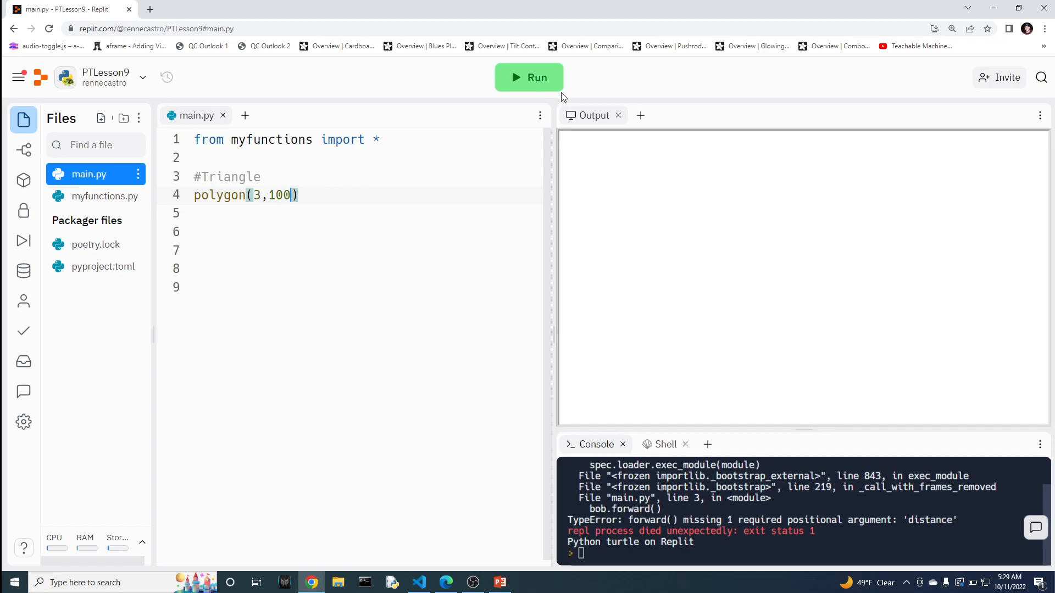
pyautogui.click(529, 77)
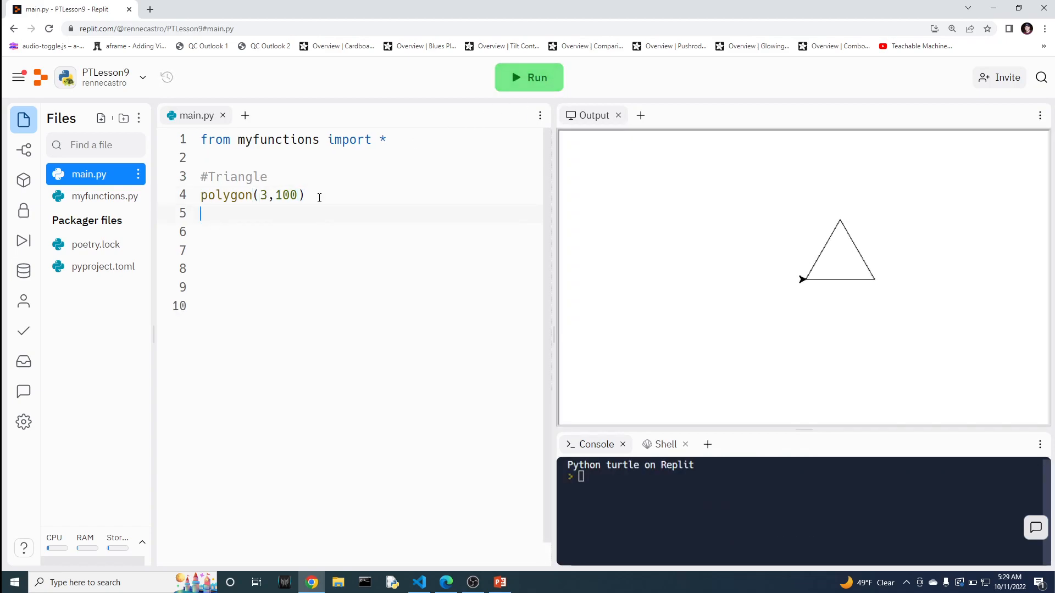
# Add a #Square comment with polygon(4,100) after the triangle call.
pyautogui.write('#S')
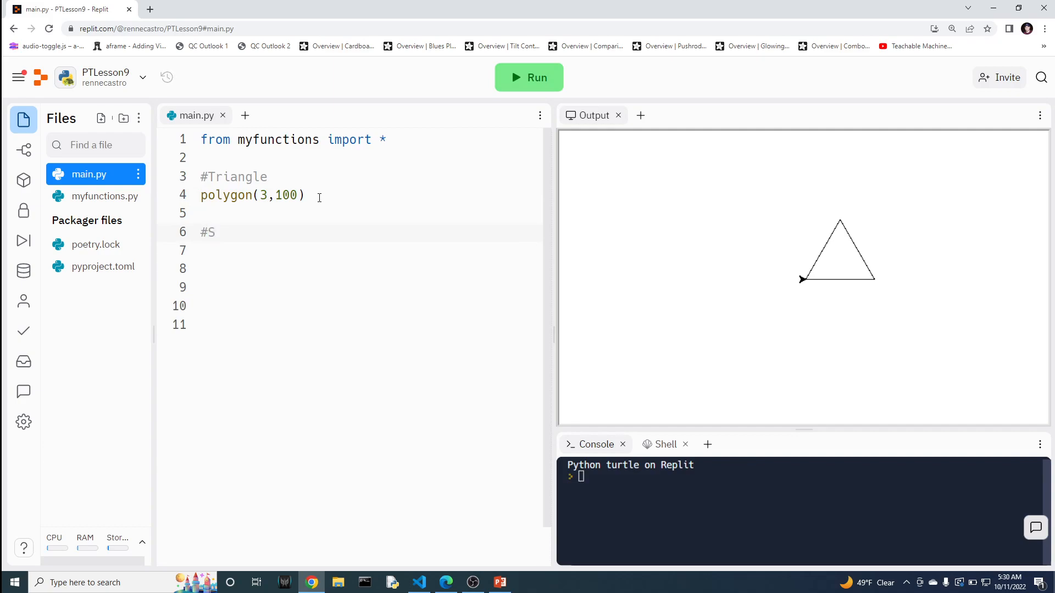
pyautogui.write('quare')
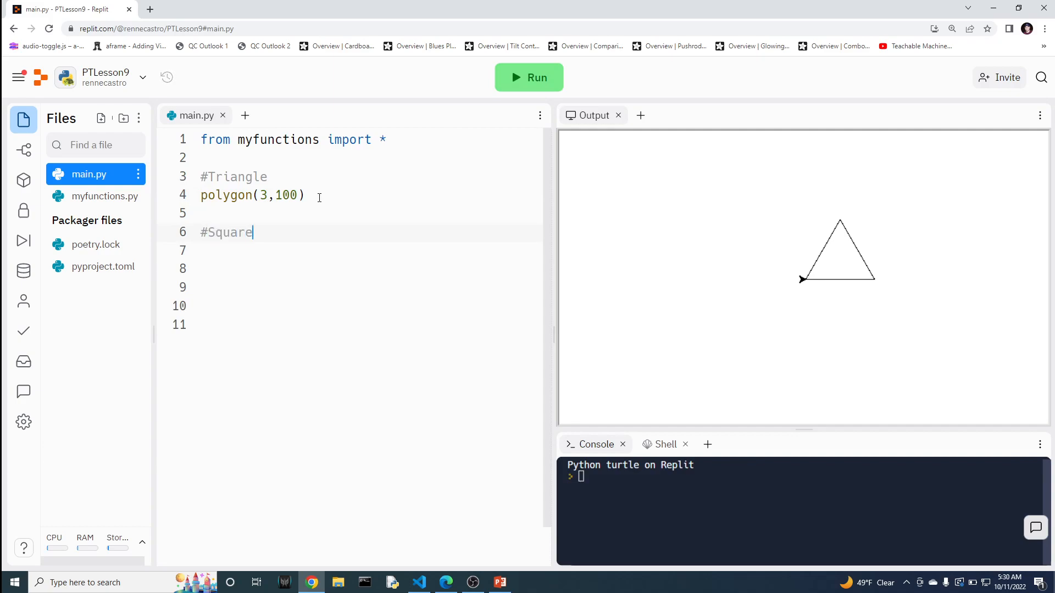
pyautogui.write('pol')
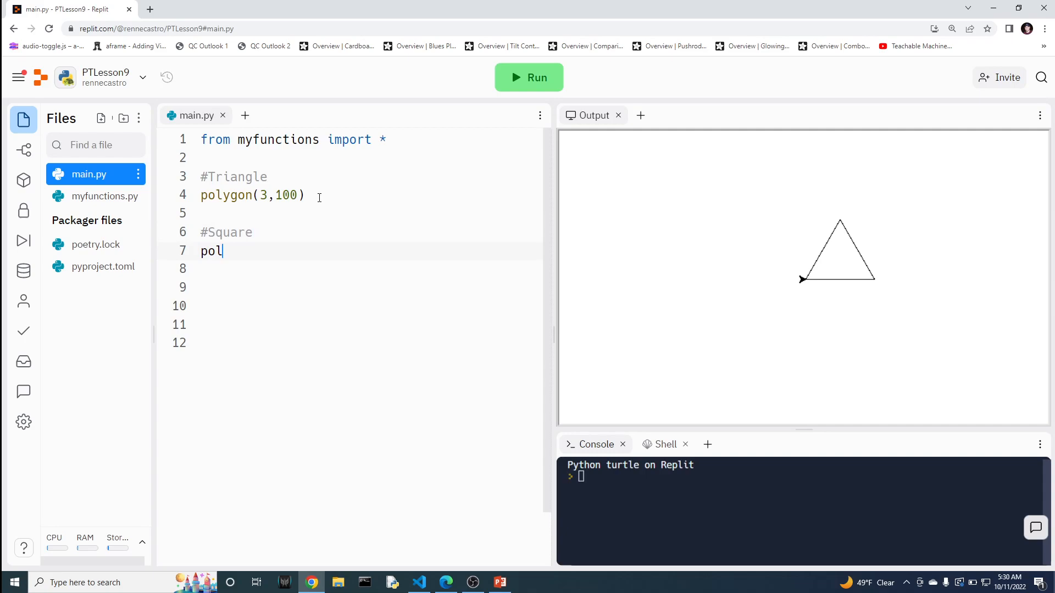
pyautogui.write('ygon')
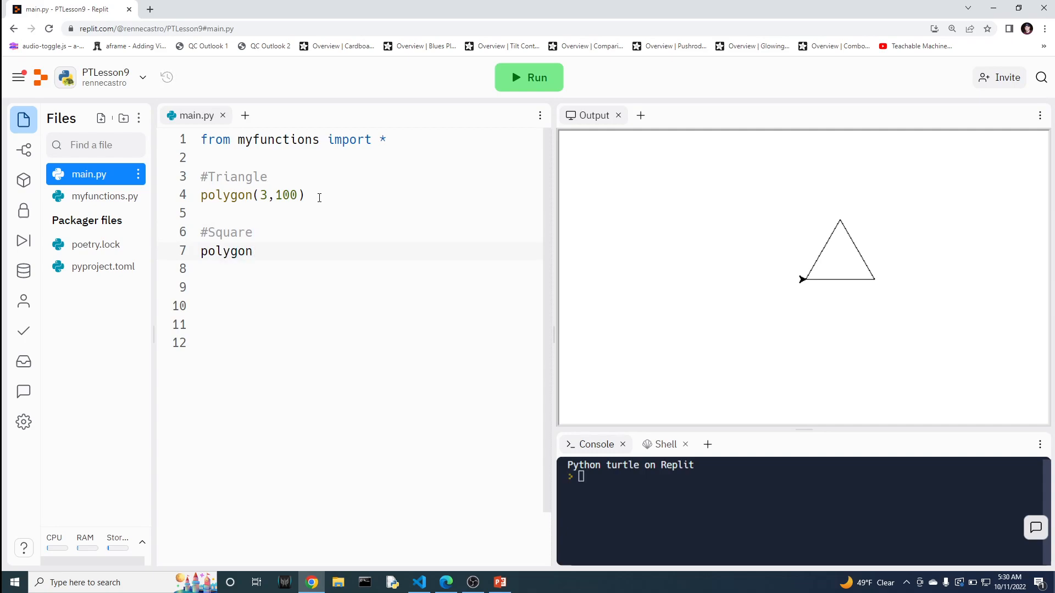
pyautogui.write('(')
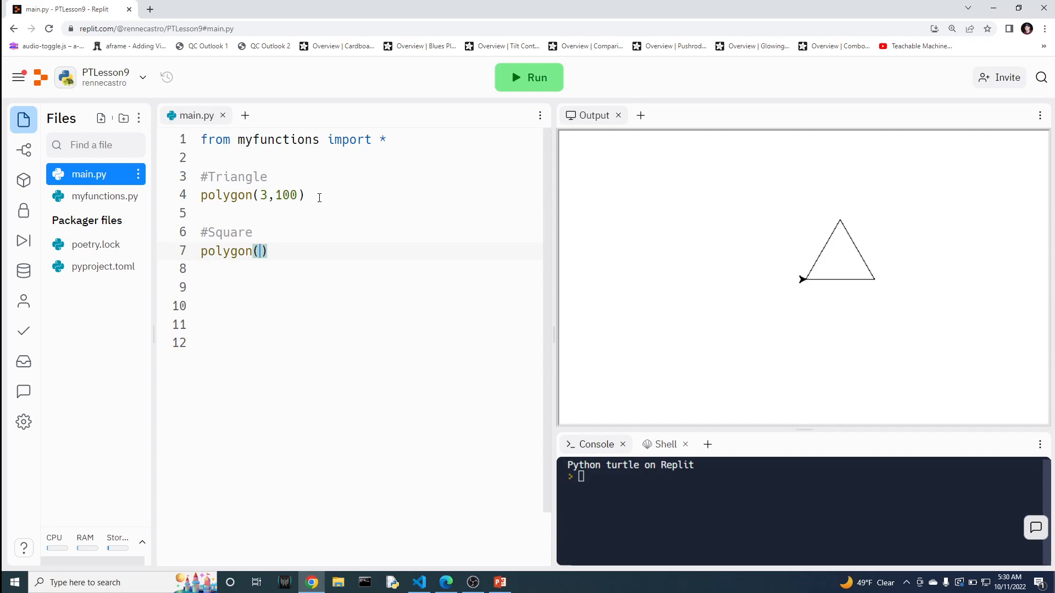
pyautogui.write('4')
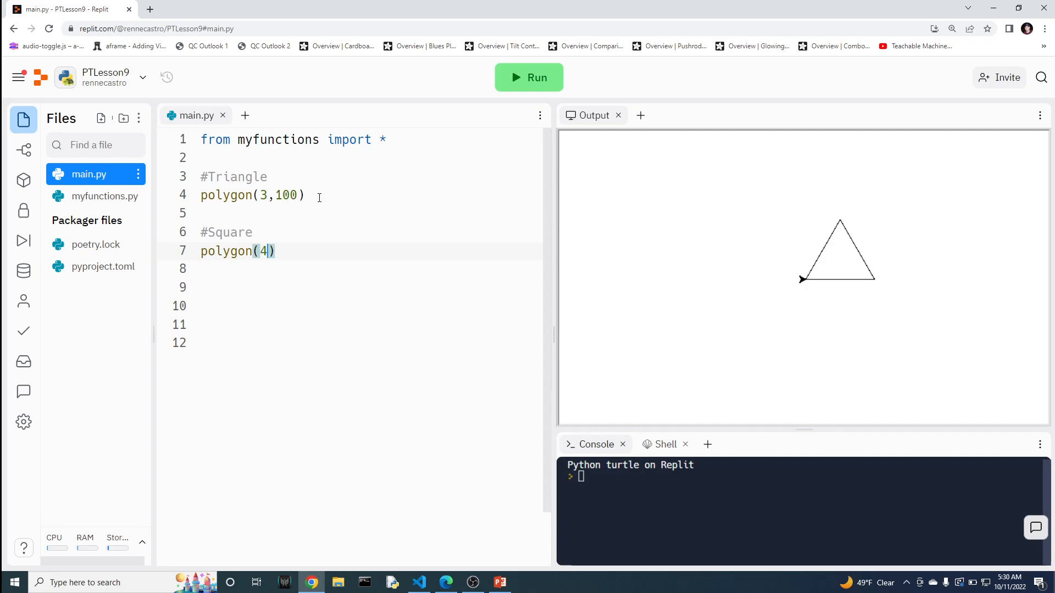
pyautogui.write(',')
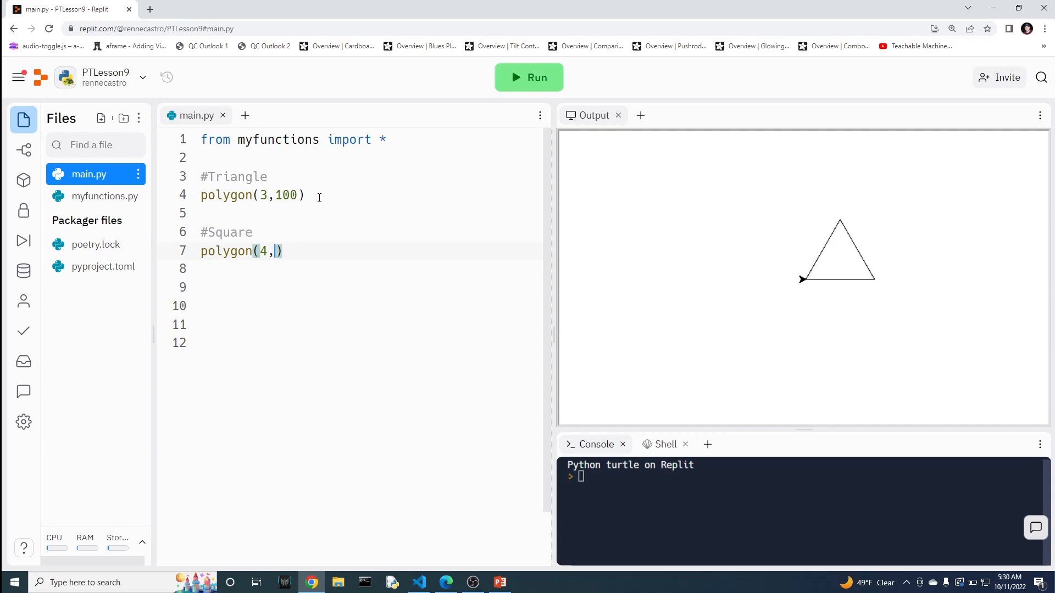
pyautogui.write('100')
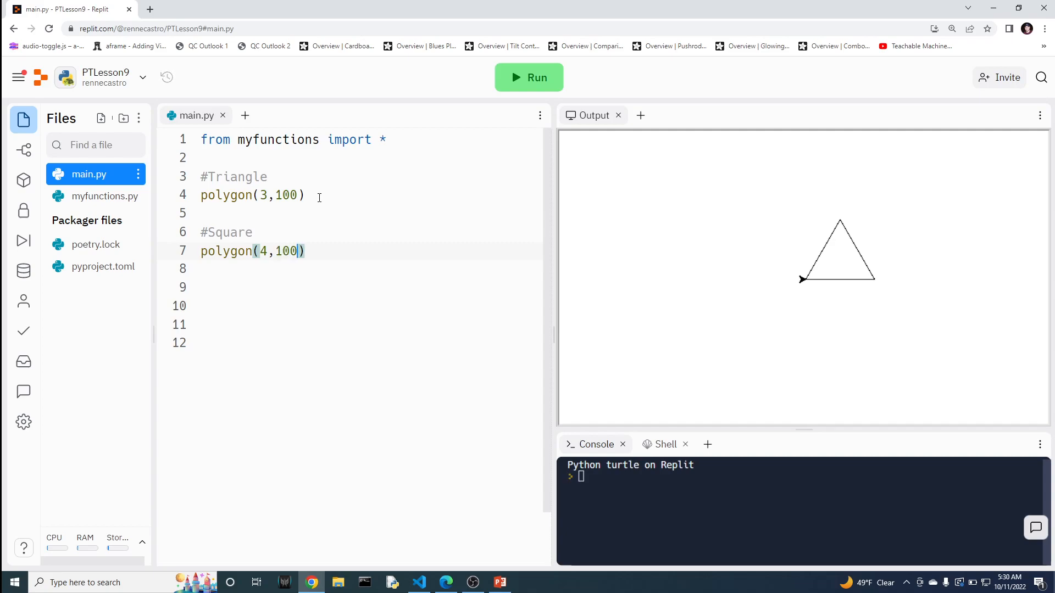
# Run to draw the square around the triangle, then review polygon in myfunctions.py.
pyautogui.click(529, 77)
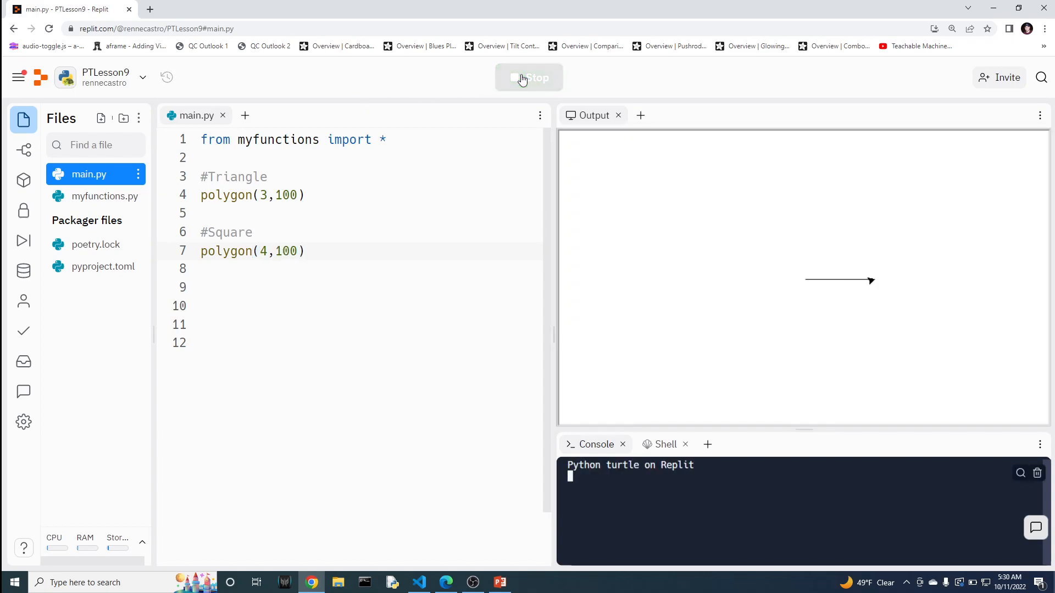
pyautogui.click(528, 77)
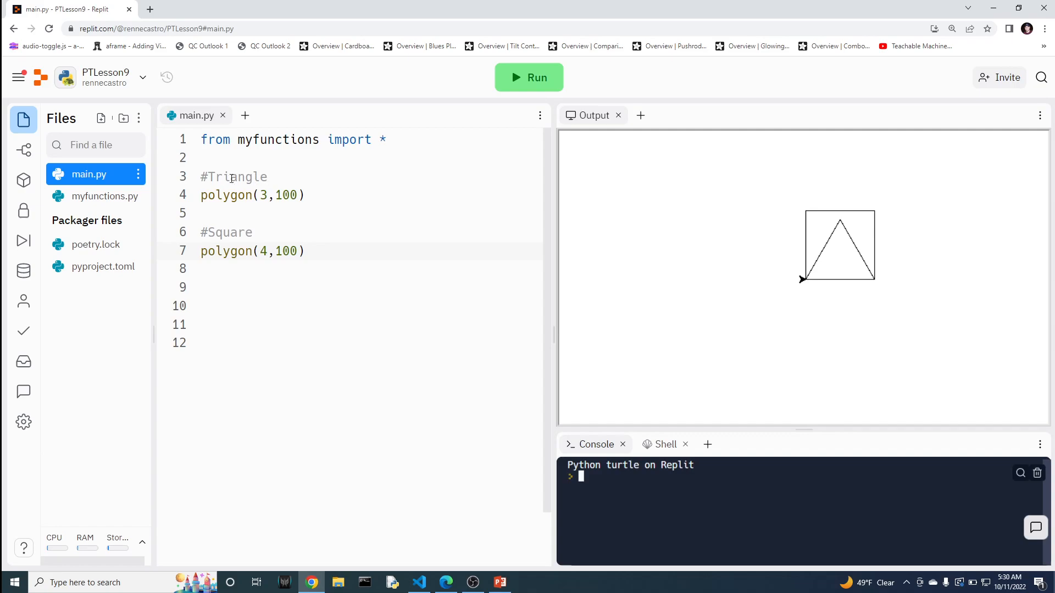
pyautogui.click(100, 196)
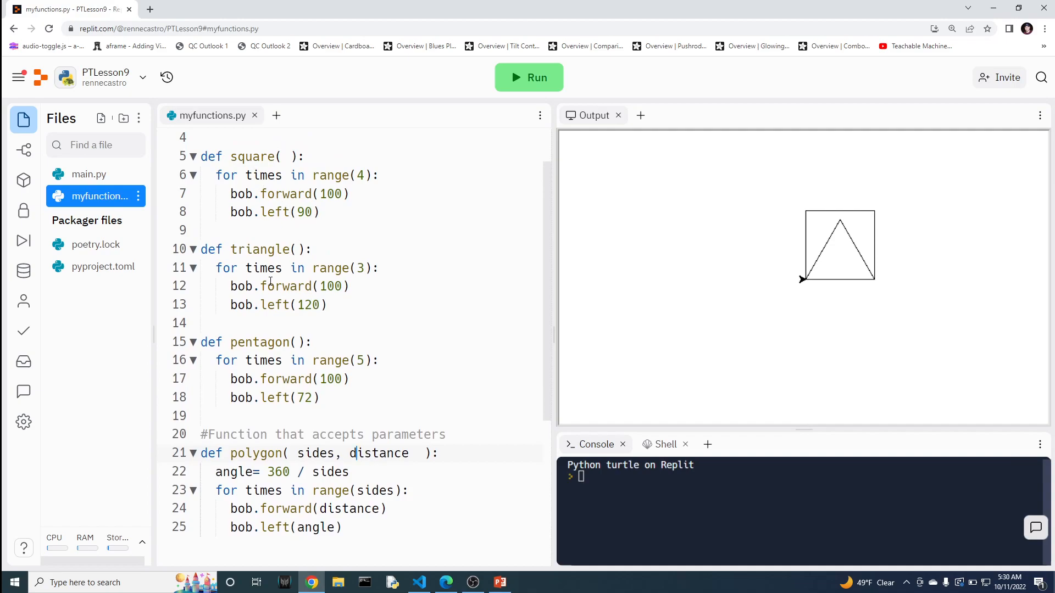
# Add a #Pentagon comment with a polygon(5, ...) call and distance value in main.py and run it.
pyautogui.click(88, 175)
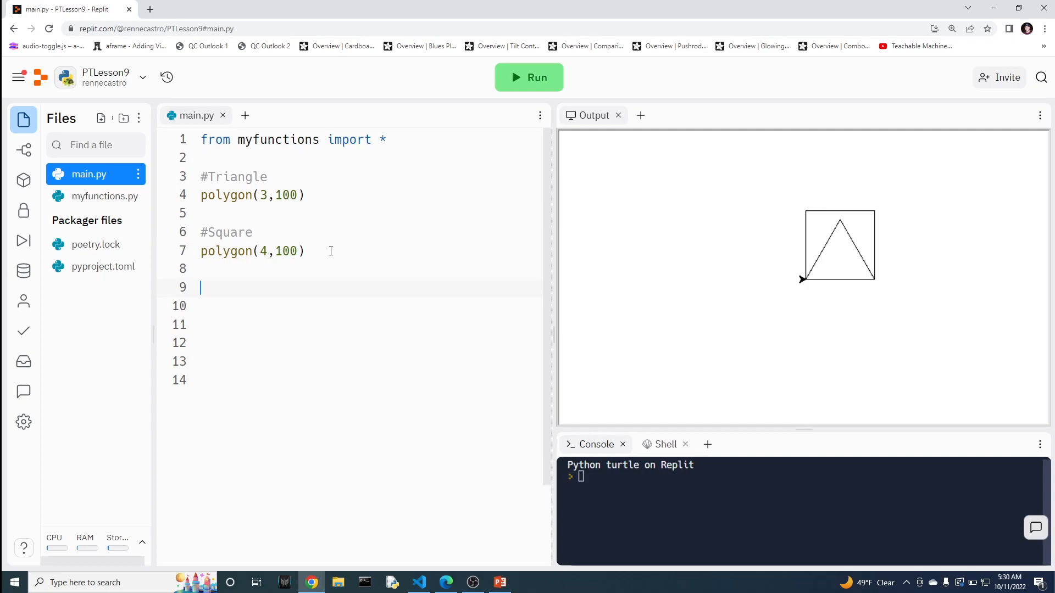
pyautogui.write('#Petn')
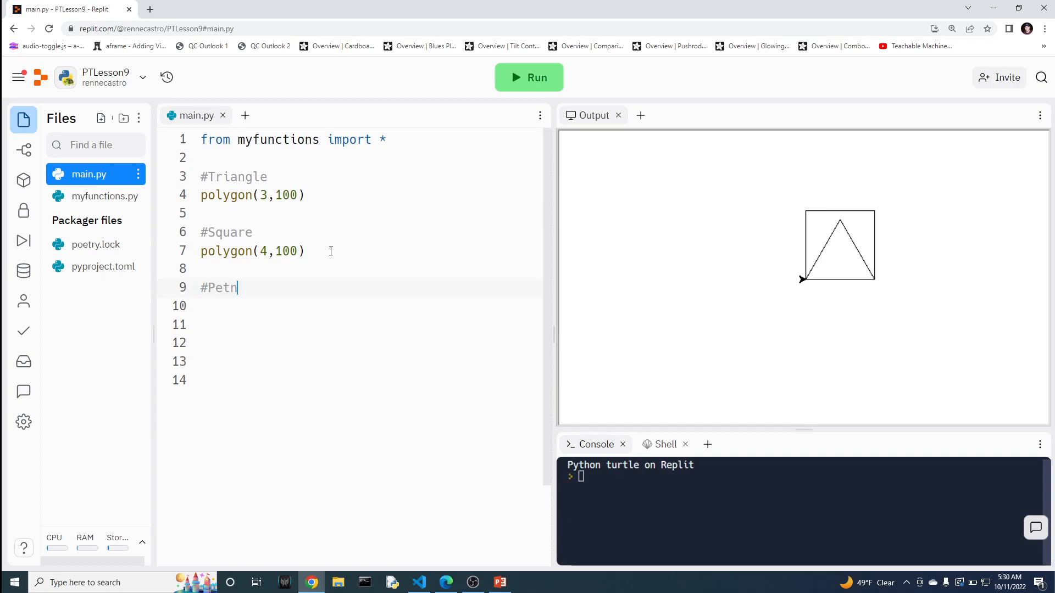
pyautogui.write('agp')
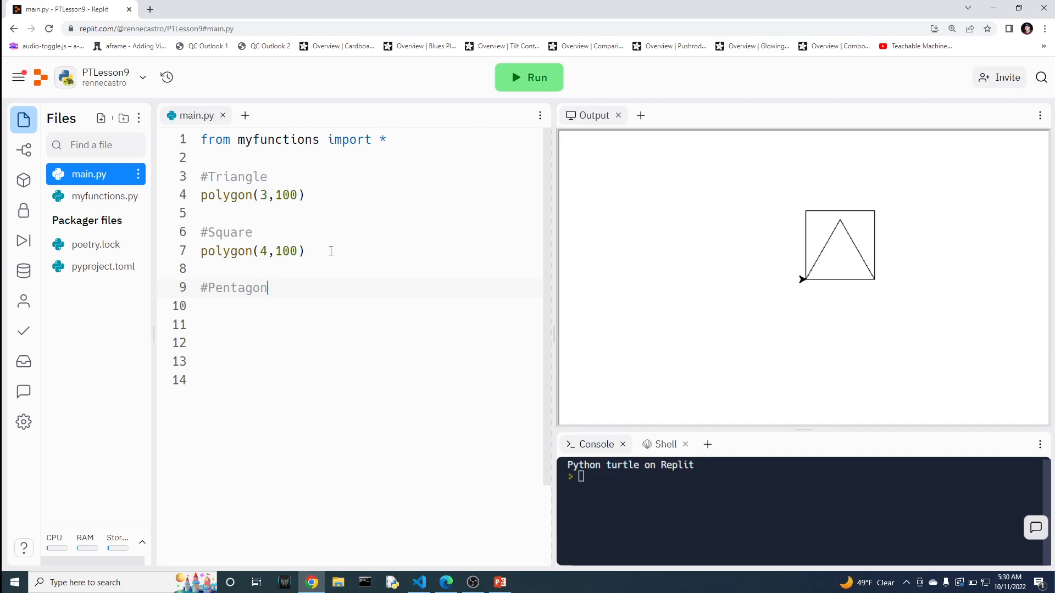
pyautogui.write('pol')
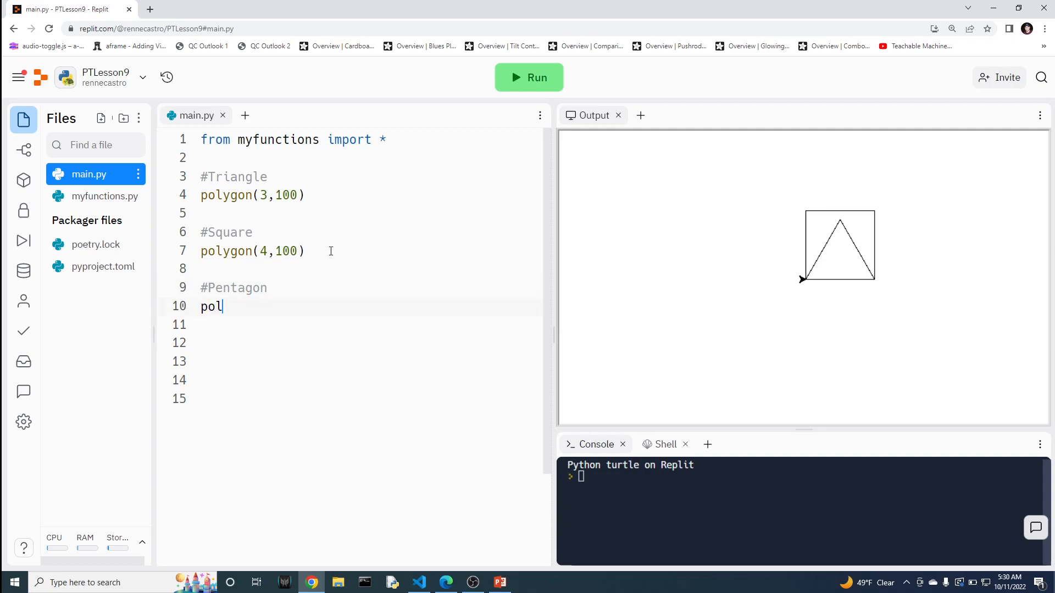
pyautogui.write('ygon(')
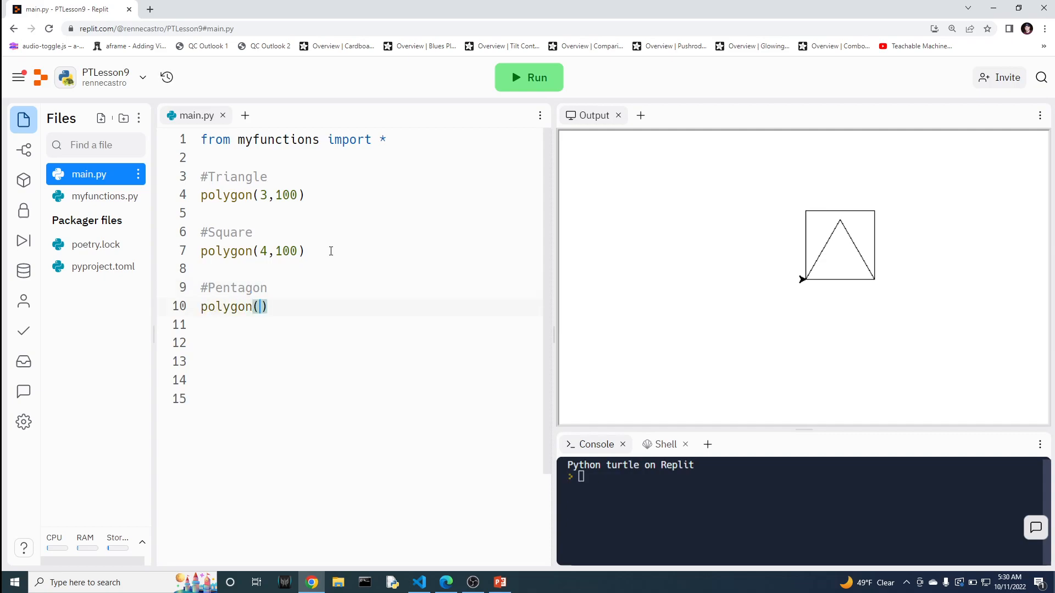
pyautogui.write('5,')
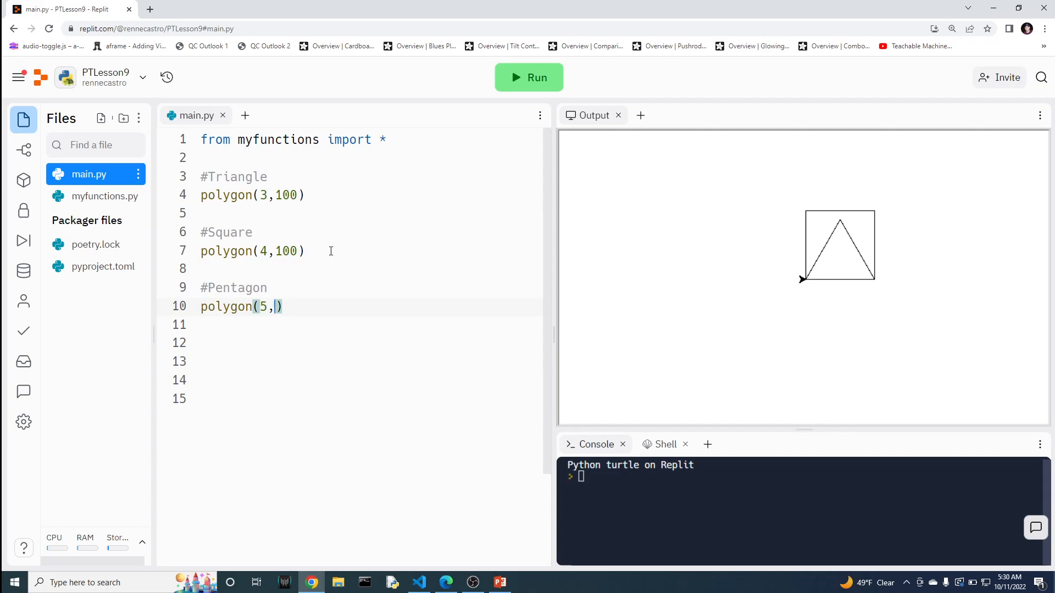
pyautogui.write('1')
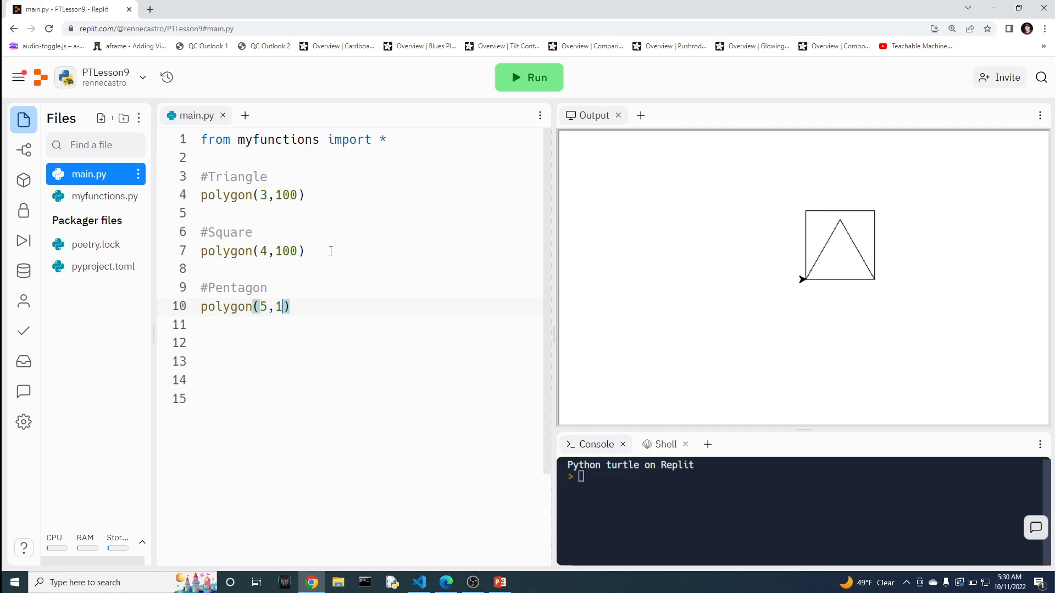
pyautogui.write('00')
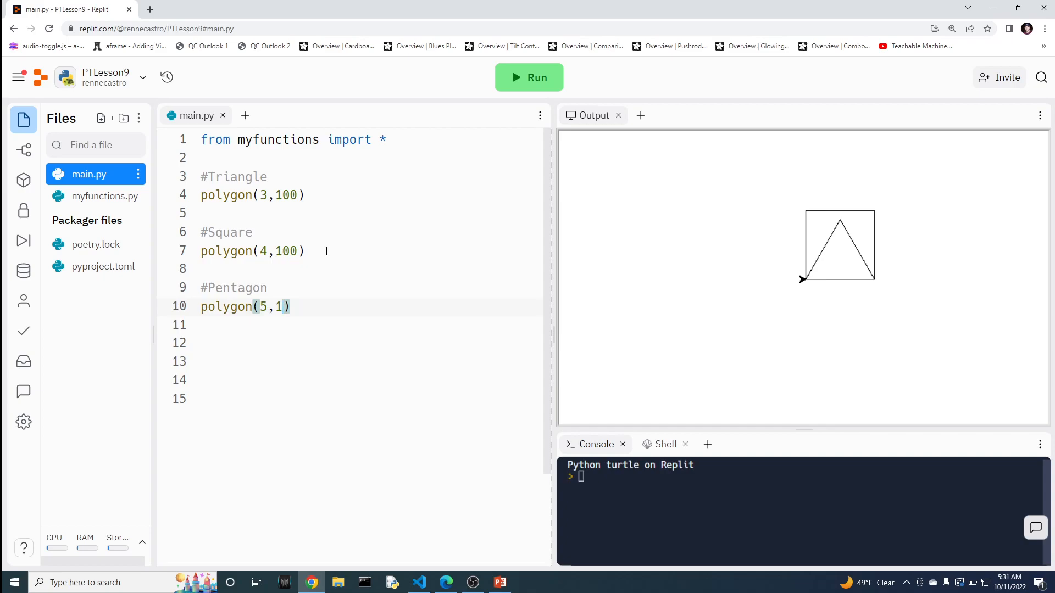
pyautogui.write('0')
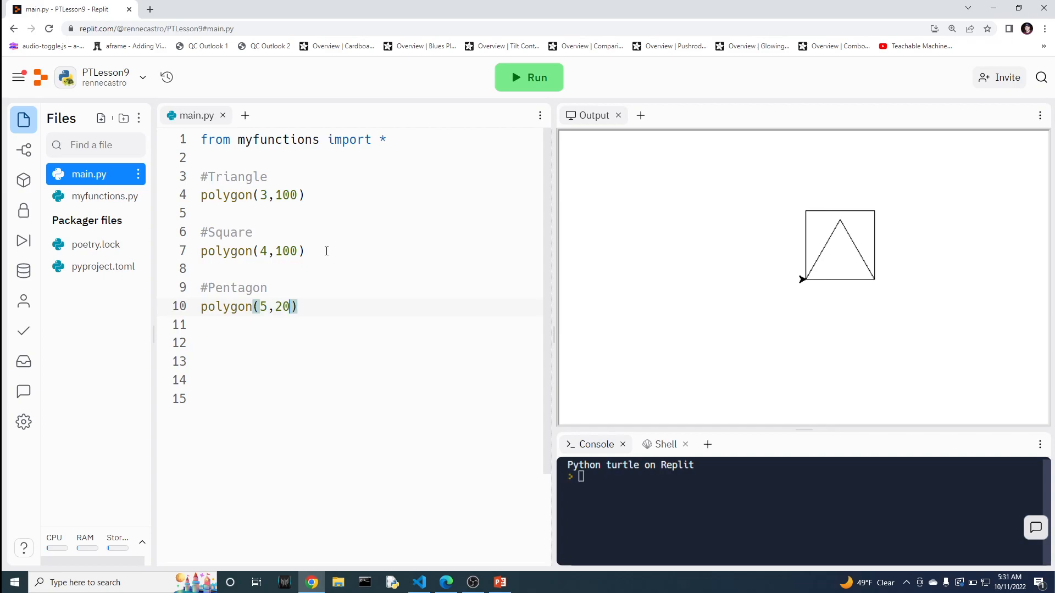
pyautogui.click(528, 76)
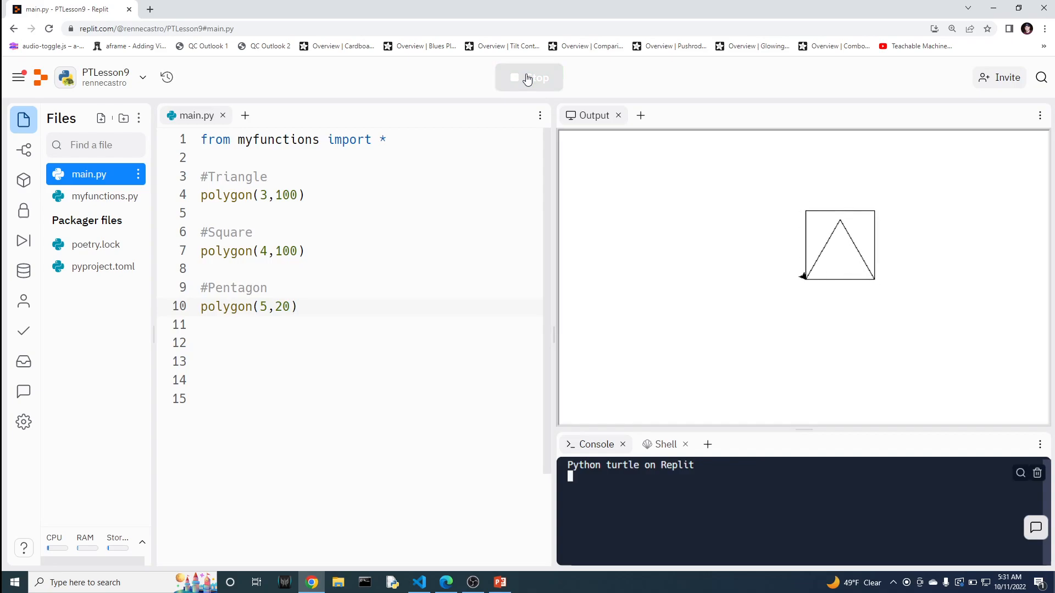
# Change the pentagon call to polygon(5, 100) and rerun so it surrounds the square and triangle.
pyautogui.click(528, 77)
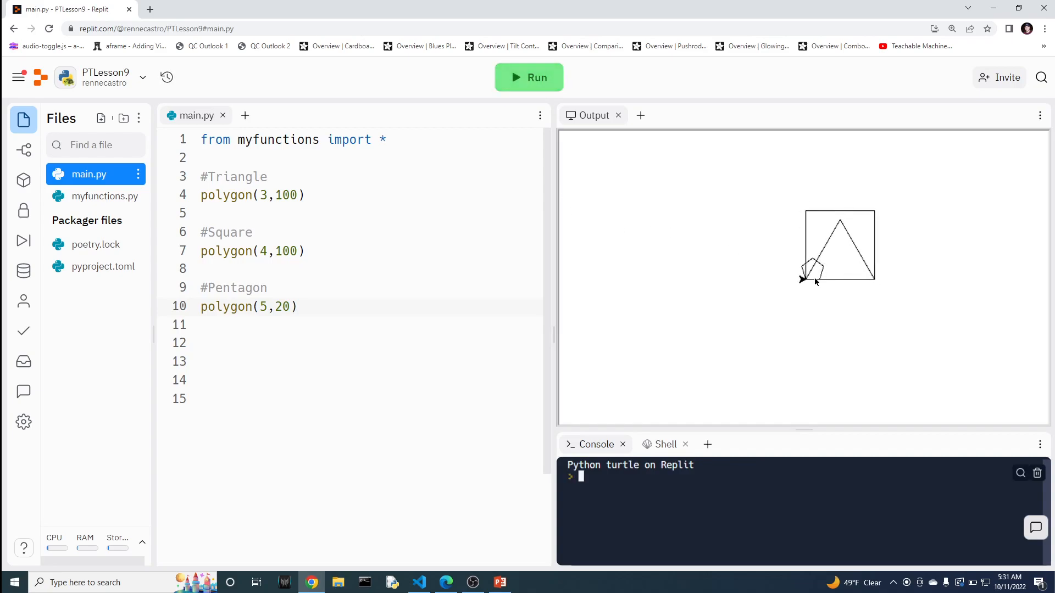
pyautogui.moveTo(802, 273)
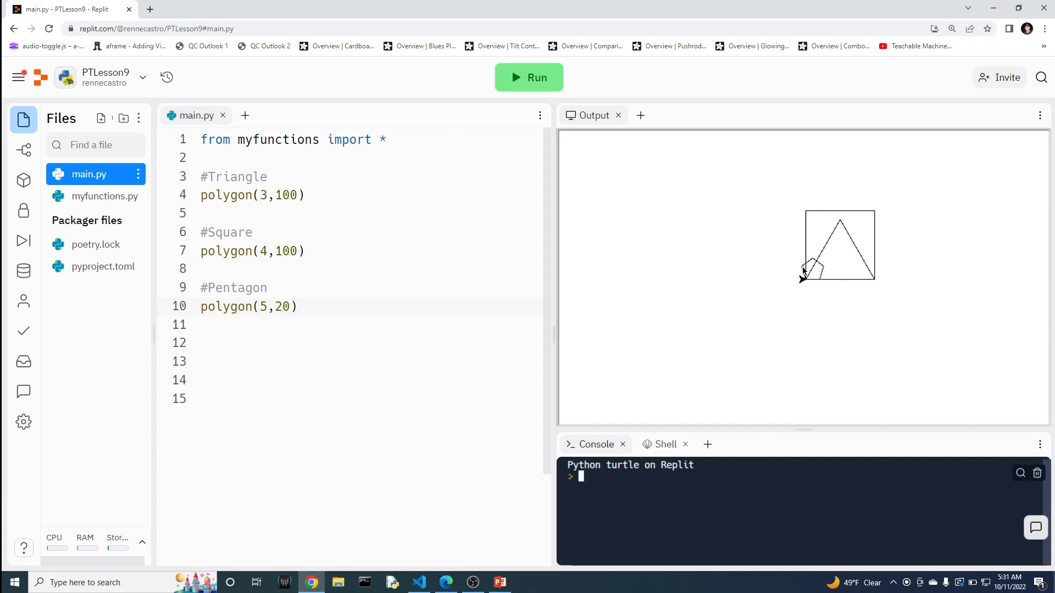
pyautogui.moveTo(592, 303)
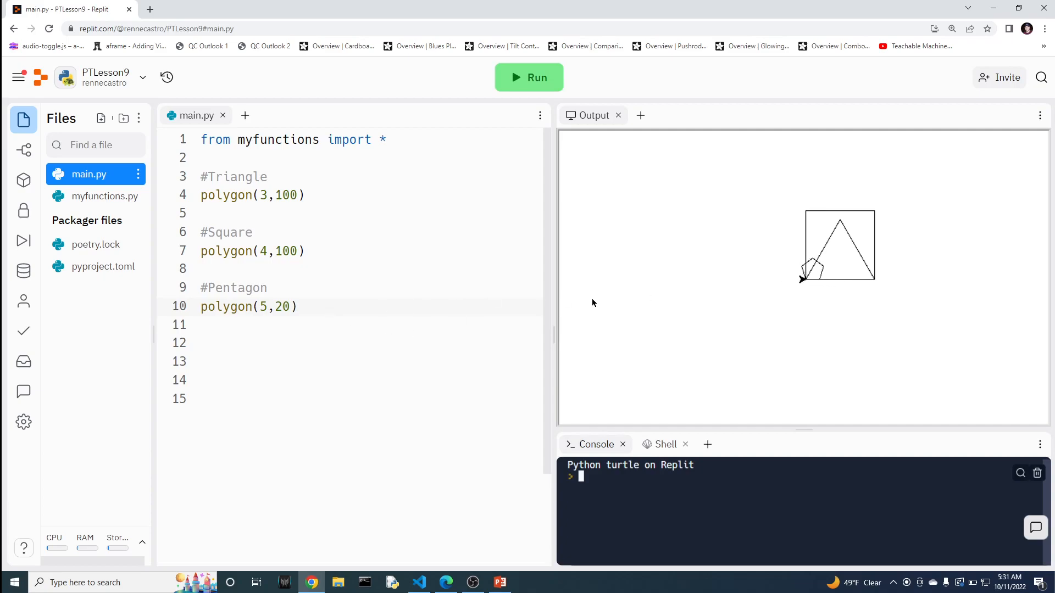
pyautogui.doubleClick(280, 306)
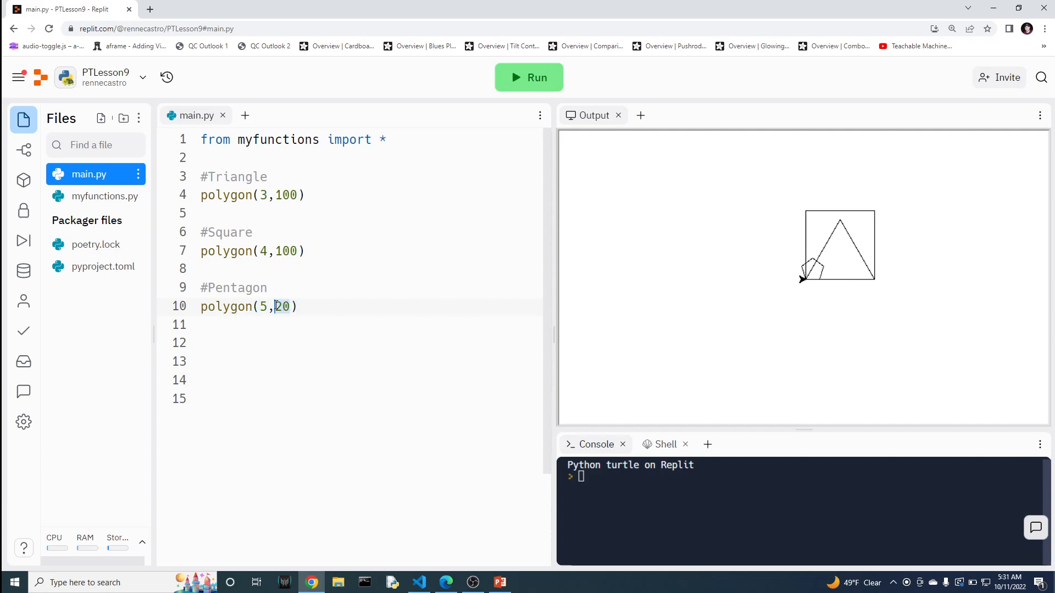
pyautogui.write('100')
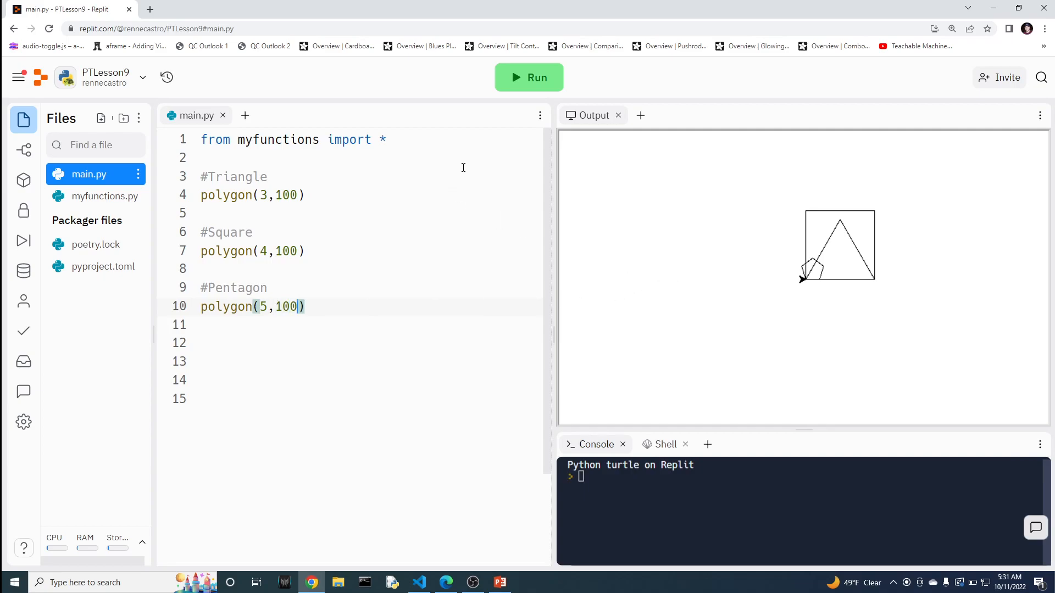
pyautogui.click(529, 77)
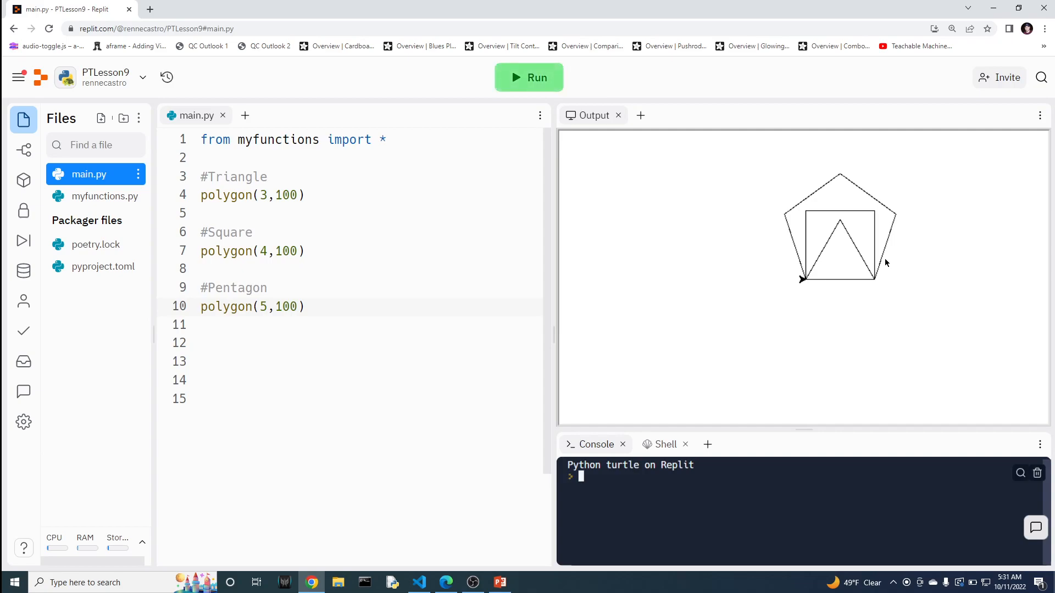
pyautogui.click(304, 307)
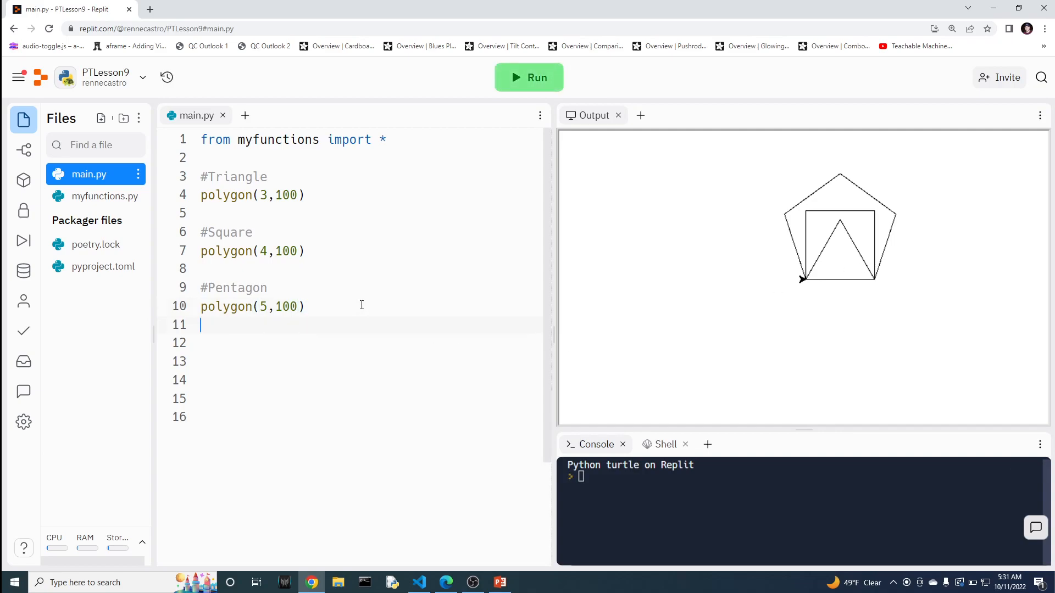
# Add a 'for times in range(...):' loop header below the shape calls.
pyautogui.press('enter')
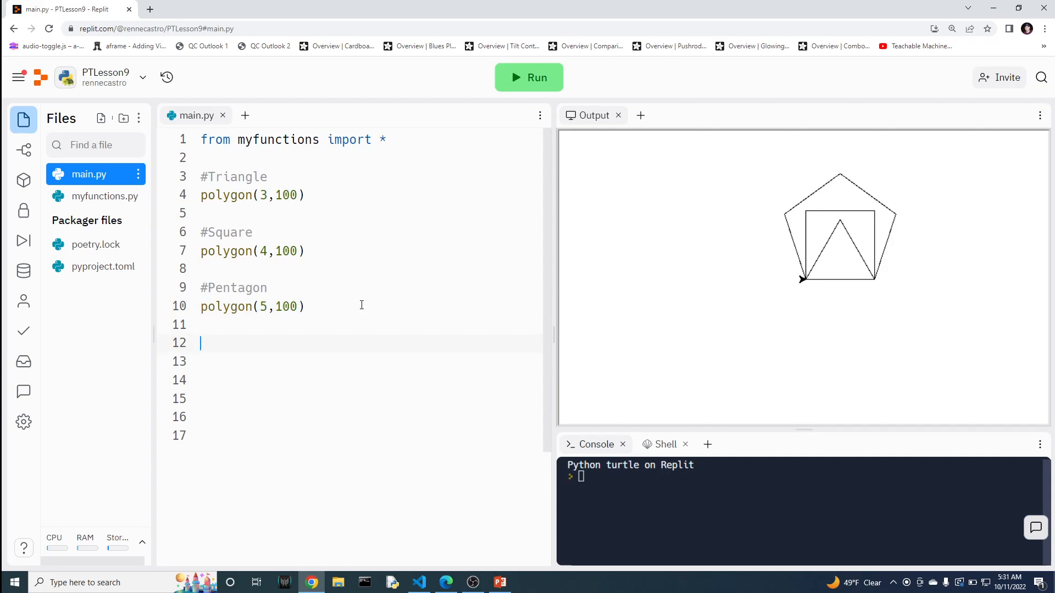
pyautogui.write('B')
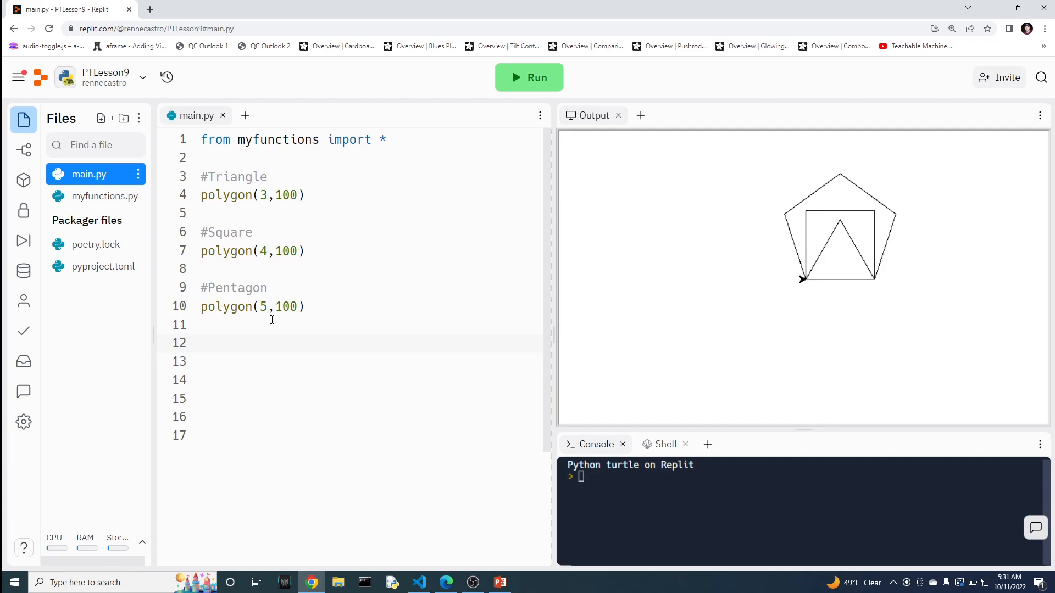
pyautogui.write('for')
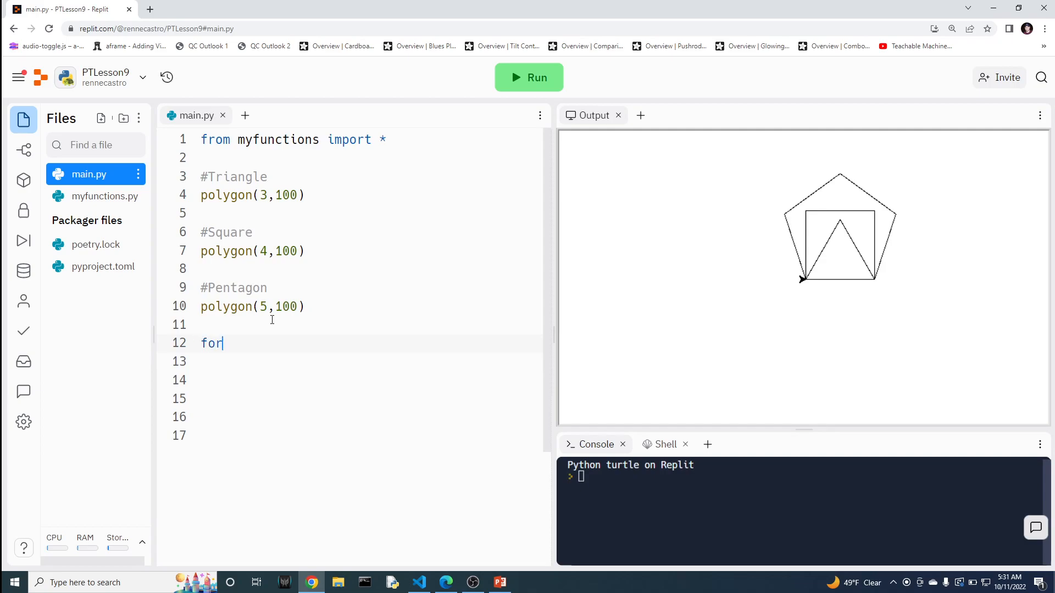
pyautogui.write('times in')
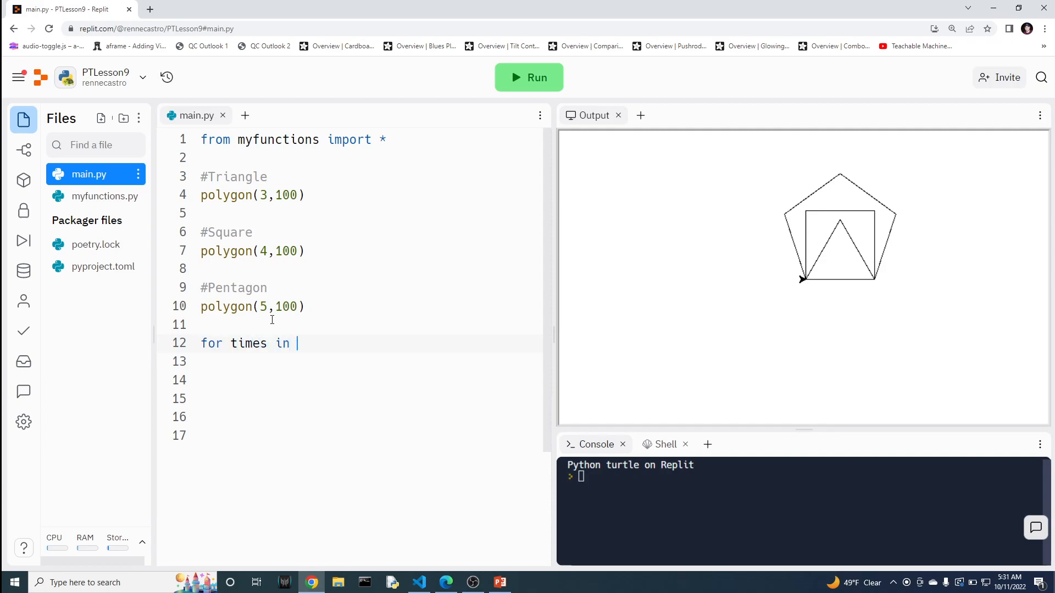
pyautogui.write('range(')
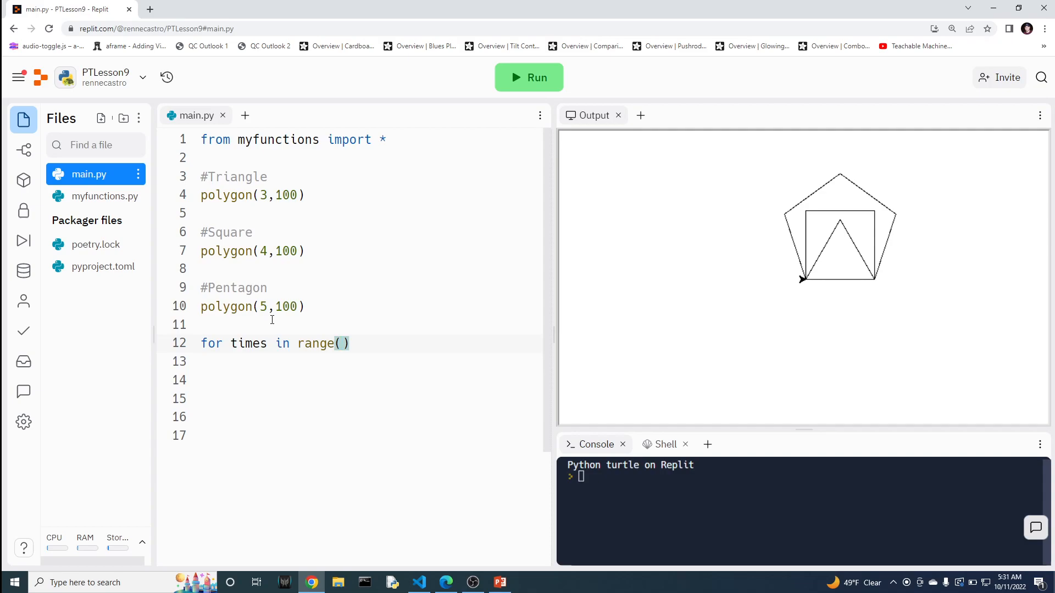
pyautogui.click(342, 343)
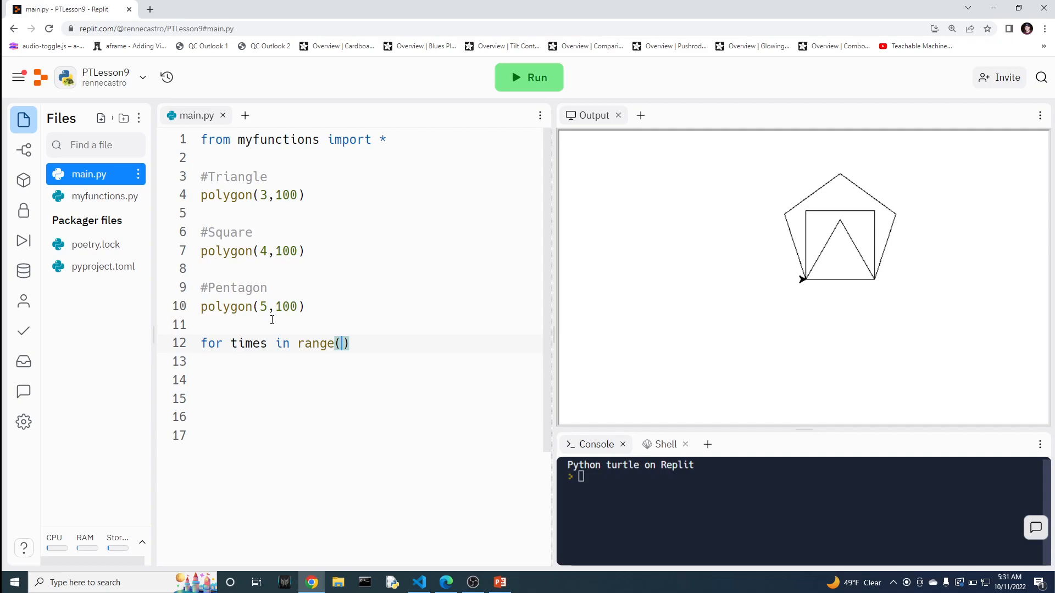
pyautogui.write('5')
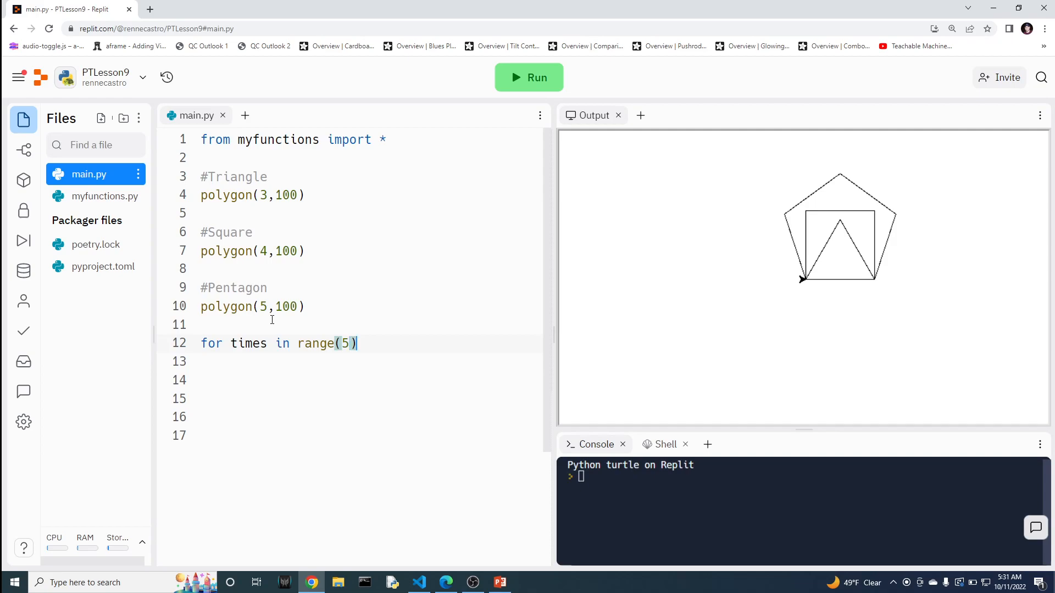
pyautogui.write(':')
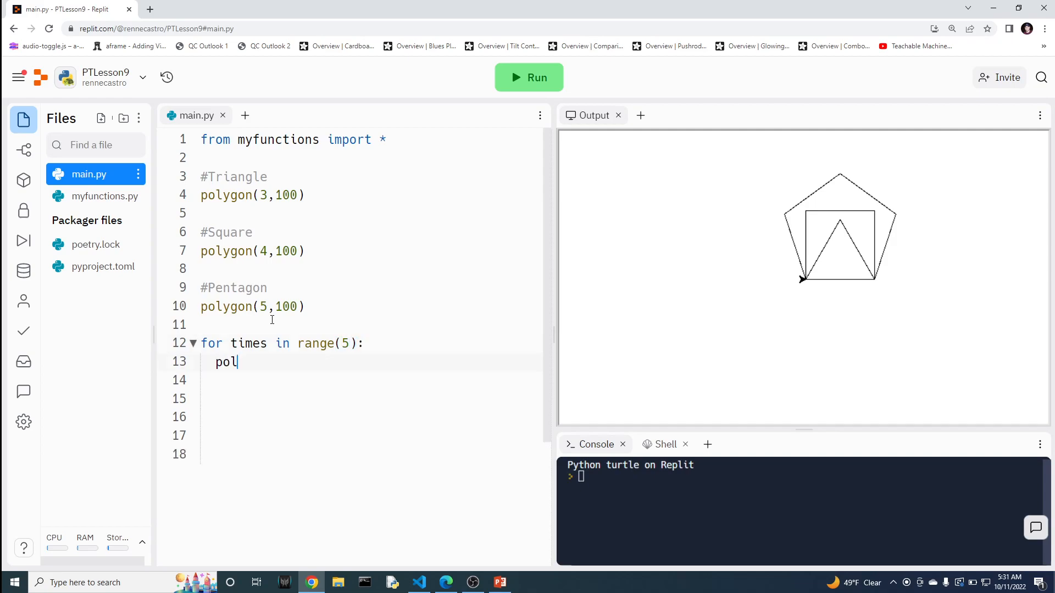
# Write the loop body 'polygon(times + 3, 50)' for shapes of three to eight sides.
pyautogui.write('ygon(t')
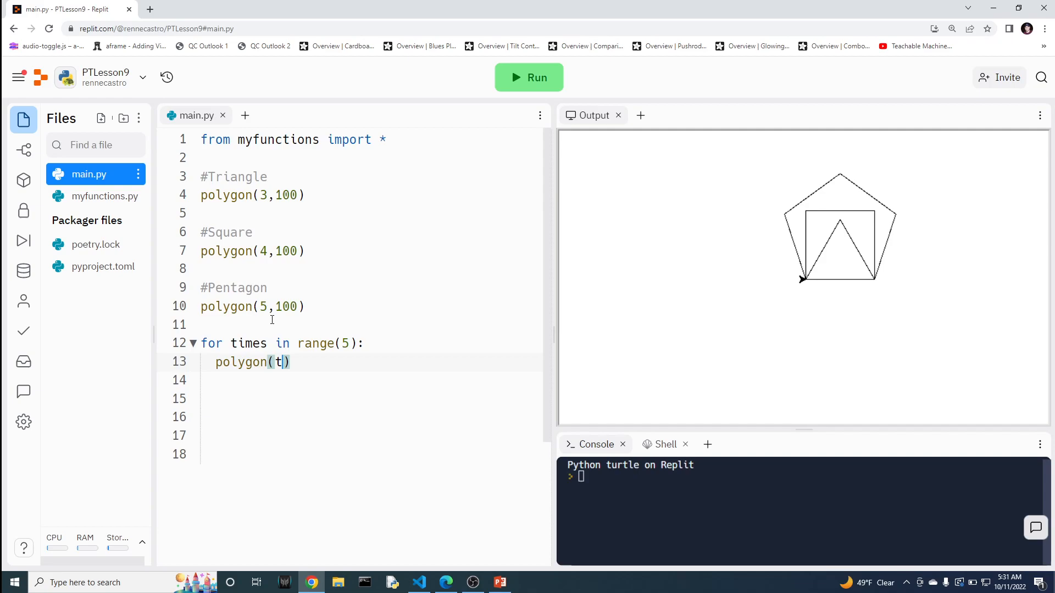
pyautogui.write('imes')
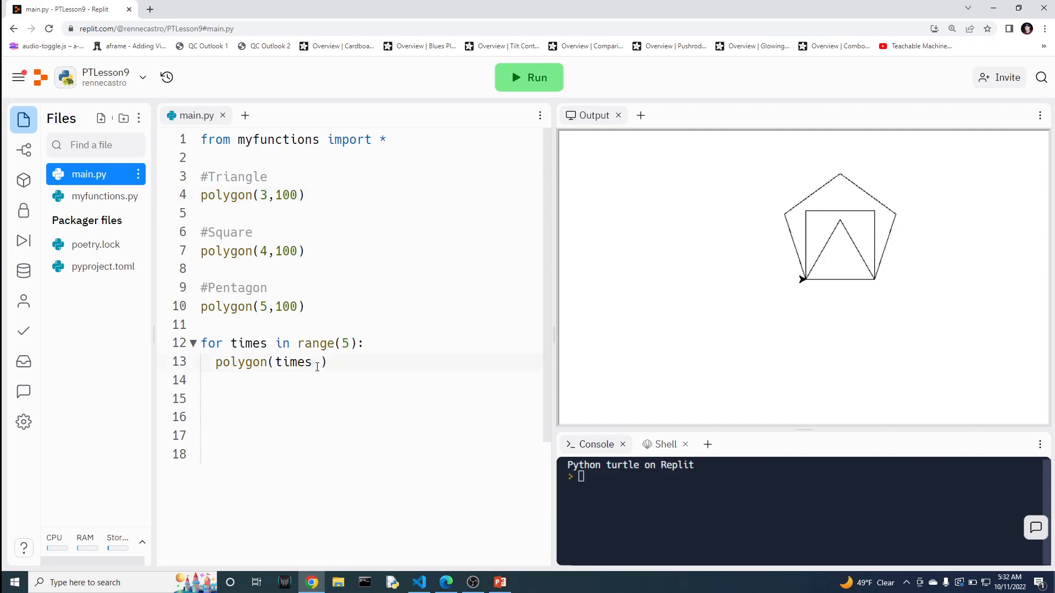
pyautogui.write('+ 3')
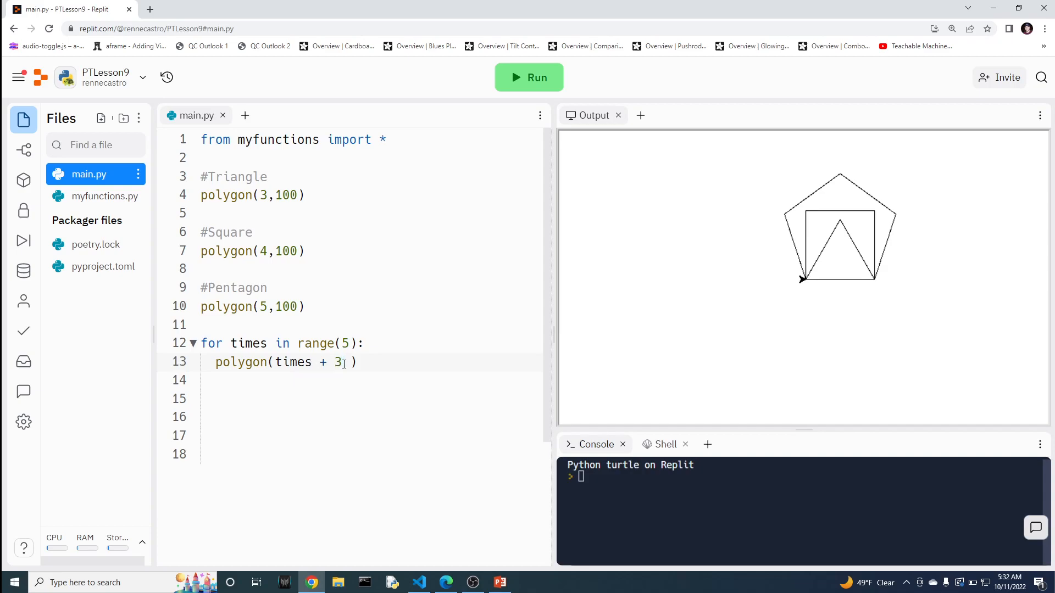
pyautogui.click(345, 343)
pyautogui.write('6')
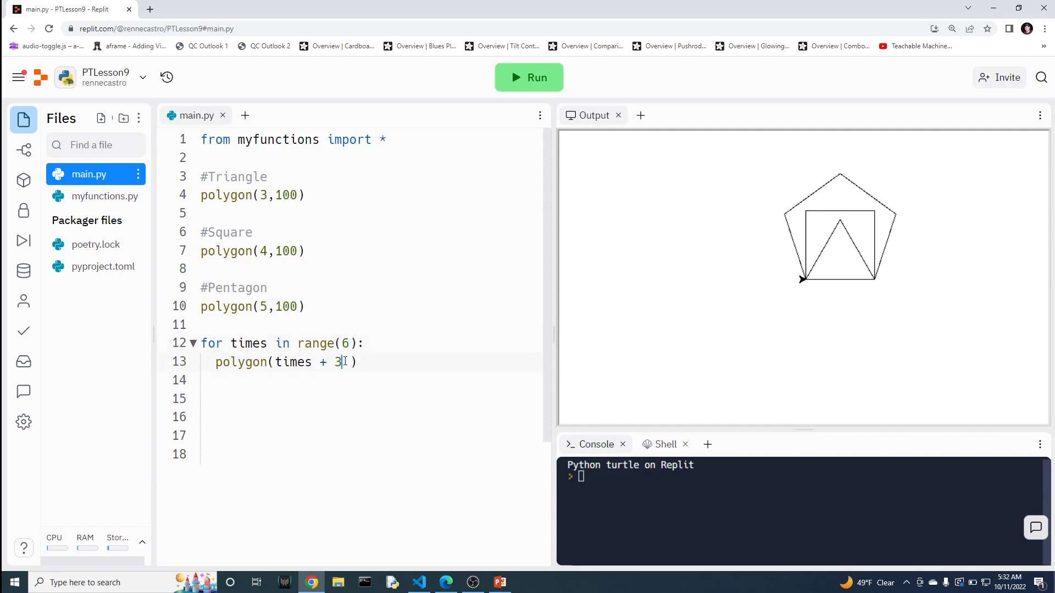
pyautogui.write(', 50')
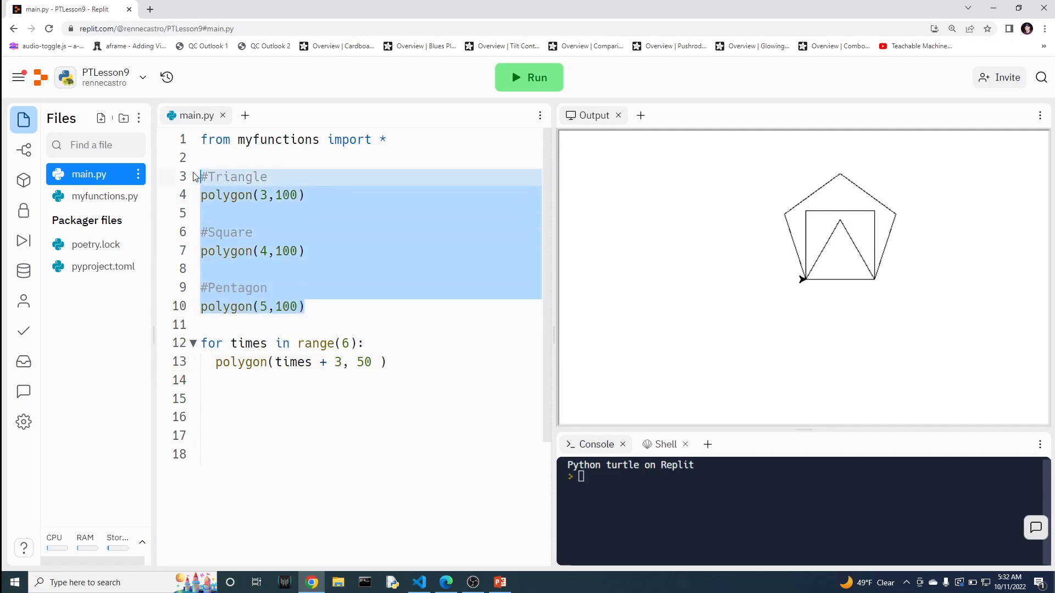
# Delete the standalone triangle, square and pentagon calls and run the loop to draw six nested polygons.
pyautogui.press('Delete')
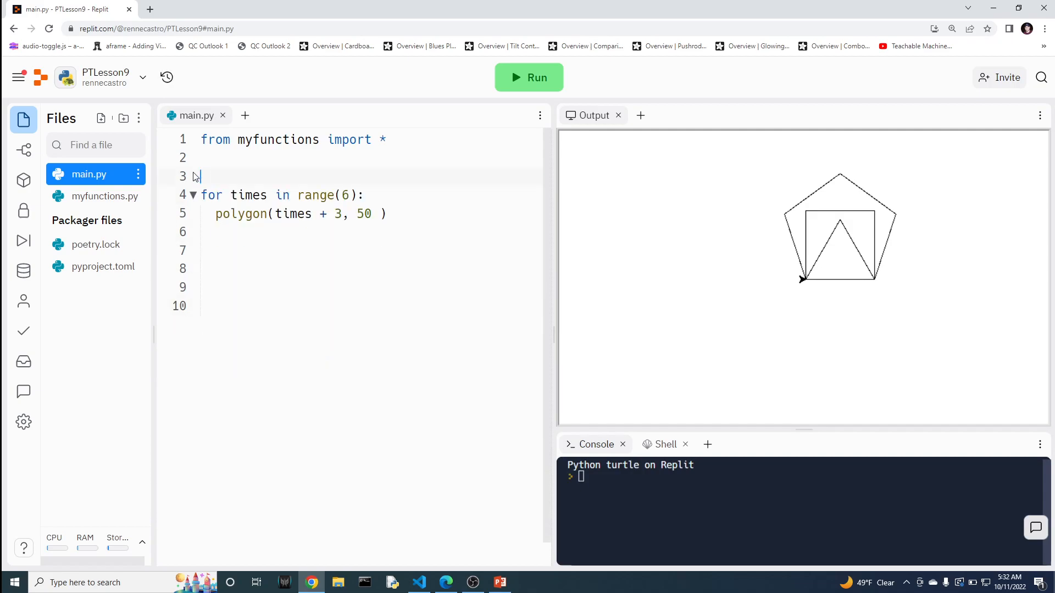
pyautogui.press('Backspace')
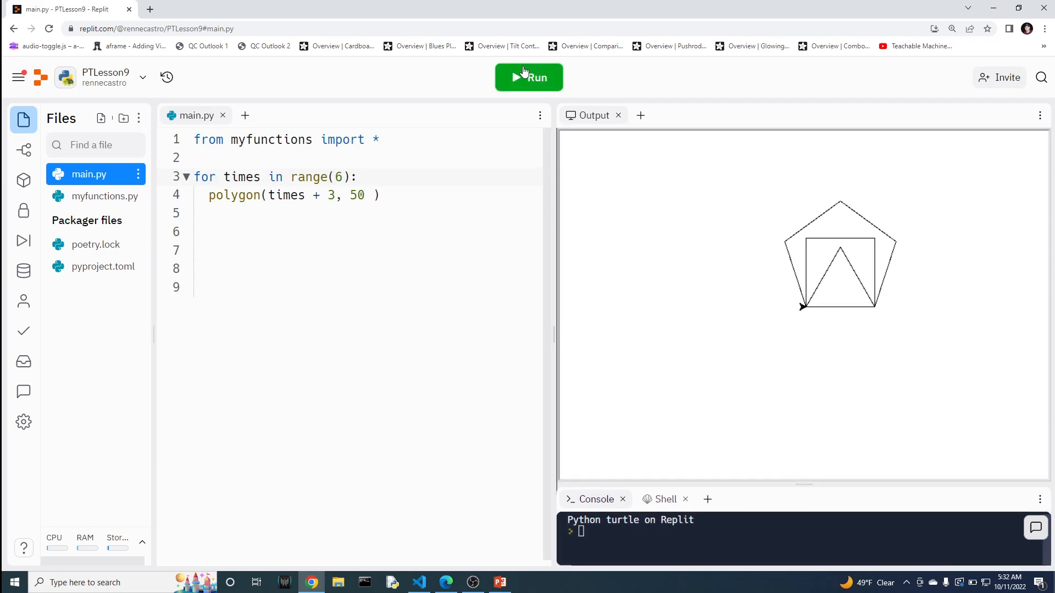
pyautogui.click(529, 77)
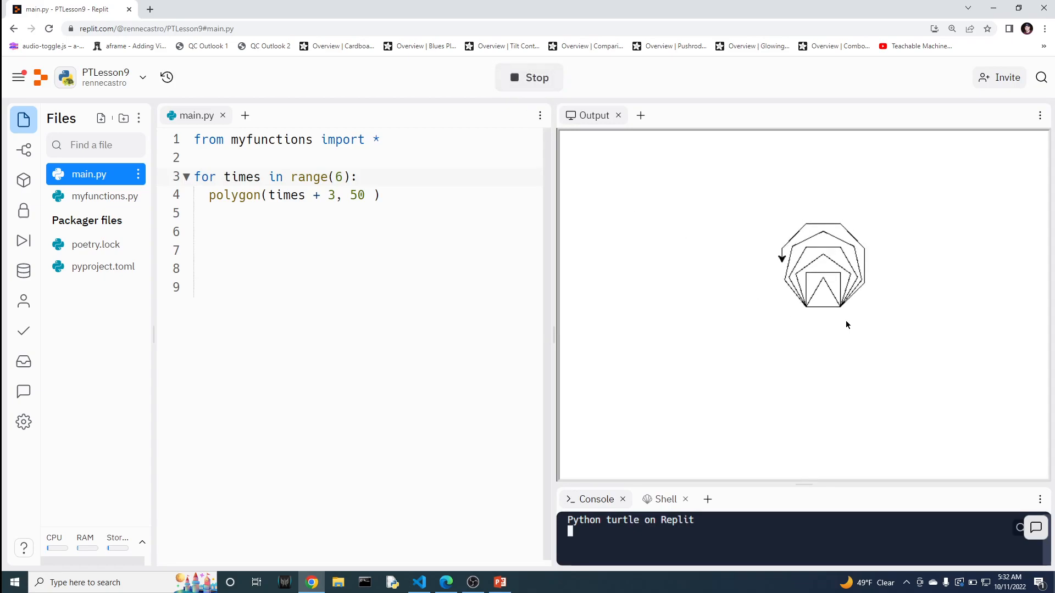
pyautogui.click(371, 195)
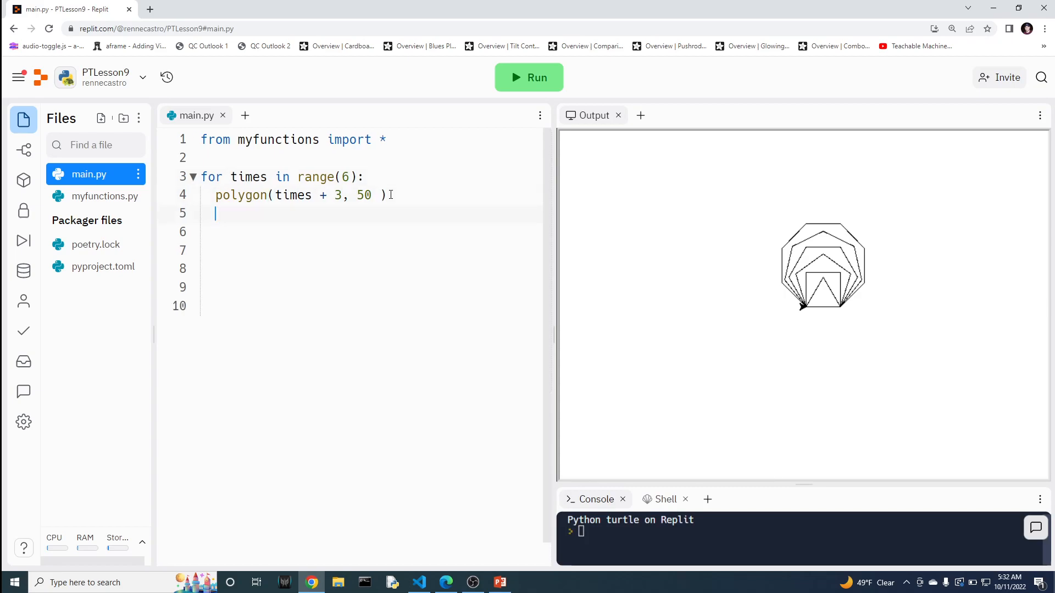
# Add bob.left(60) inside the loop and run it to draw the rotated flower, stopping when done.
pyautogui.write('bob.')
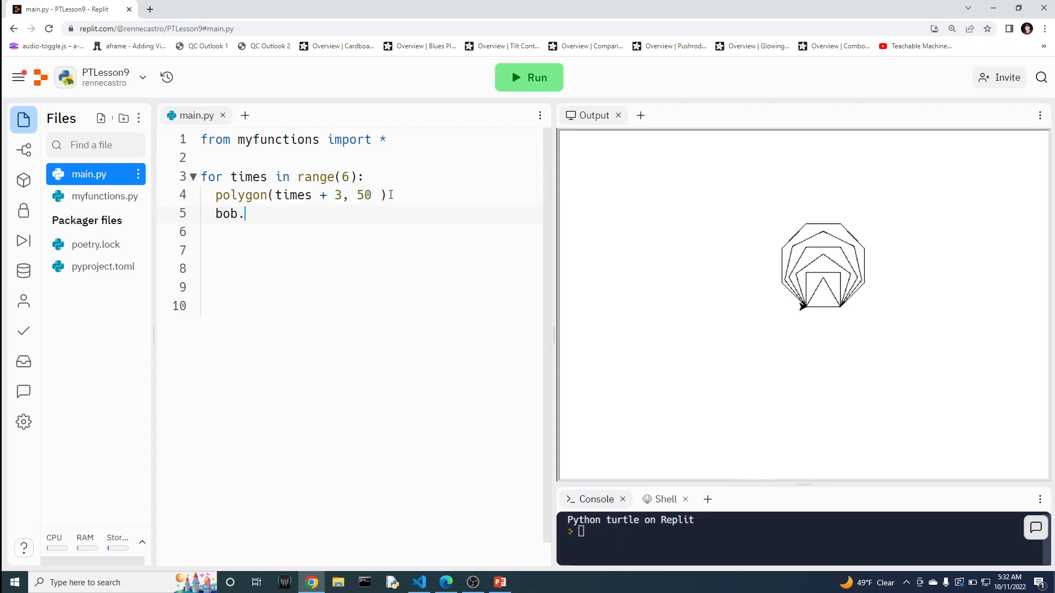
pyautogui.write('left(60')
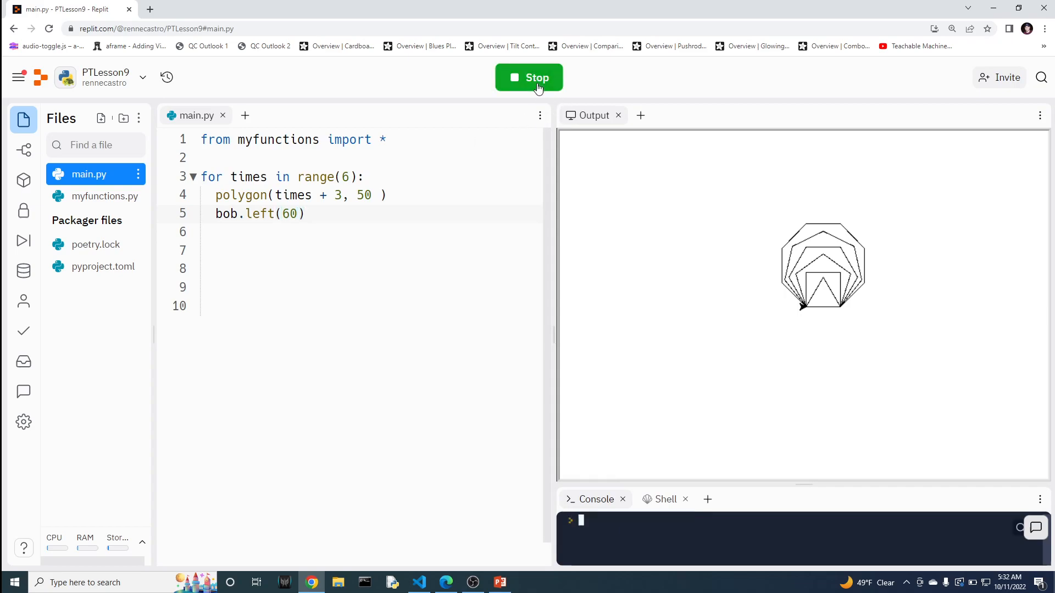
pyautogui.click(529, 77)
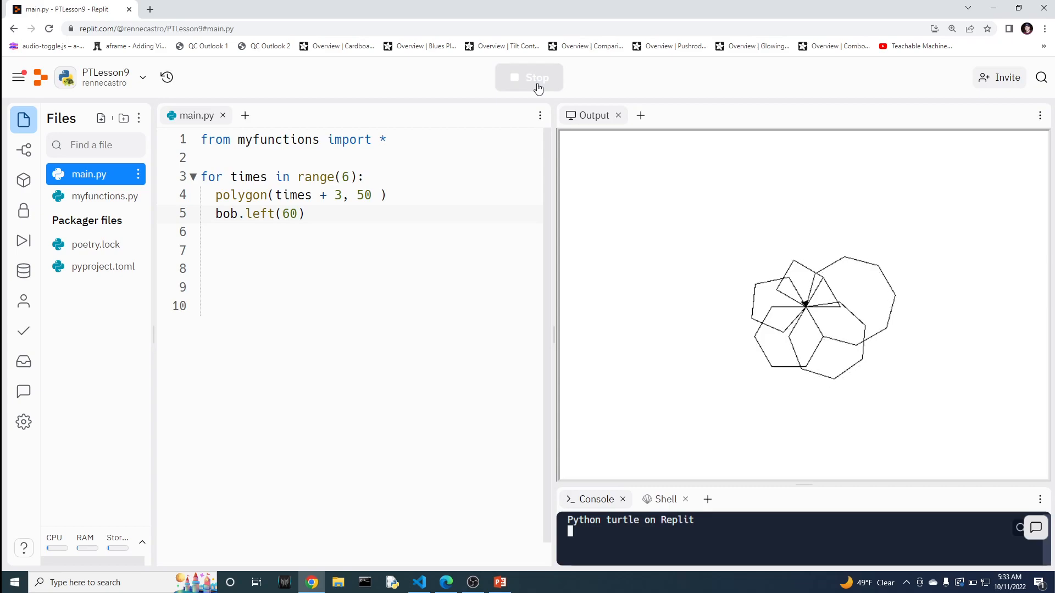
pyautogui.click(529, 77)
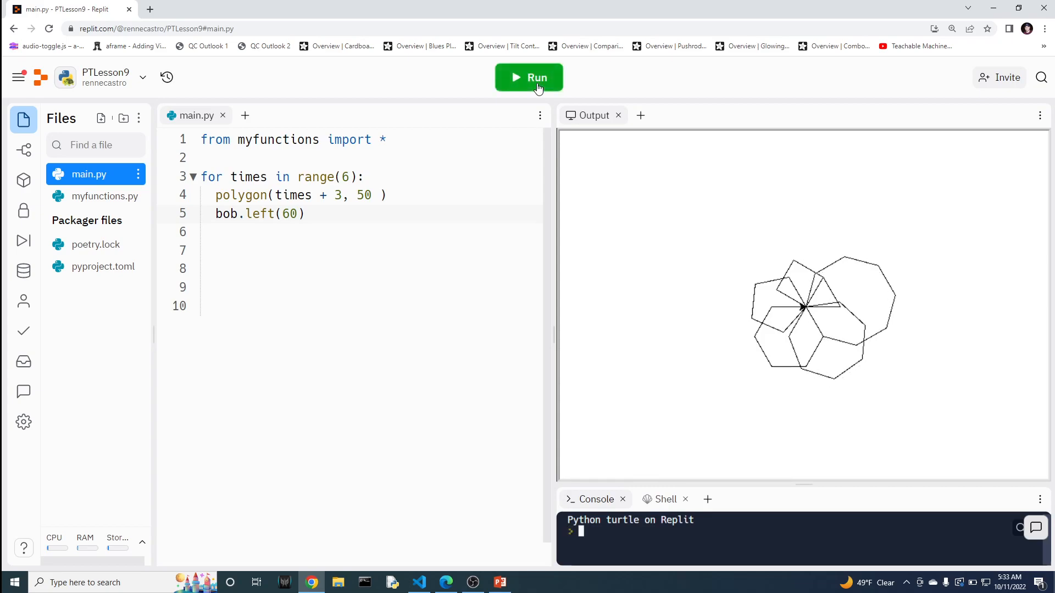